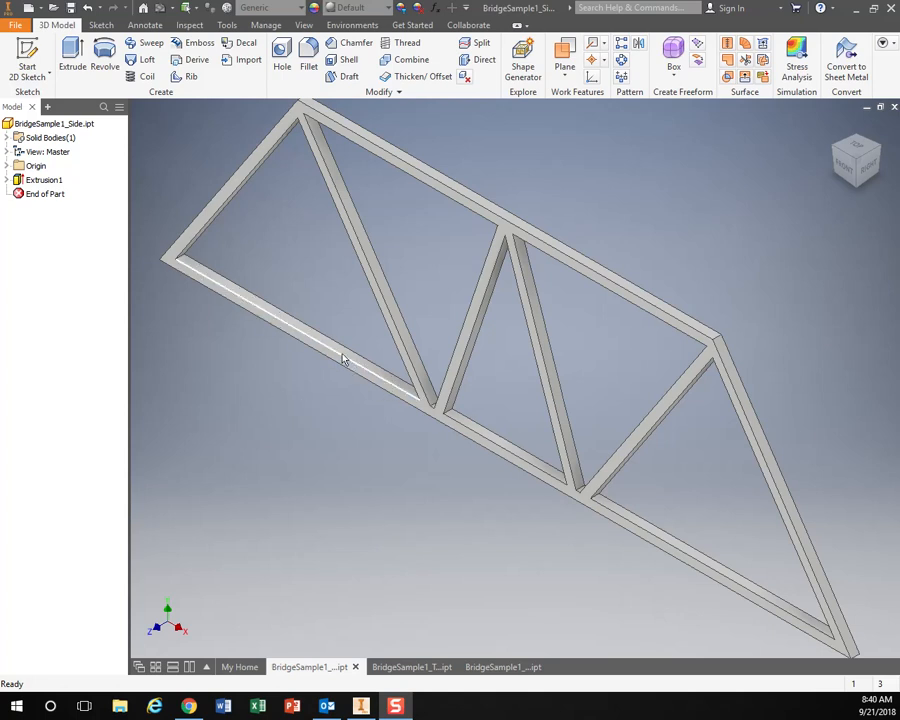
pyautogui.moveTo(420, 600)
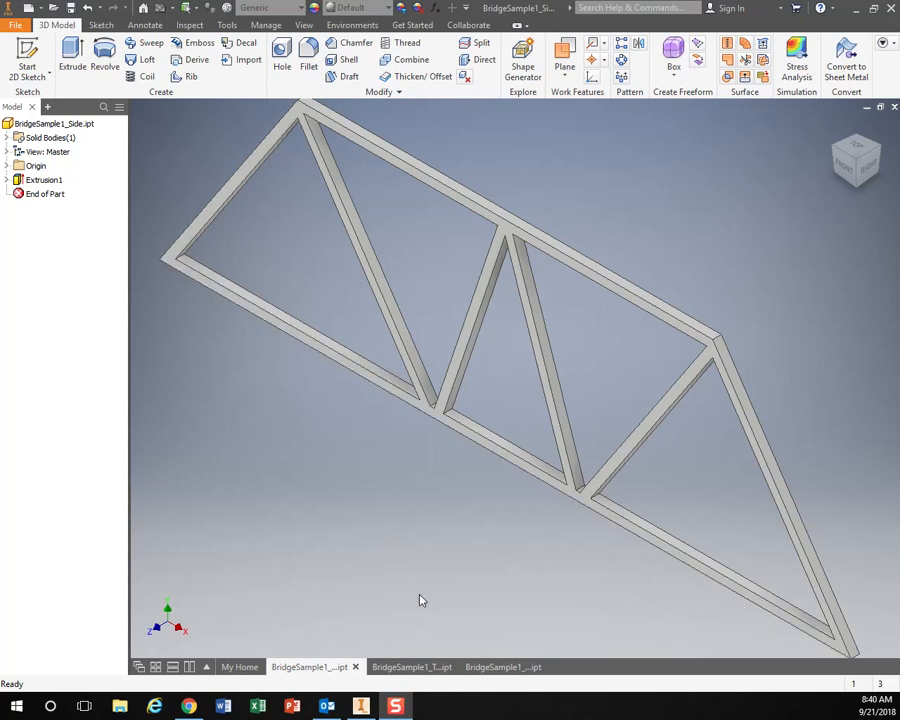
pyautogui.moveTo(184, 302)
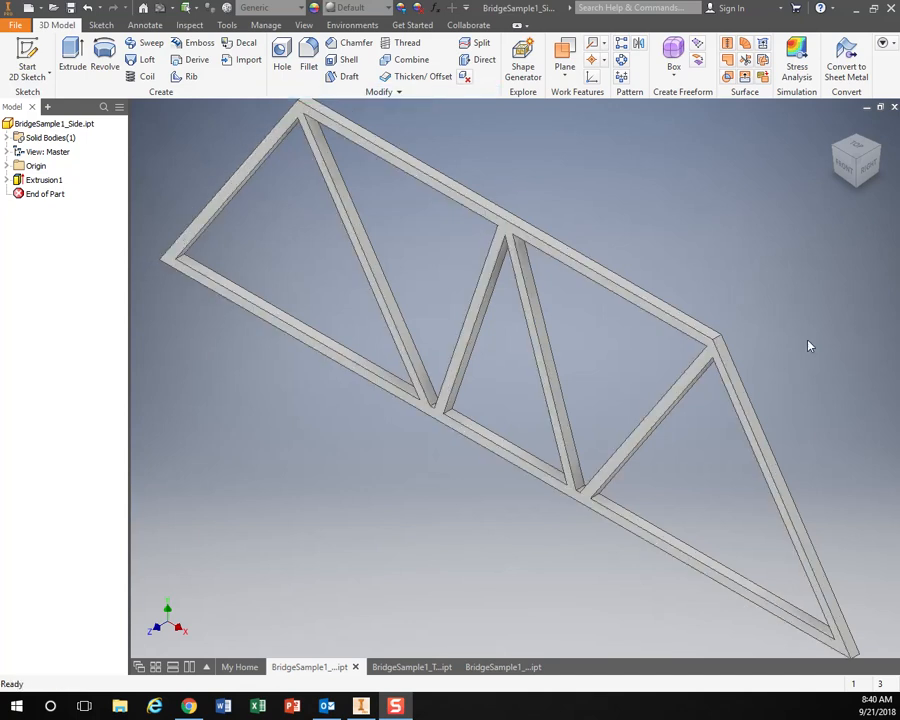
# - After glancing at the deck and truss parts, create Assembly1 from the Standard (in).iam template
pyautogui.click(400, 668)
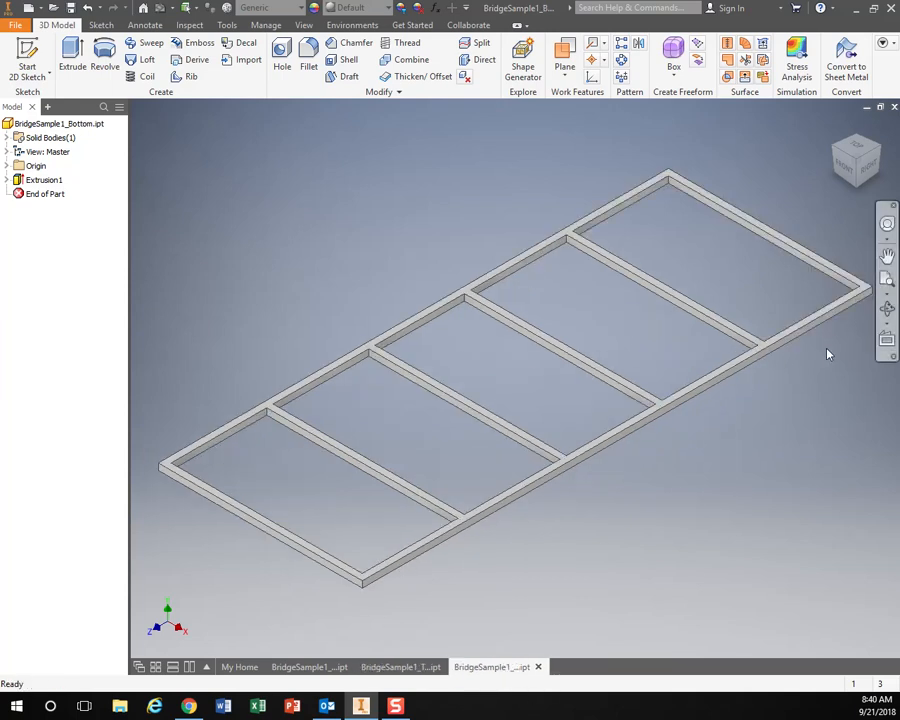
pyautogui.moveTo(392, 660)
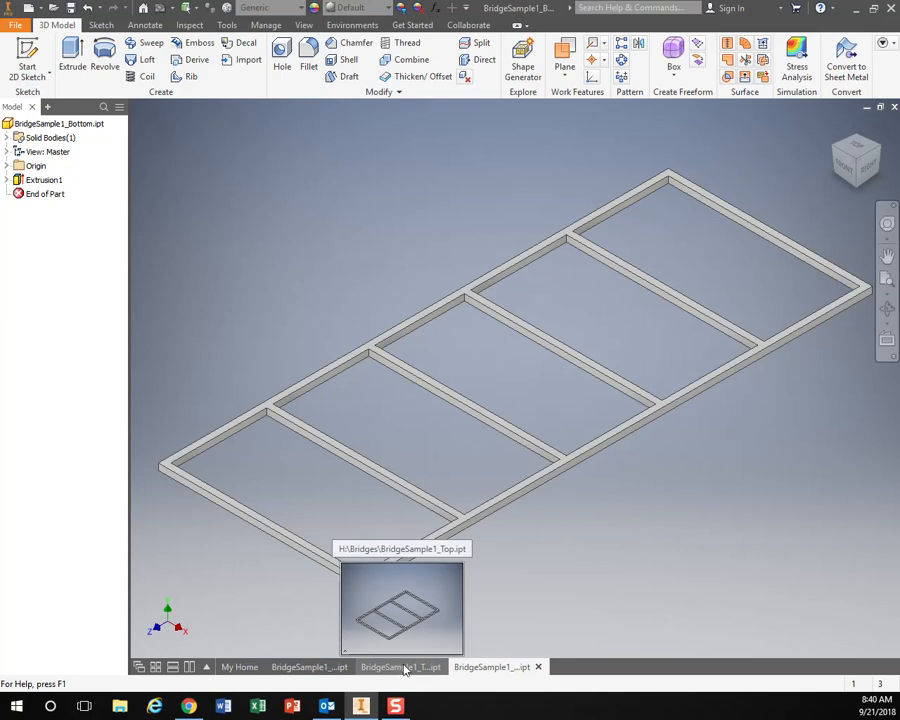
pyautogui.click(310, 668)
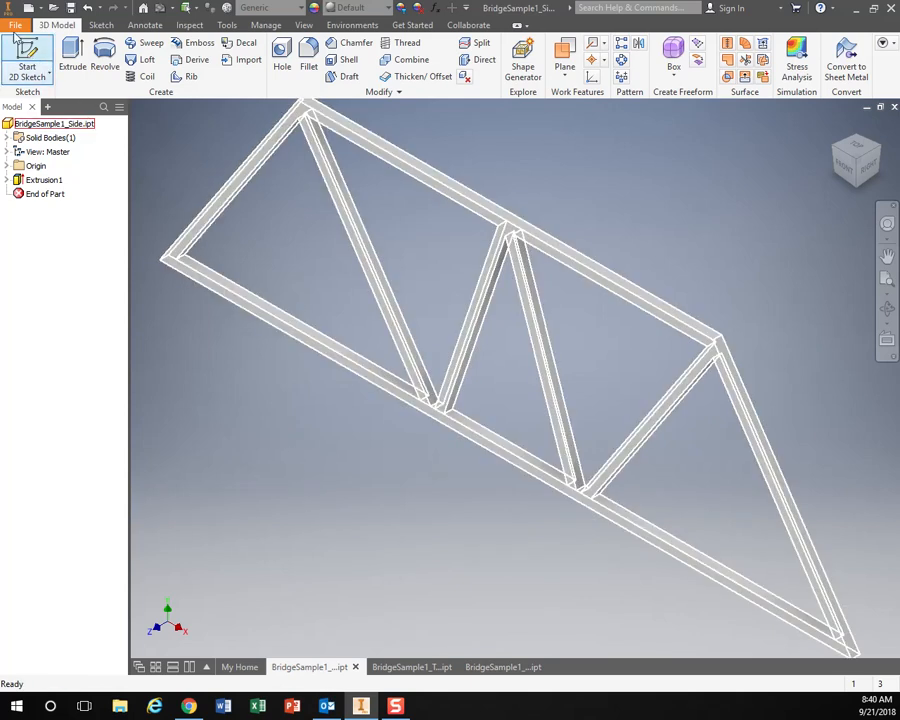
pyautogui.click(16, 24)
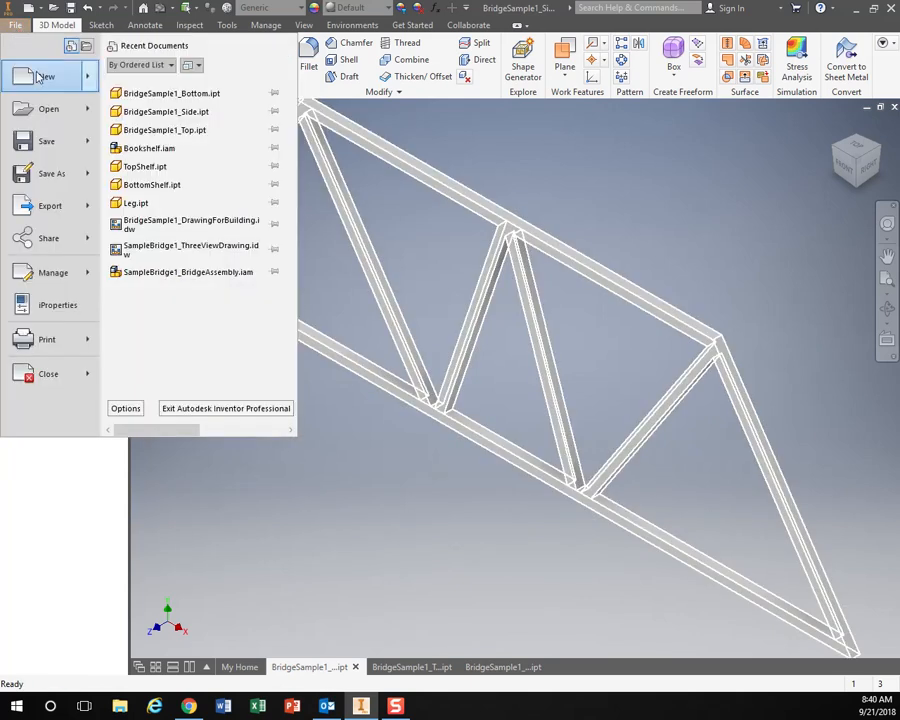
pyautogui.click(46, 76)
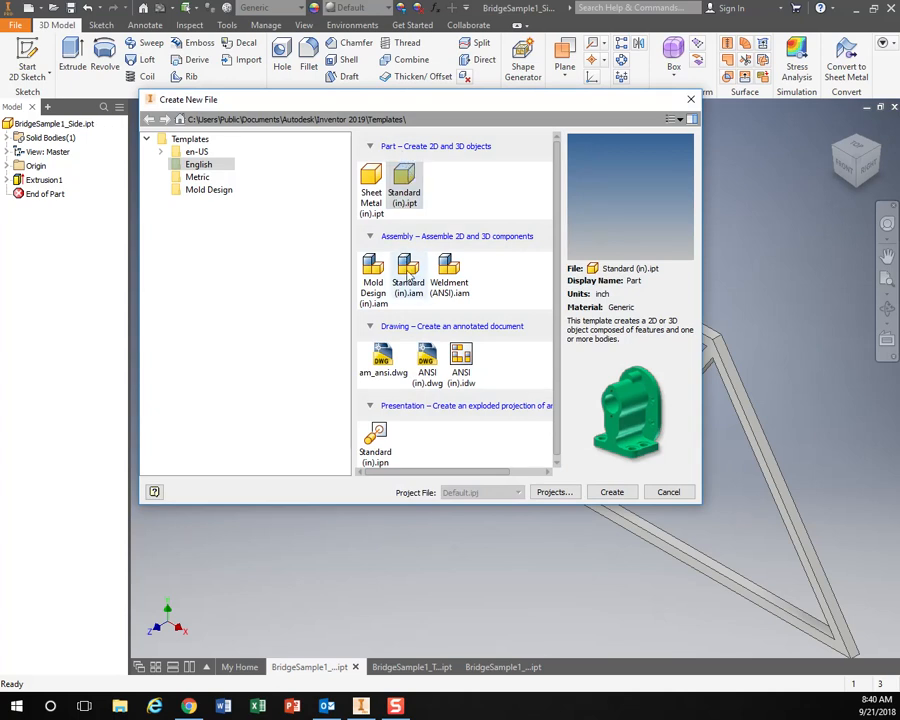
pyautogui.moveTo(472, 276)
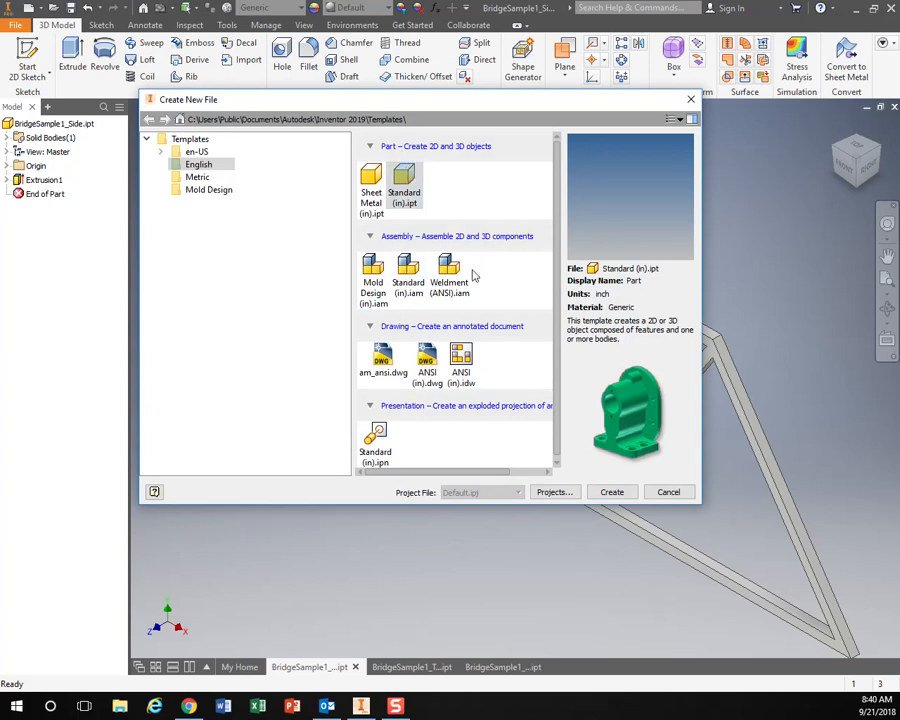
pyautogui.click(408, 270)
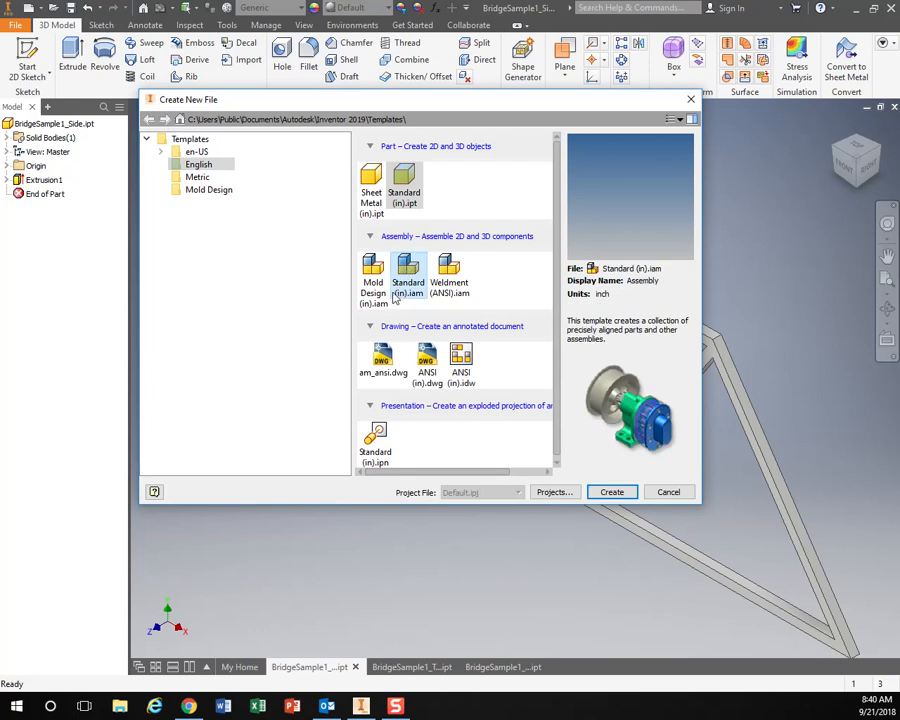
pyautogui.click(612, 492)
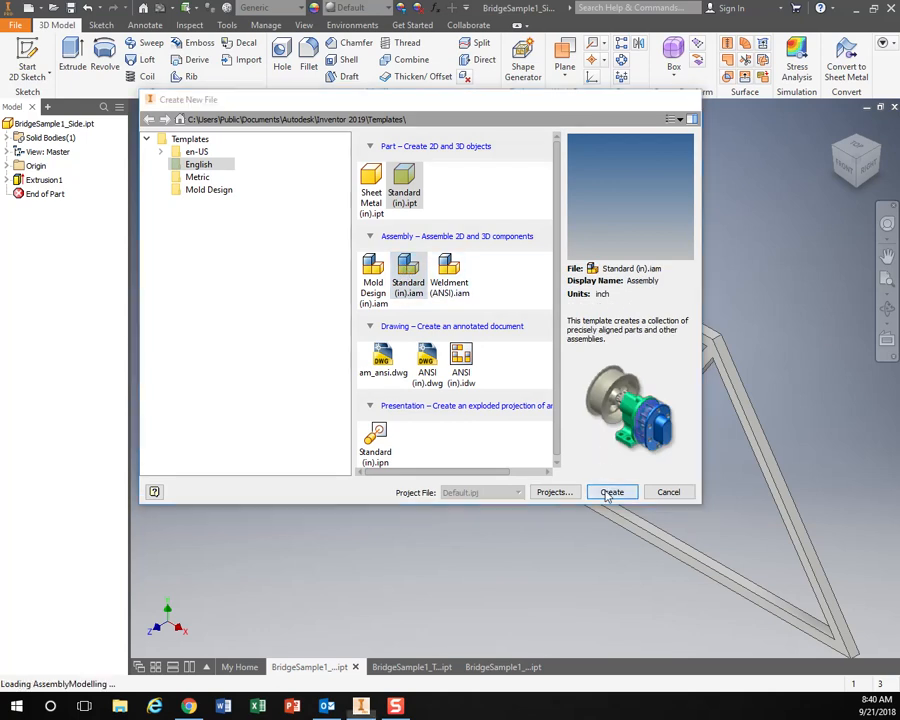
pyautogui.click(612, 492)
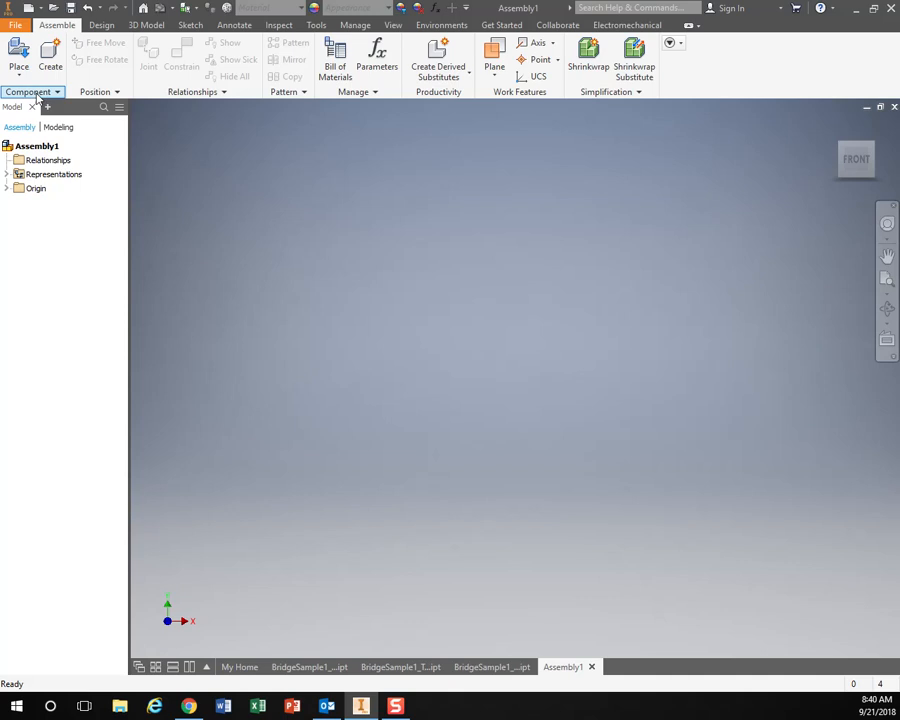
pyautogui.moveTo(18, 52)
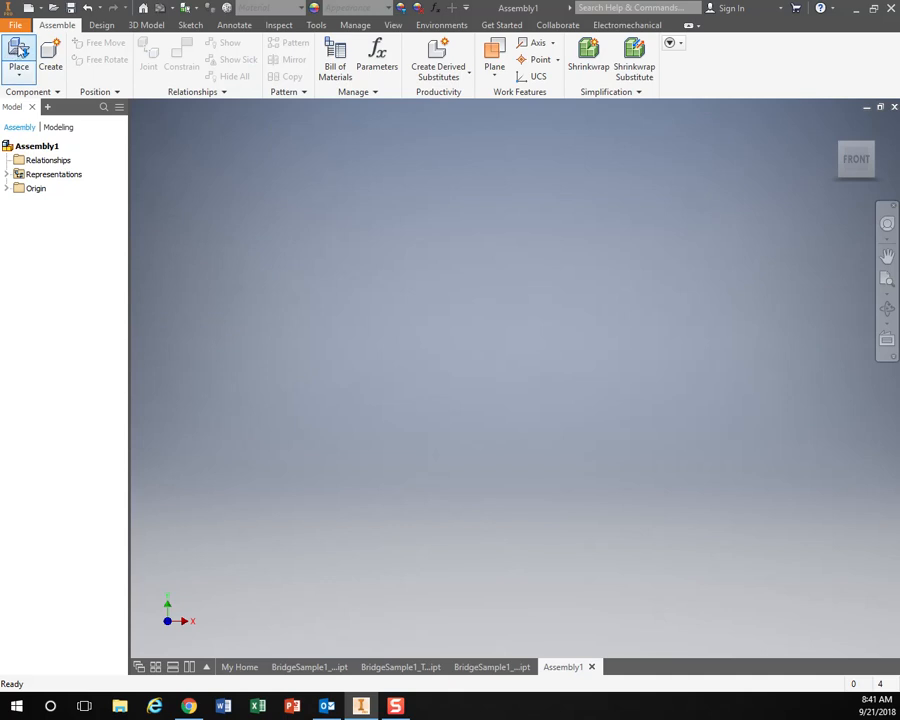
pyautogui.moveTo(18, 56)
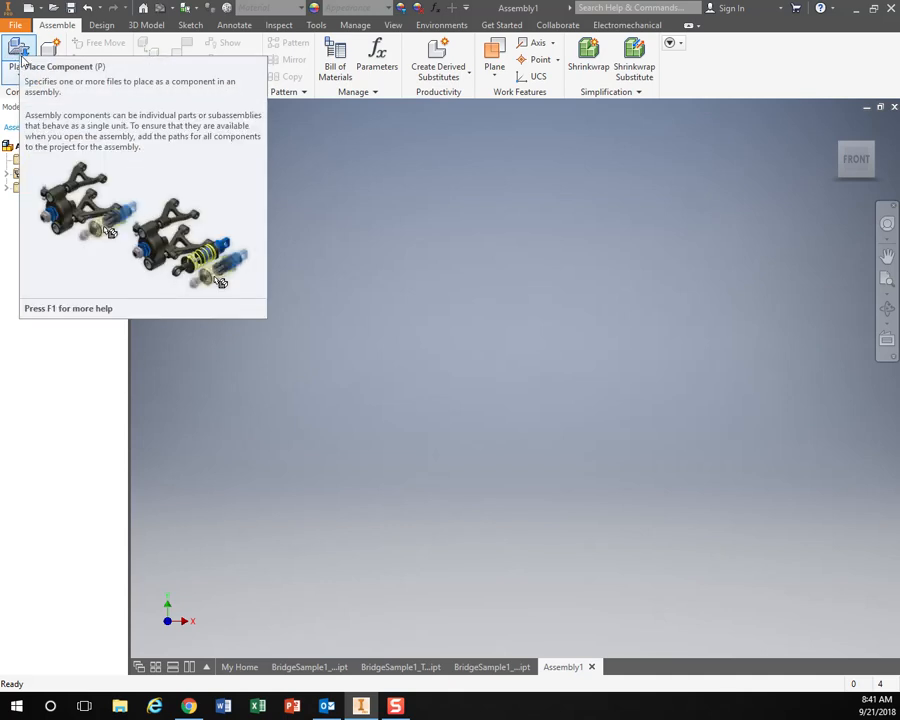
# - Place BridgeSample1_Bottom into the assembly, accepting the file-location warning
pyautogui.click(18, 56)
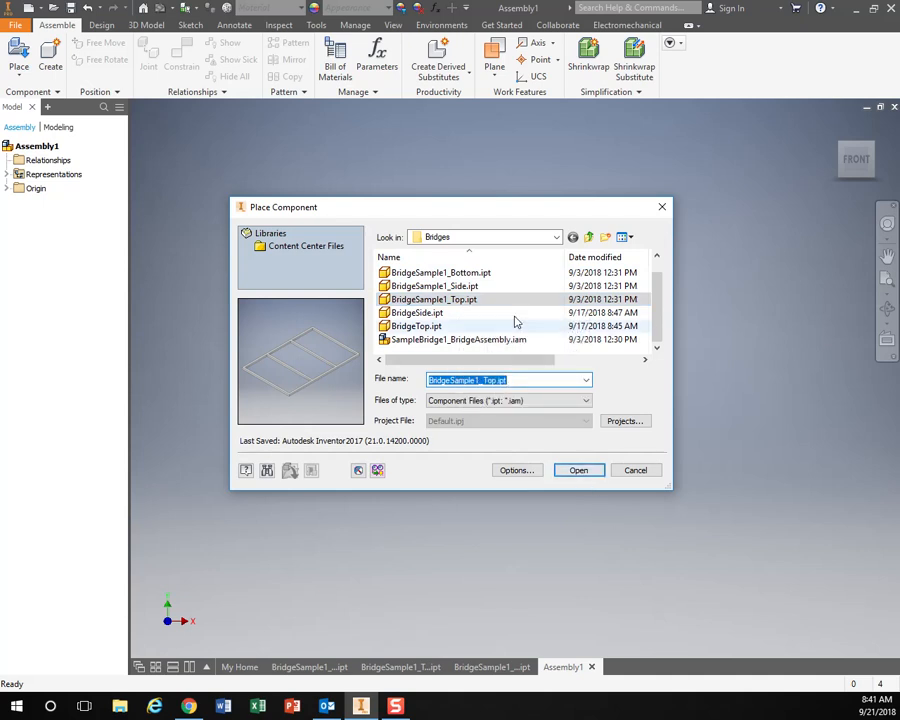
pyautogui.click(440, 272)
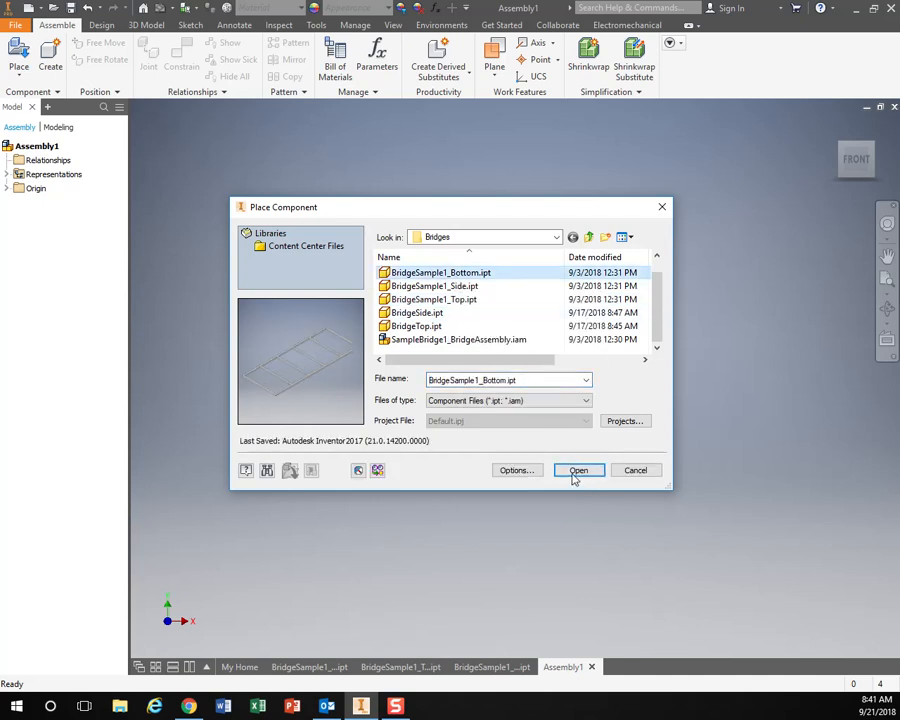
pyautogui.click(578, 470)
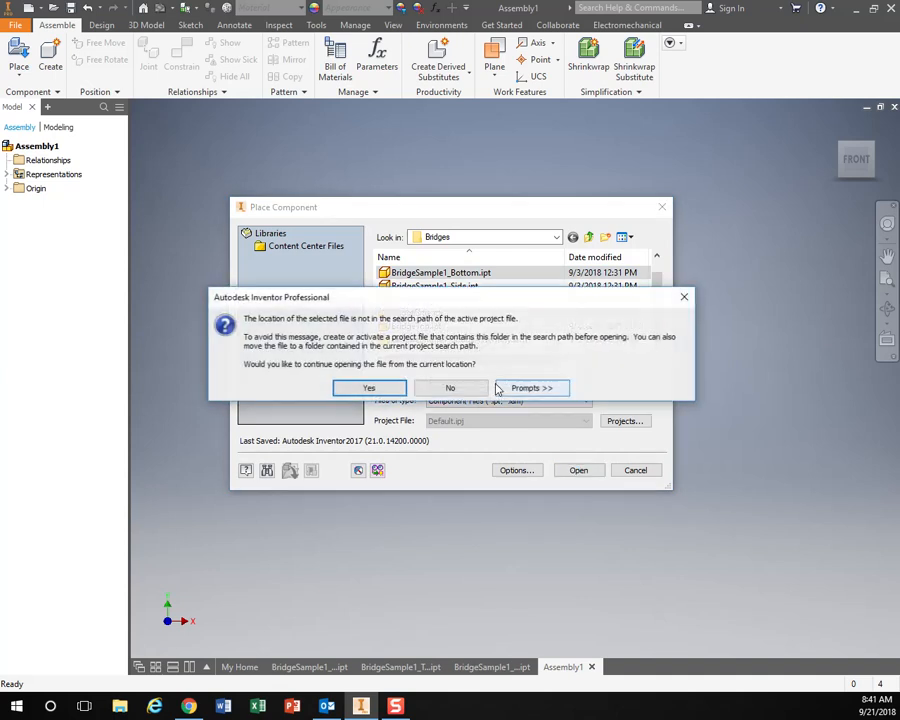
pyautogui.click(368, 388)
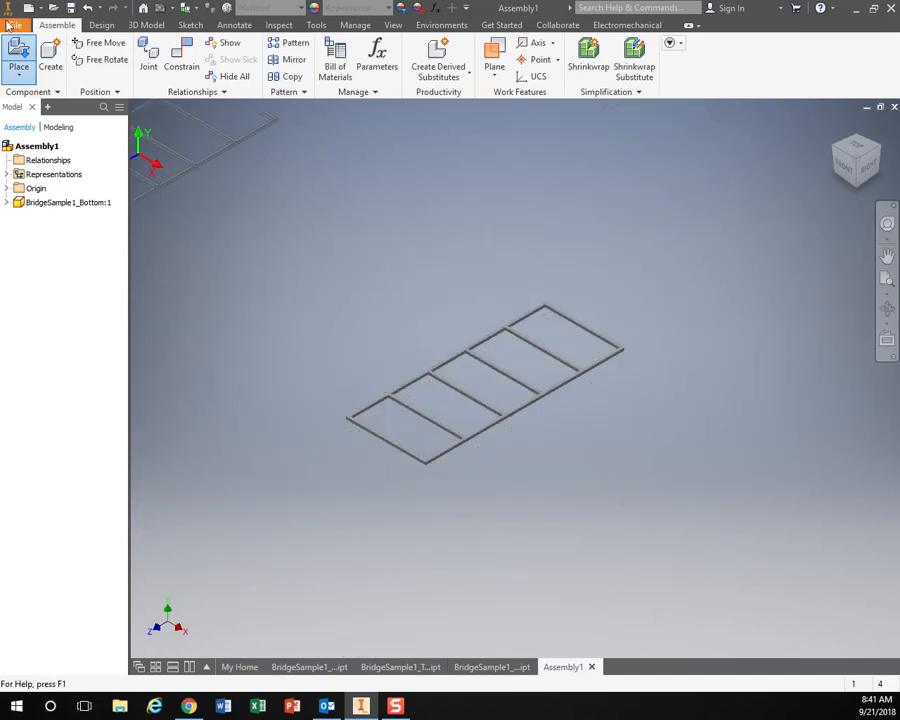
# - Place two BridgeSample1_Side trusses and BridgeSample1_Top, acknowledging the warnings
pyautogui.click(18, 58)
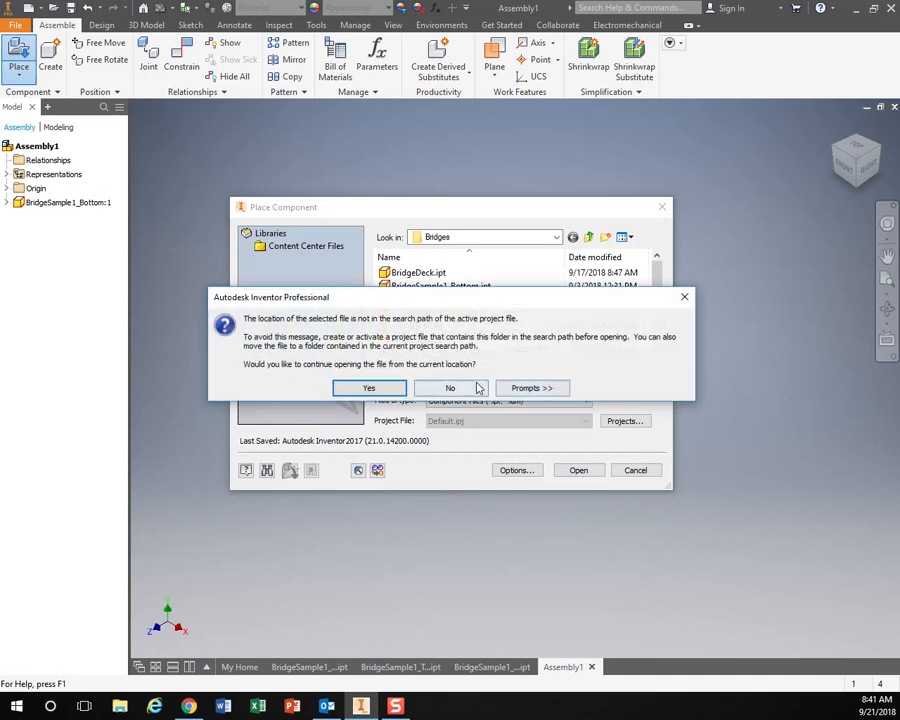
pyautogui.click(368, 388)
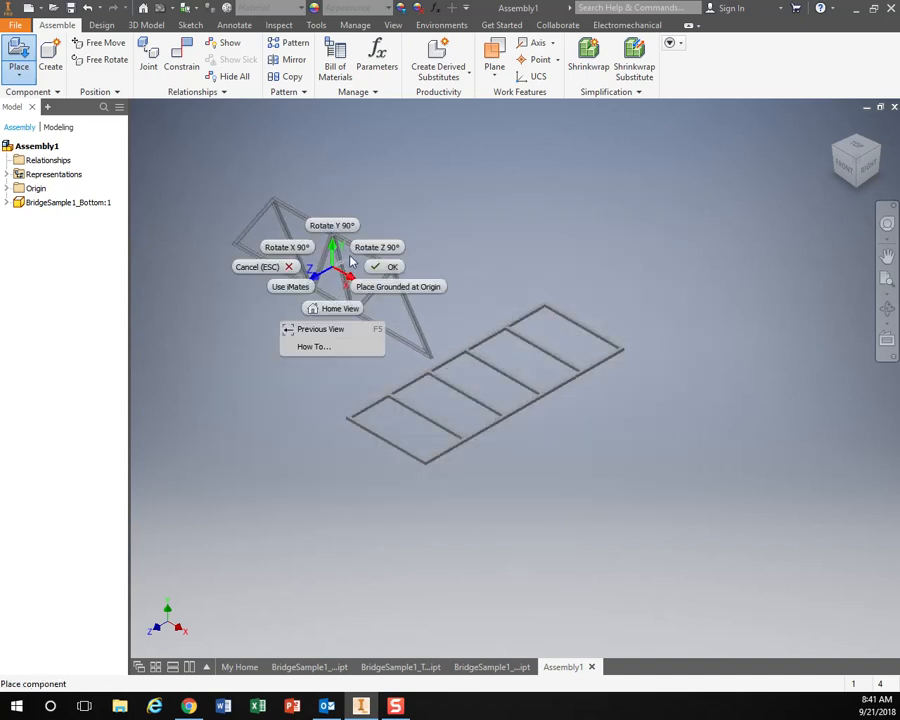
pyautogui.click(392, 266)
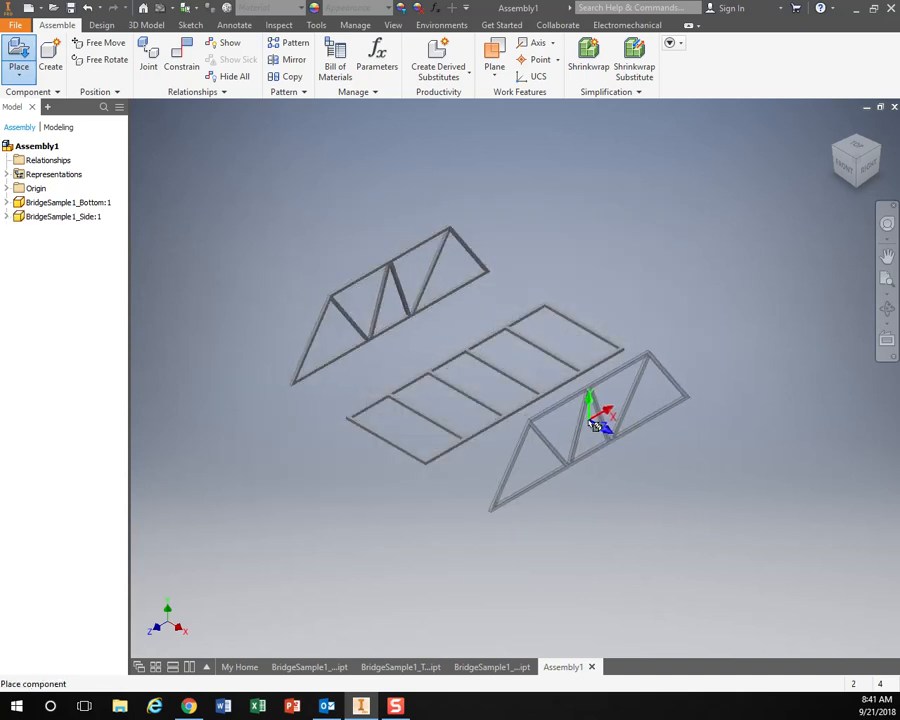
pyautogui.click(18, 58)
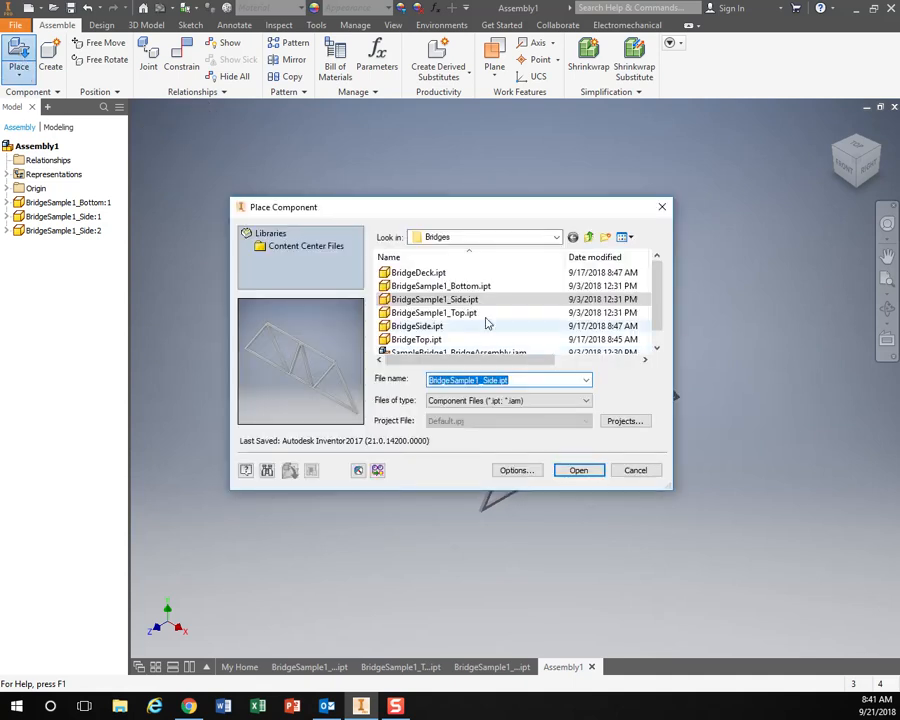
pyautogui.click(578, 470)
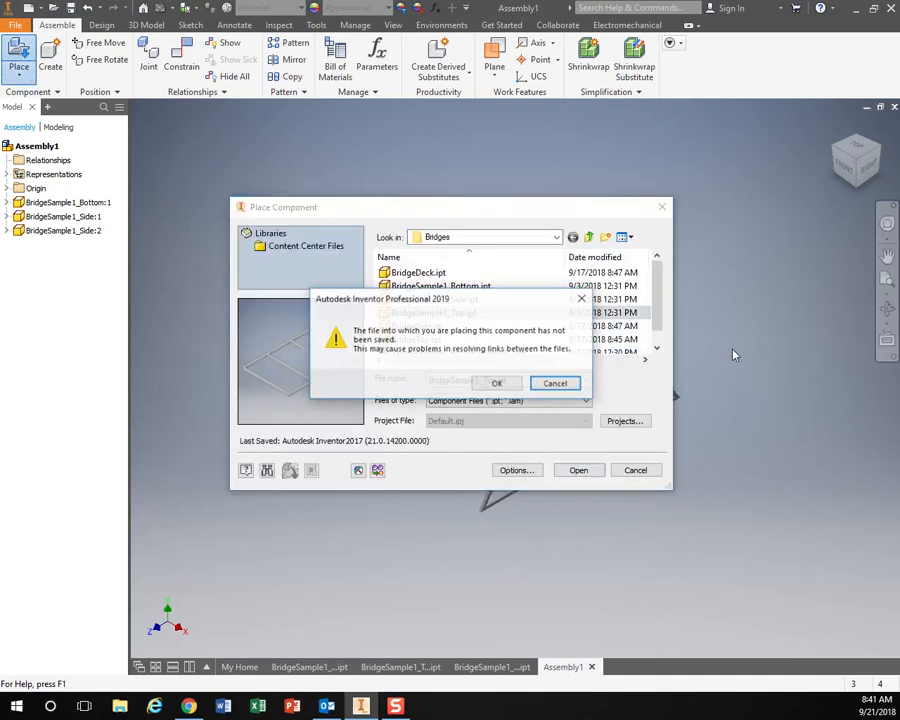
pyautogui.click(496, 384)
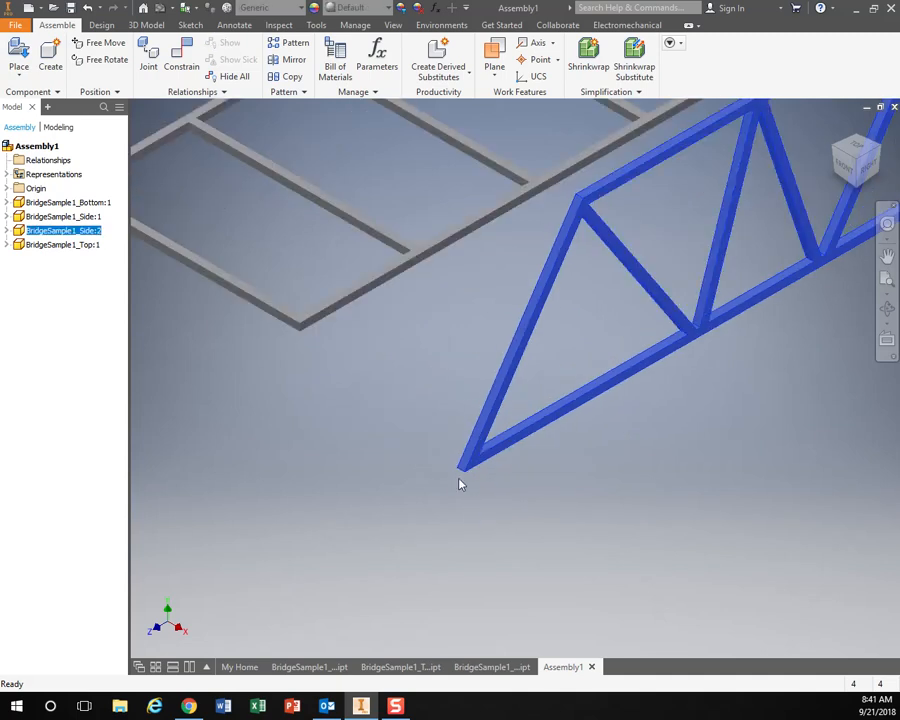
# - Constrain a side truss edge to the matching bottom deck corner edge, apply it, and close Place Constraint
pyautogui.click(180, 56)
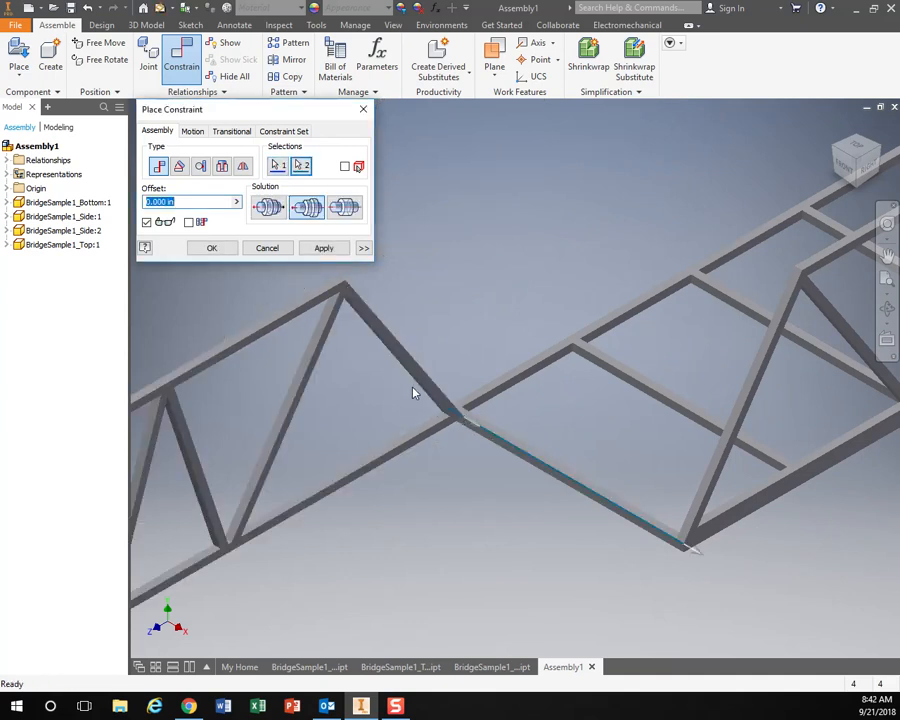
pyautogui.click(324, 248)
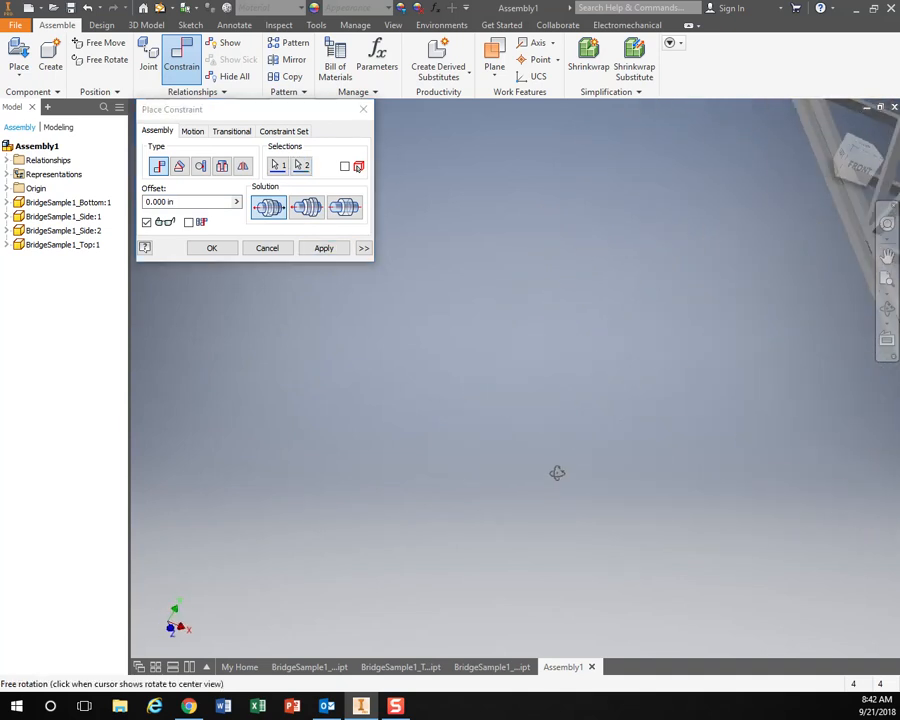
pyautogui.moveTo(556, 472); pyautogui.dragTo(320, 390)
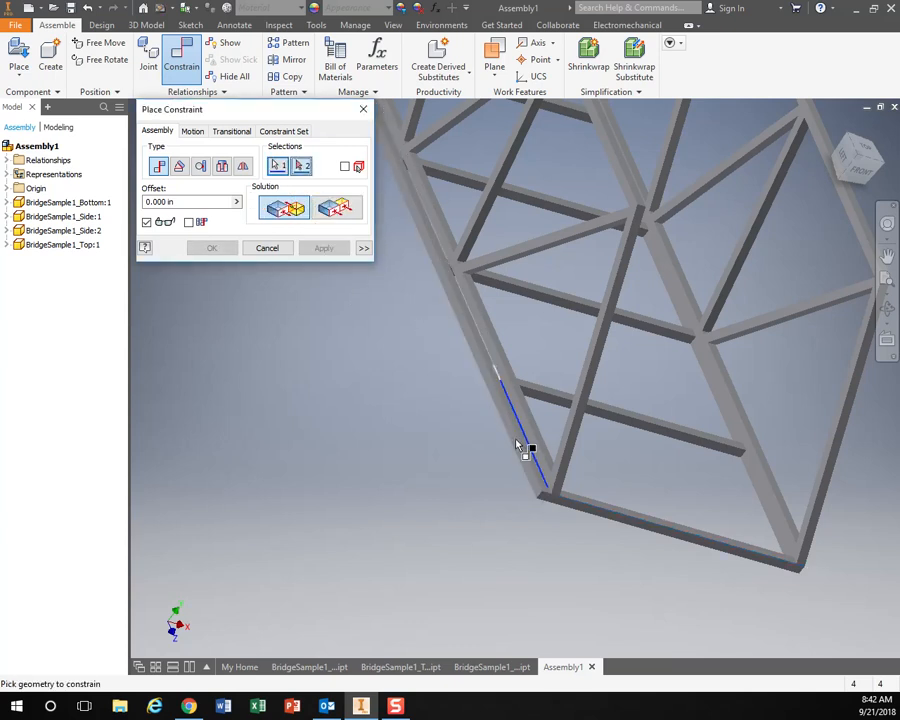
pyautogui.click(520, 440)
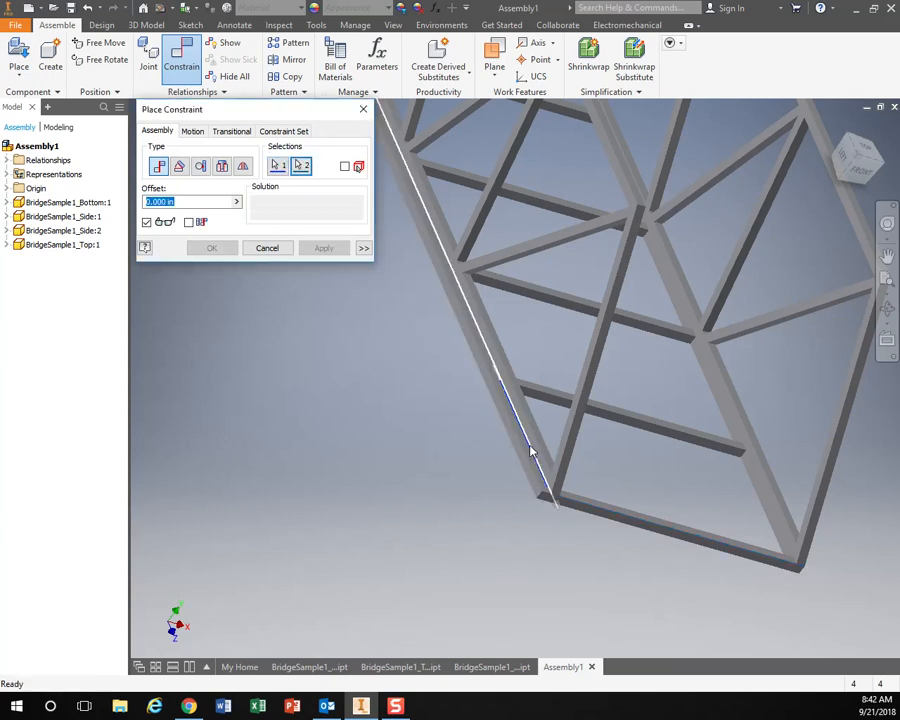
pyautogui.click(520, 420)
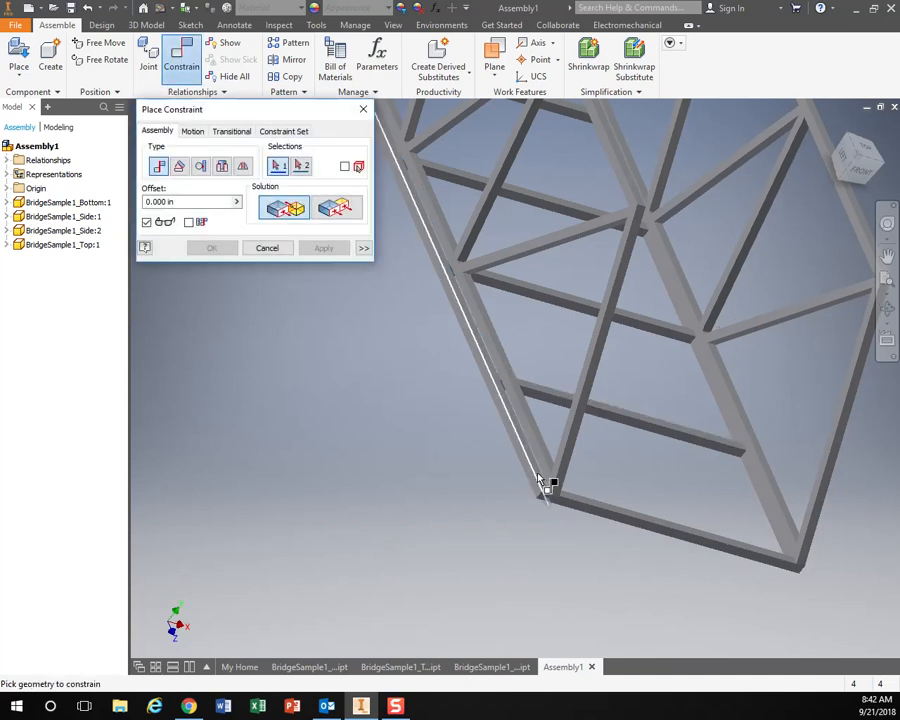
pyautogui.click(540, 480)
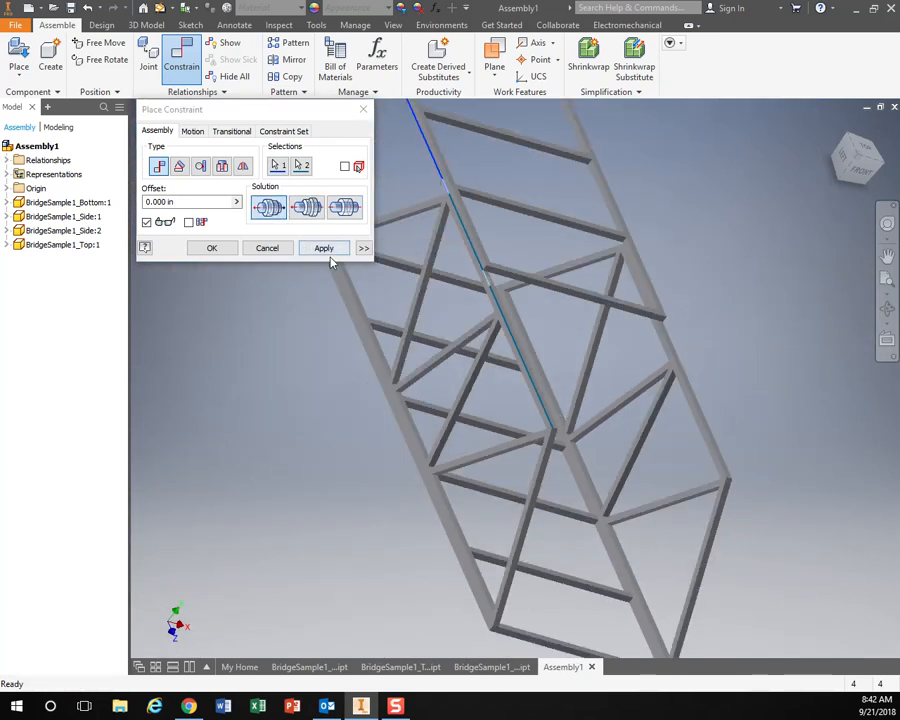
pyautogui.click(324, 248)
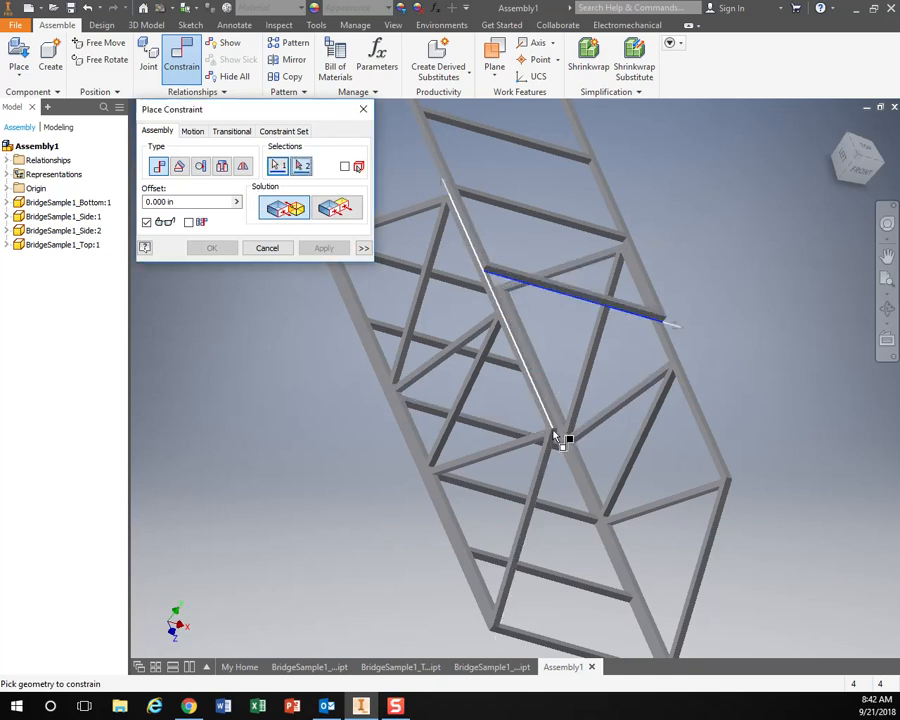
pyautogui.scroll(-3)
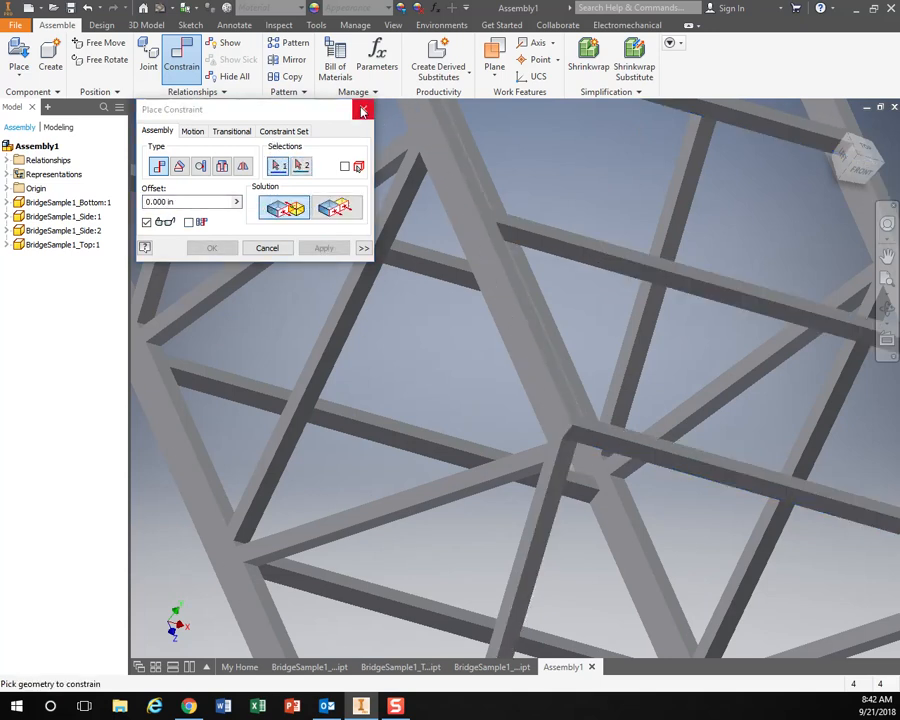
pyautogui.click(364, 110)
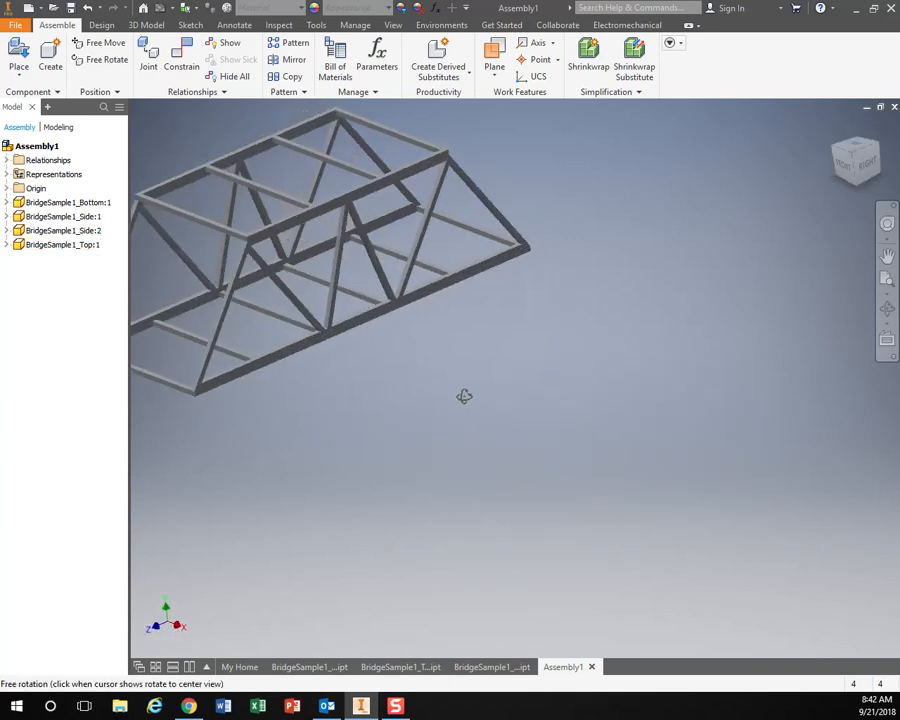
pyautogui.moveTo(464, 396); pyautogui.dragTo(384, 360)
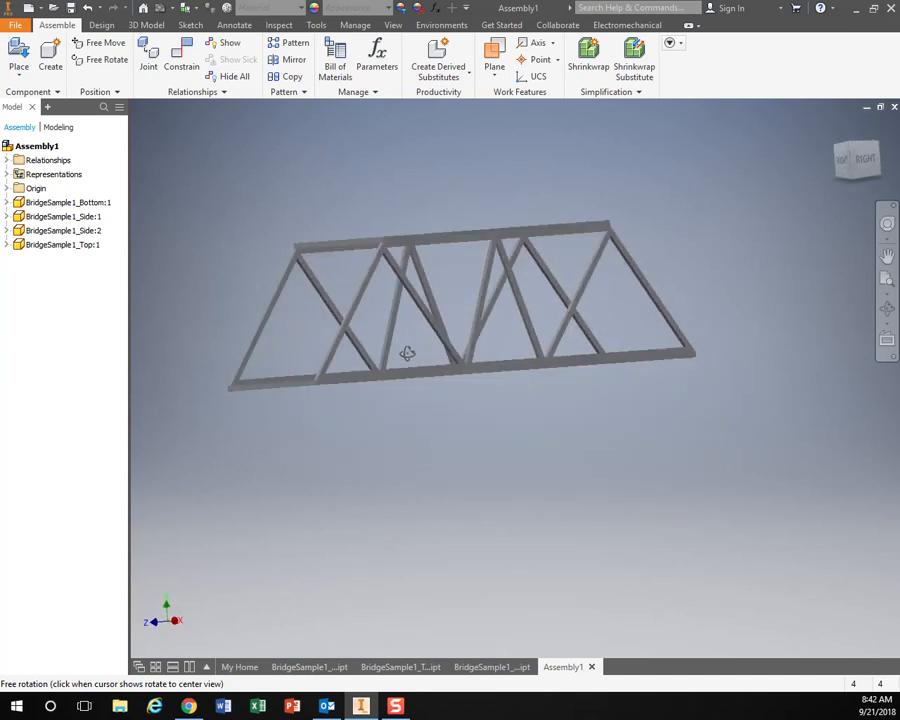
pyautogui.moveTo(408, 352); pyautogui.dragTo(358, 138)
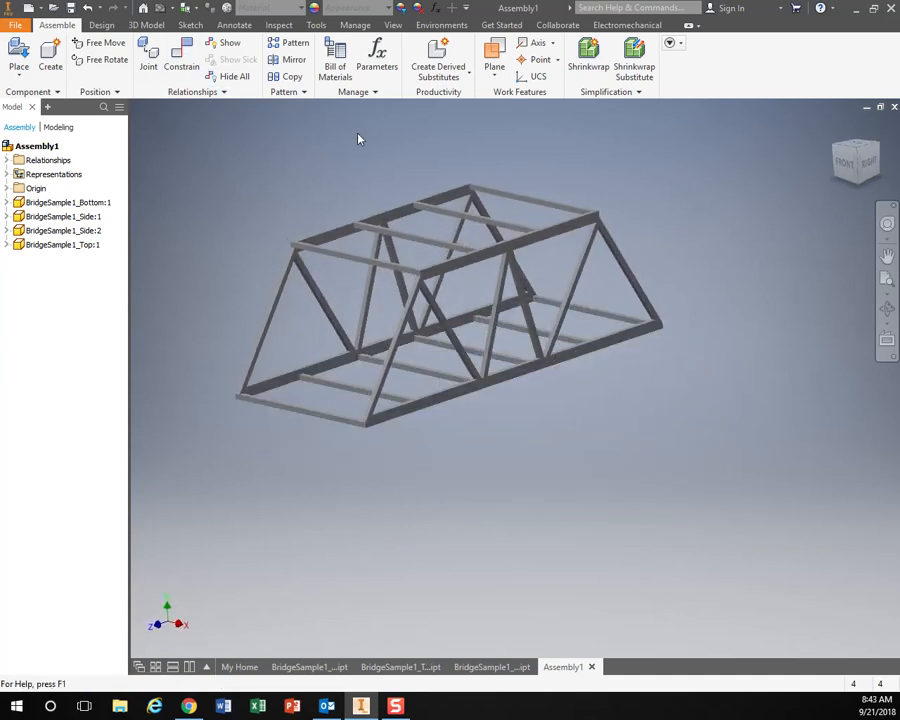
pyautogui.moveTo(450, 310); pyautogui.dragTo(576, 370)
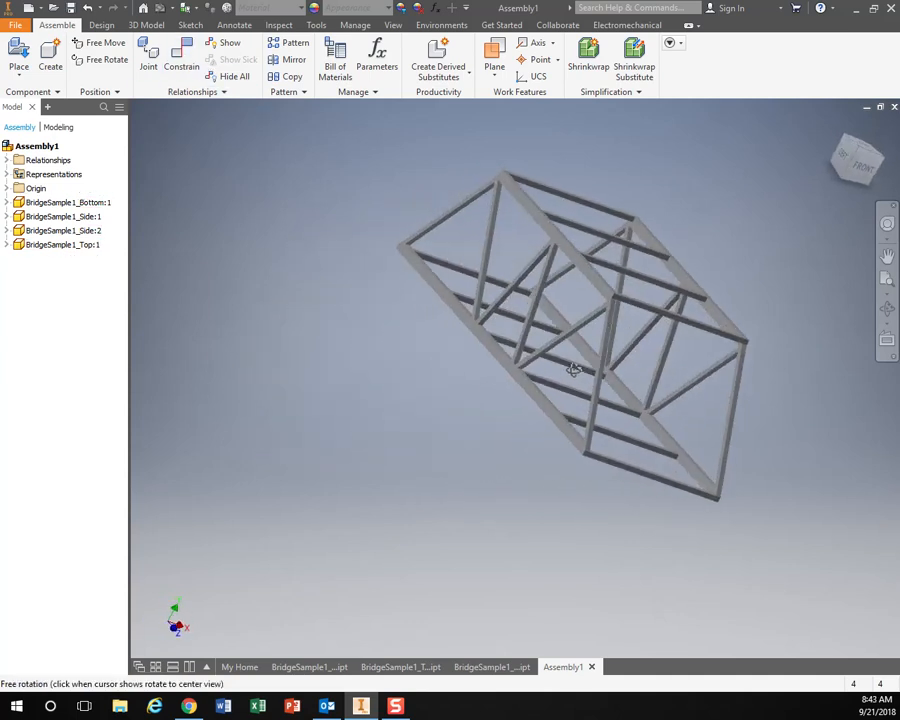
pyautogui.moveTo(572, 368); pyautogui.dragTo(480, 364)
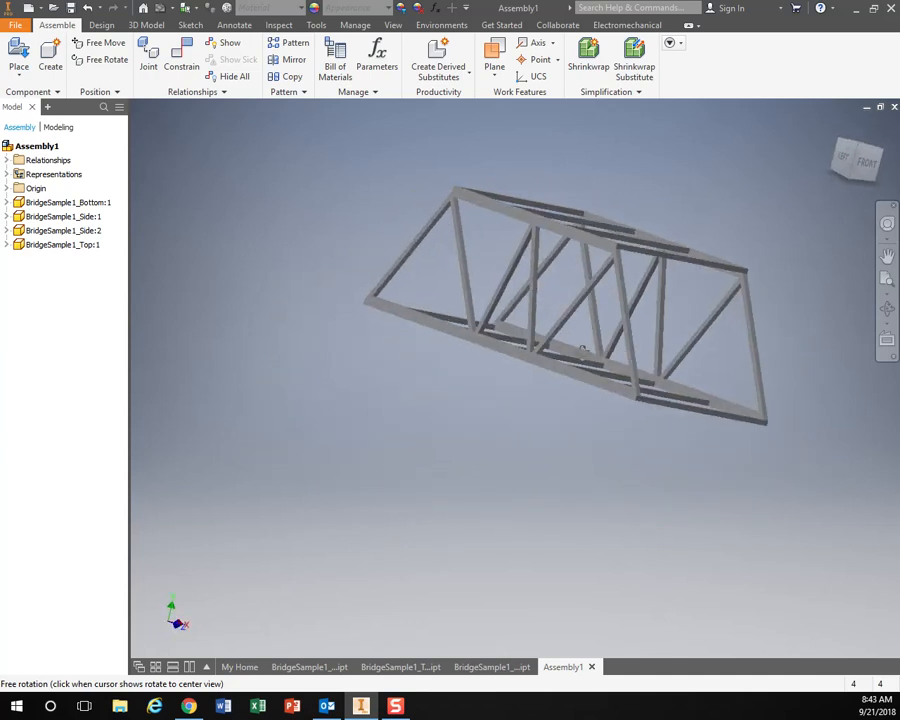
pyautogui.moveTo(560, 300); pyautogui.dragTo(460, 376)
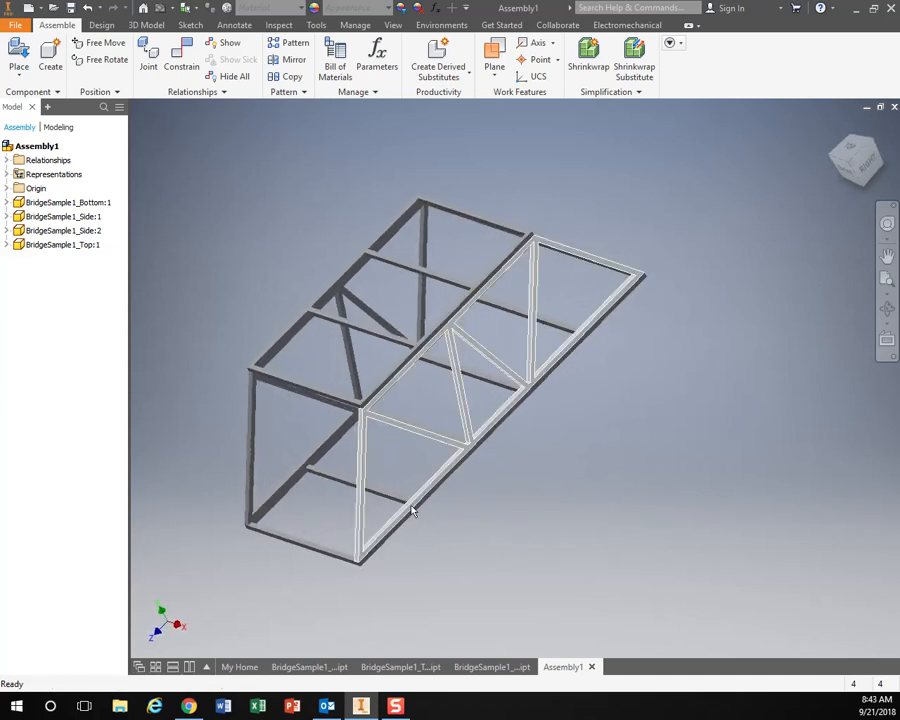
pyautogui.moveTo(412, 510); pyautogui.dragTo(436, 576)
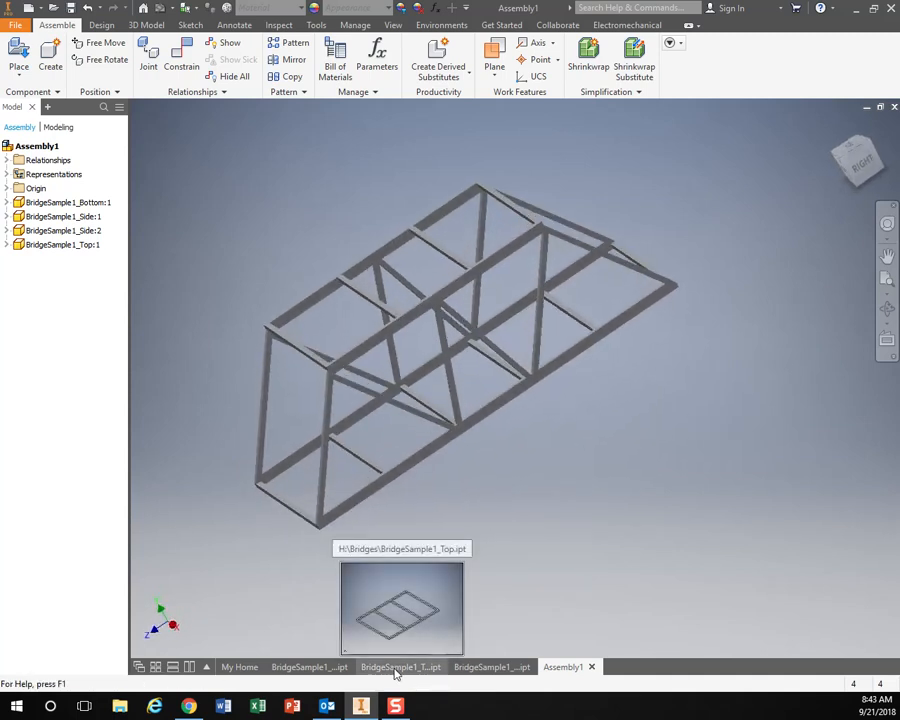
pyautogui.moveTo(308, 668)
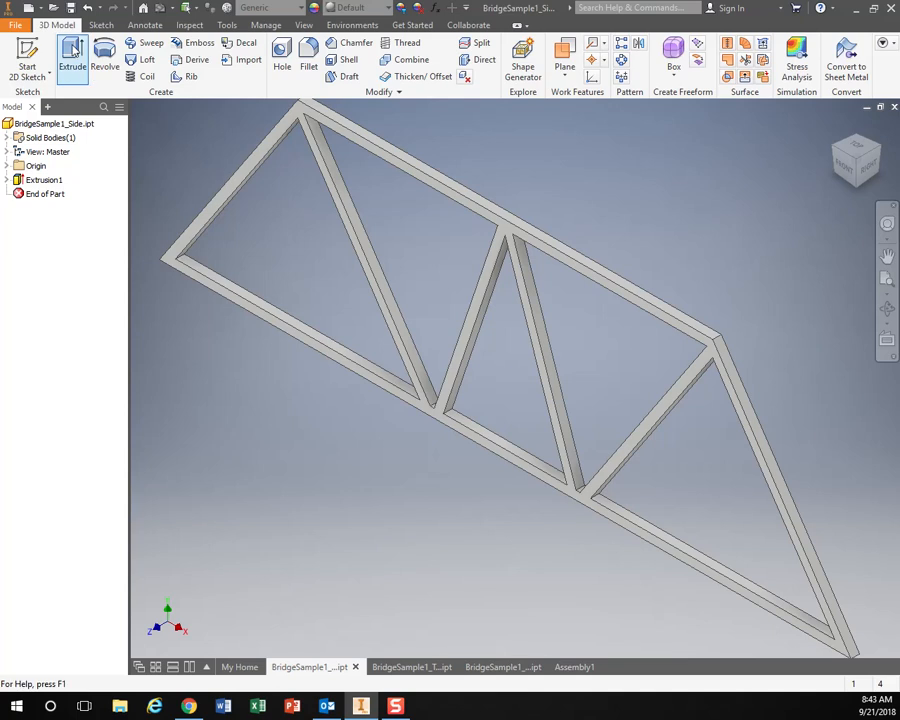
# - Select Extrusion1 of BridgeSample1_Side.ipt and bring up its edit options
pyautogui.click(44, 180)
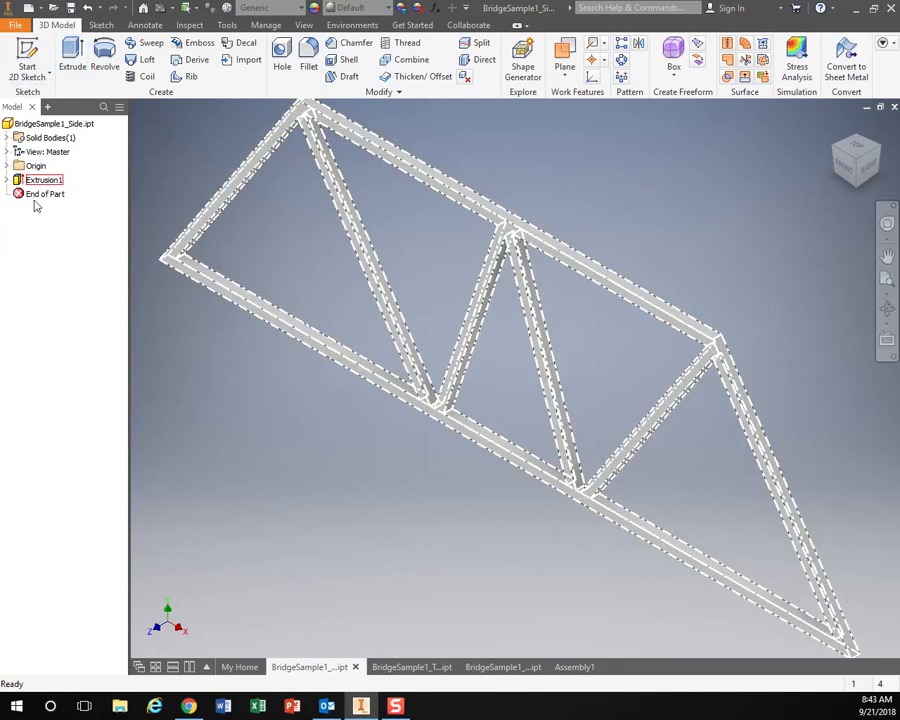
pyautogui.click(44, 180)
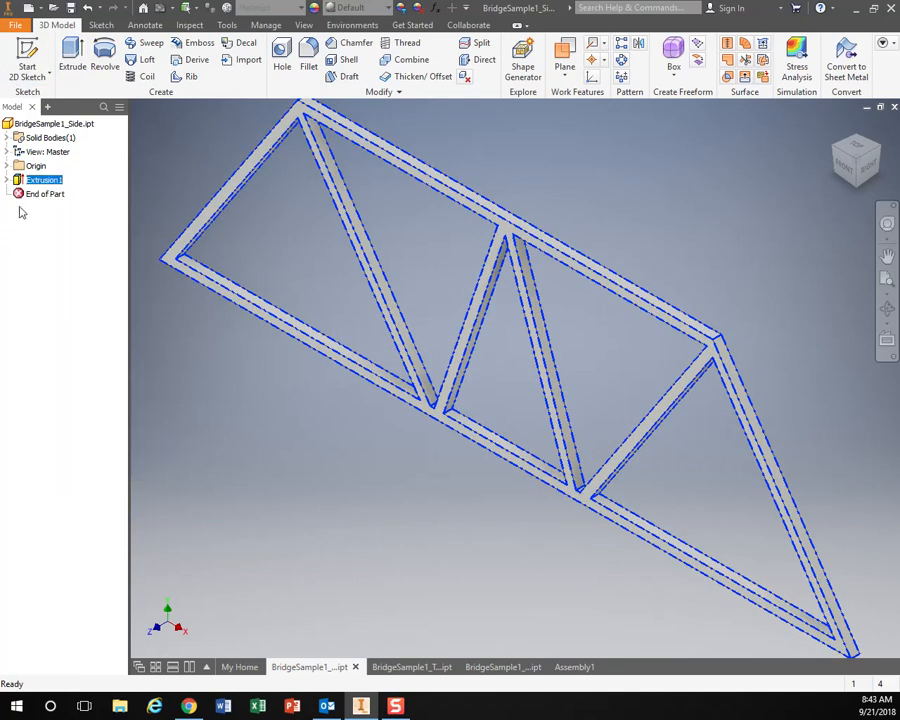
pyautogui.rightClick(44, 180)
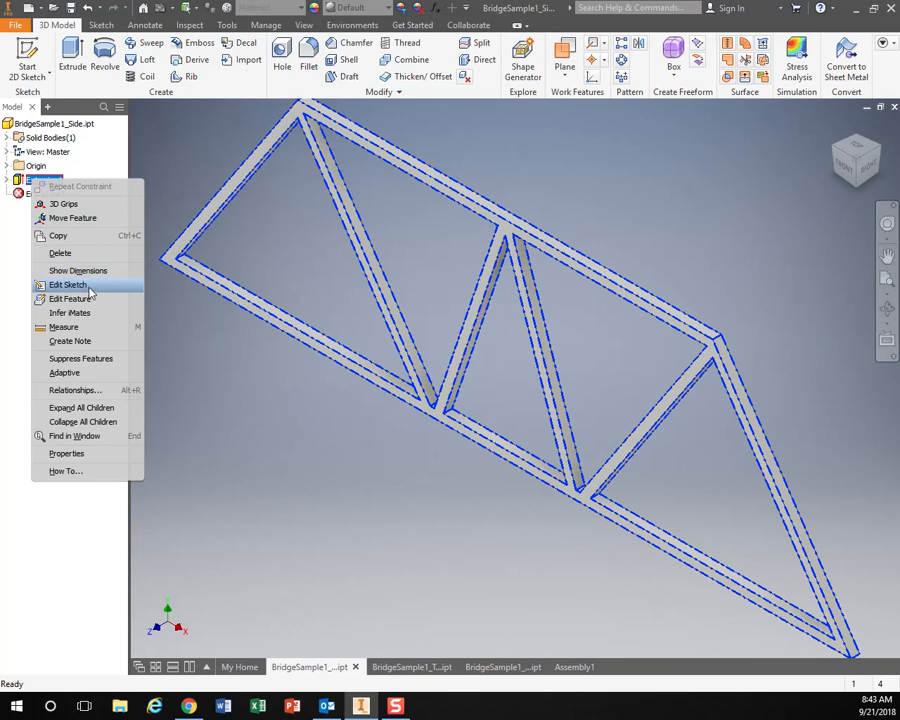
# - Edit the extrusion sketch to add a trimmed inner brace line in the left panel and rebuild the part
pyautogui.click(68, 284)
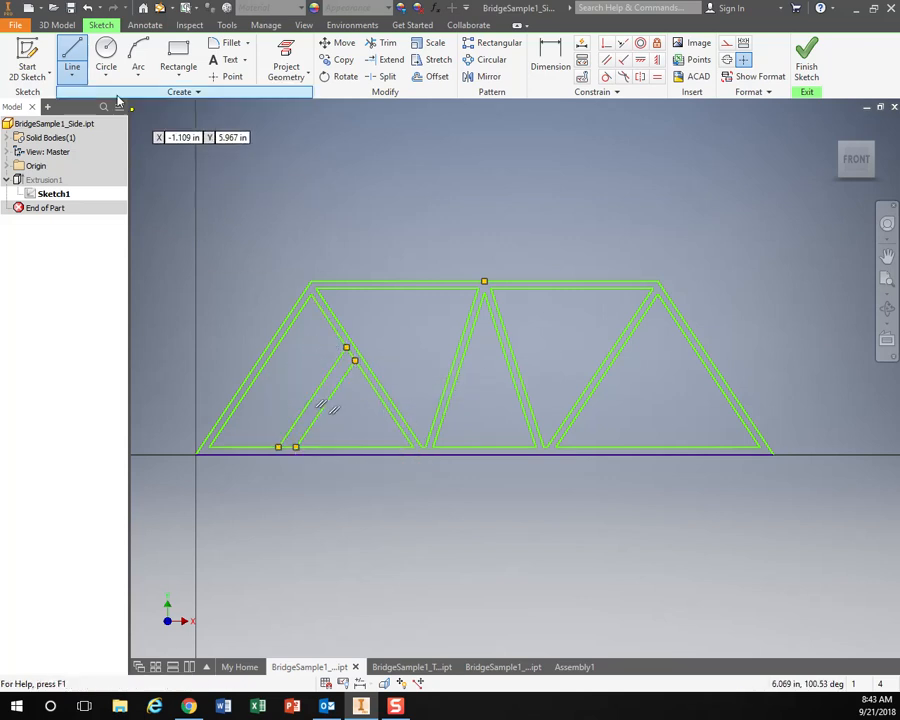
pyautogui.click(388, 44)
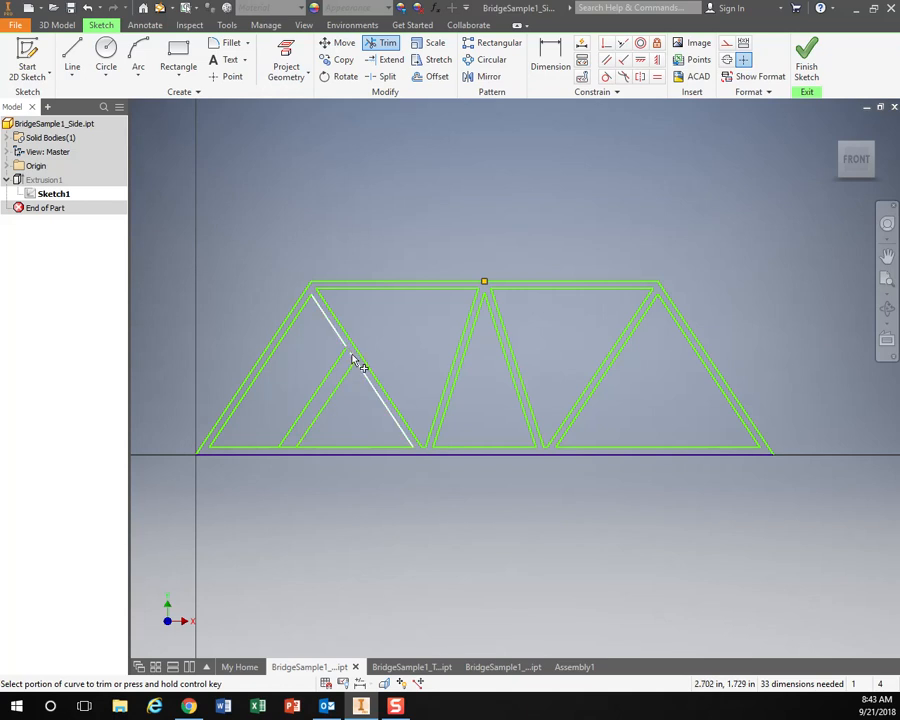
pyautogui.click(356, 364)
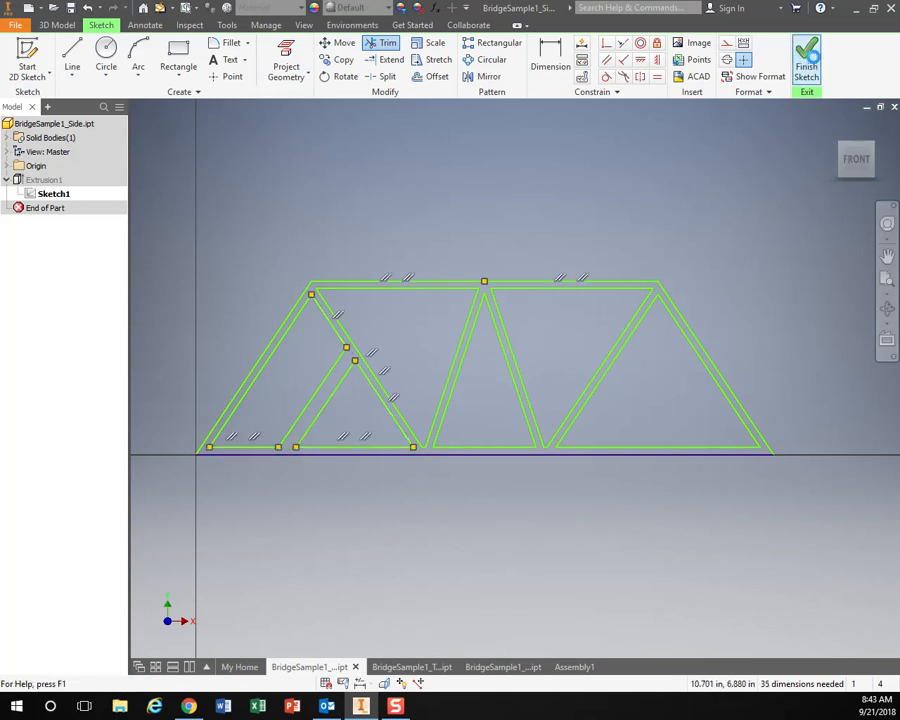
pyautogui.click(806, 60)
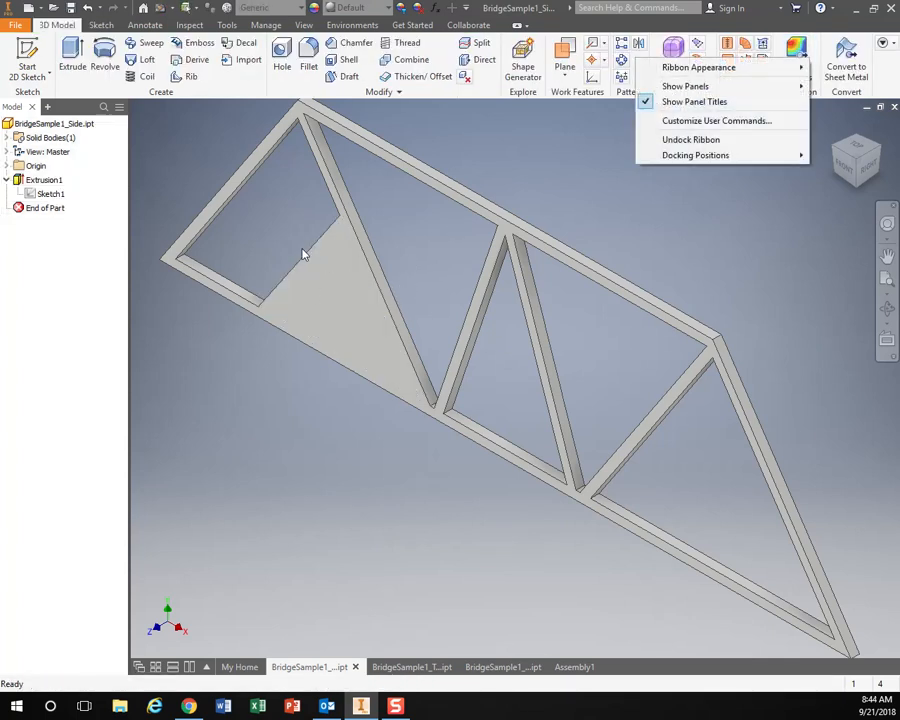
# - Check the filled triangular plate in Assembly1, return to the side truss part and select Sketch1
pyautogui.rightClick(50, 192)
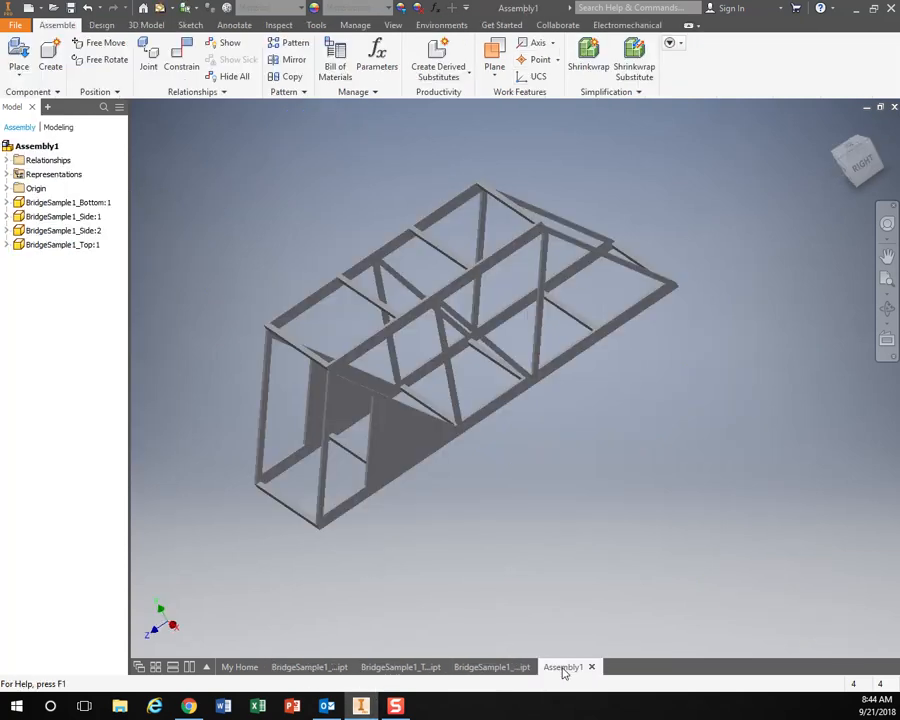
pyautogui.click(62, 216)
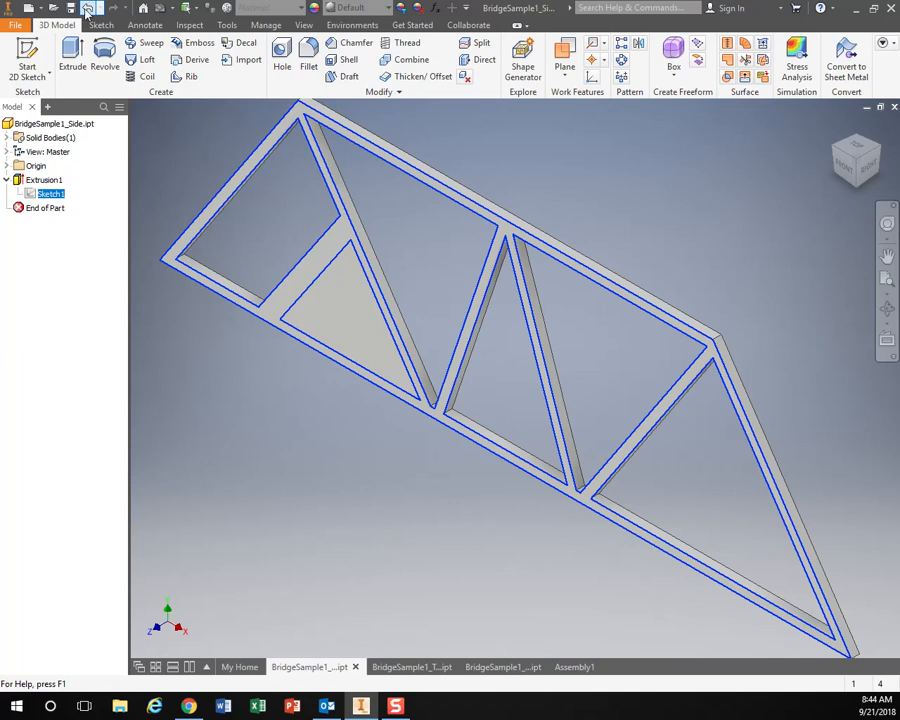
pyautogui.click(100, 24)
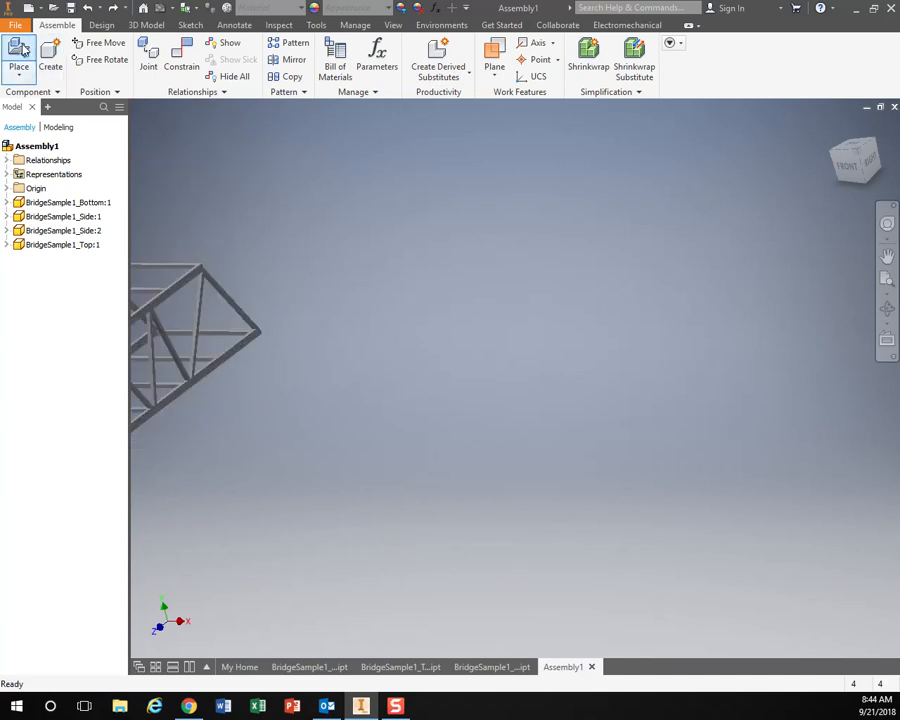
pyautogui.moveTo(18, 52)
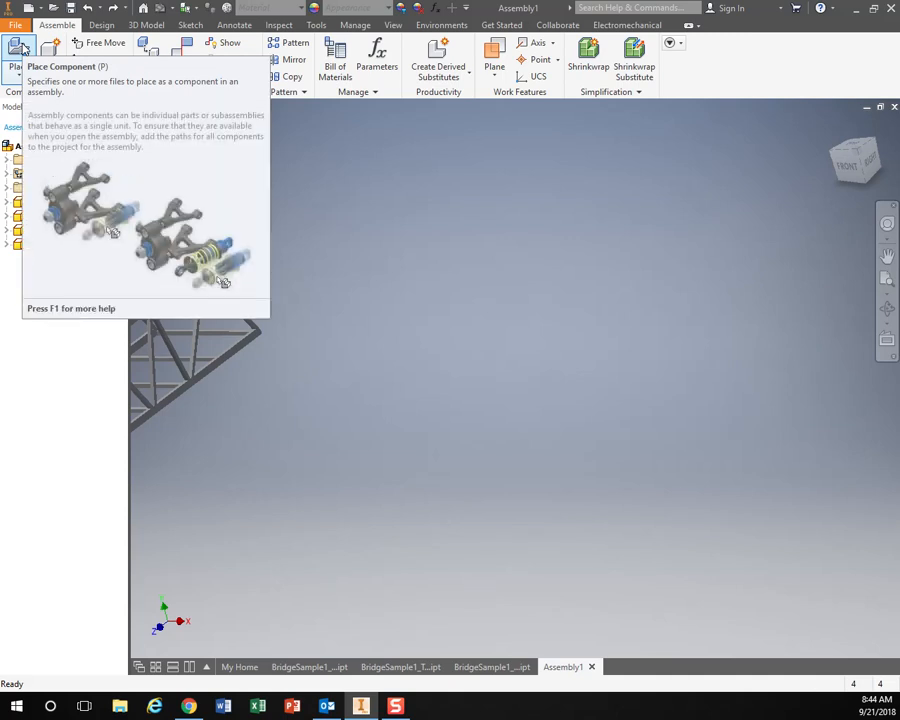
# - Place a second BridgeSample1_Bottom.ipt copy loose beside the bridge, accepting the path warning
pyautogui.click(18, 50)
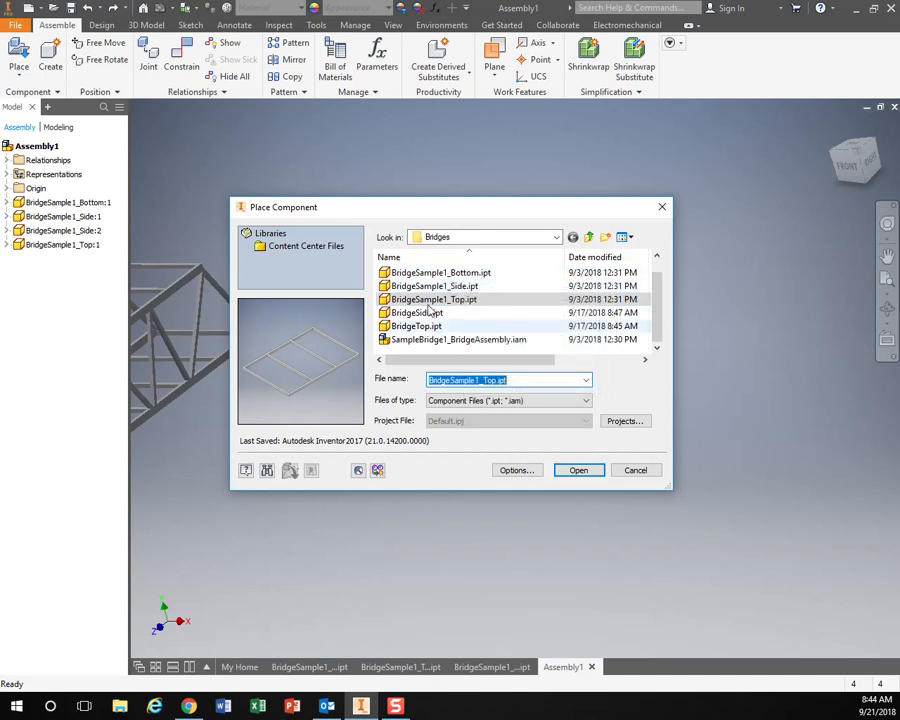
pyautogui.moveTo(440, 272)
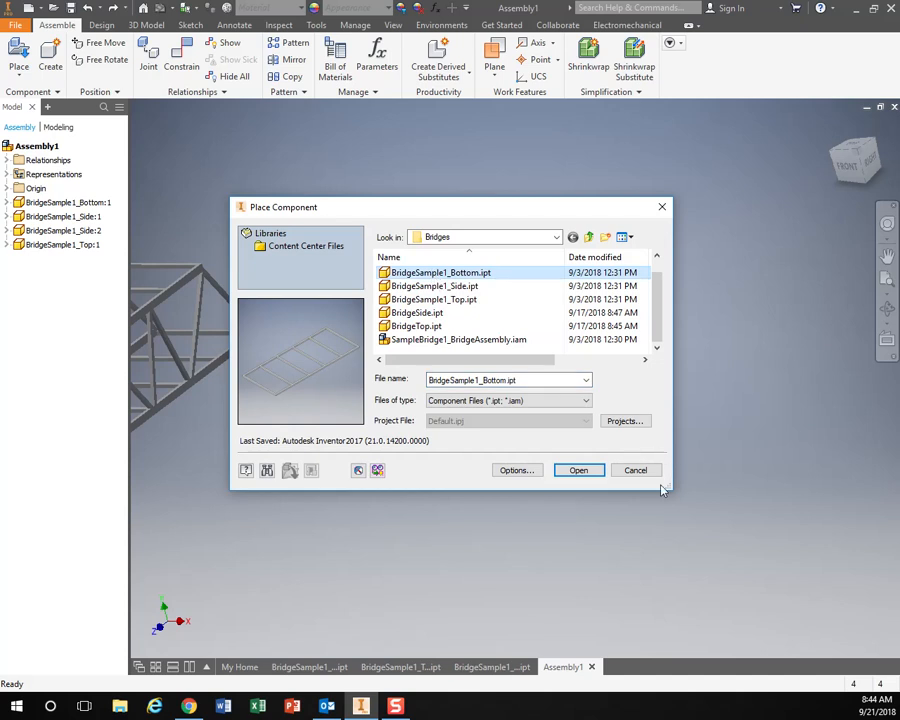
pyautogui.click(578, 470)
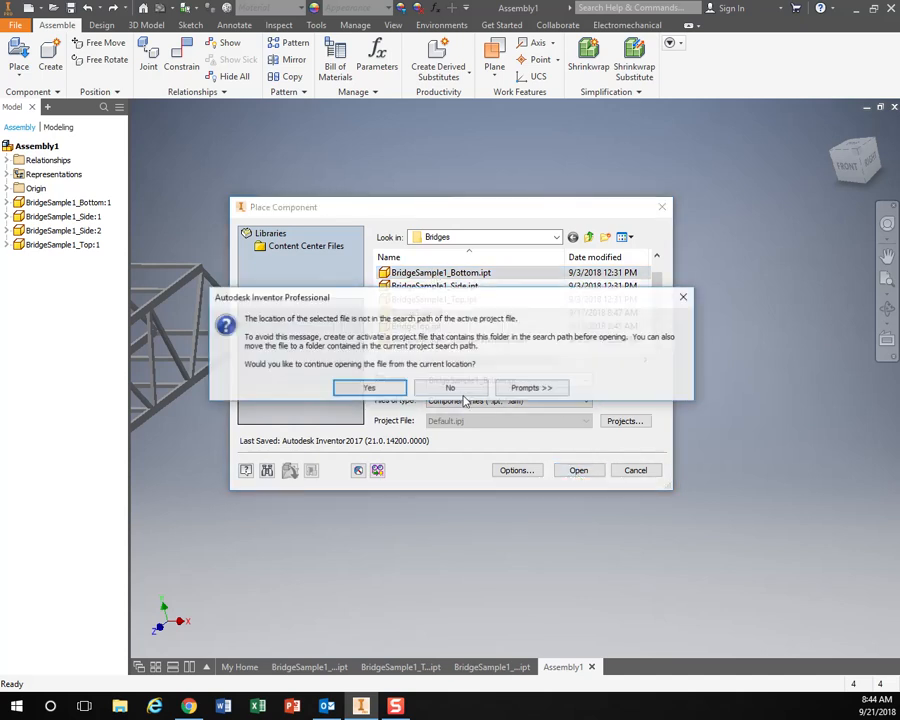
pyautogui.click(368, 388)
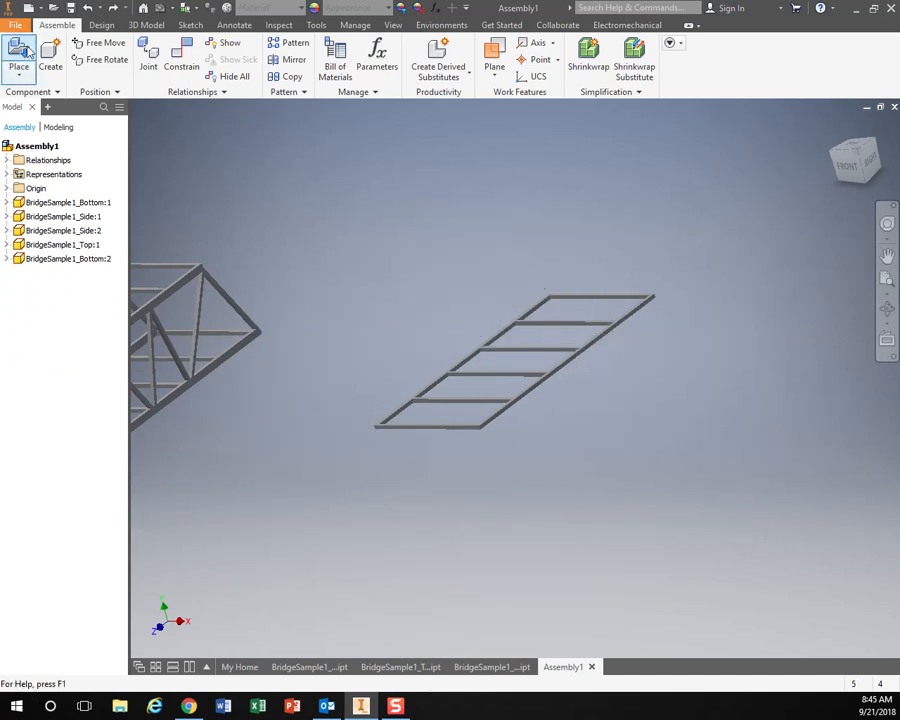
# - Place a second BridgeSample1_Top.ipt copy loose in the assembly and start picking another component
pyautogui.click(18, 56)
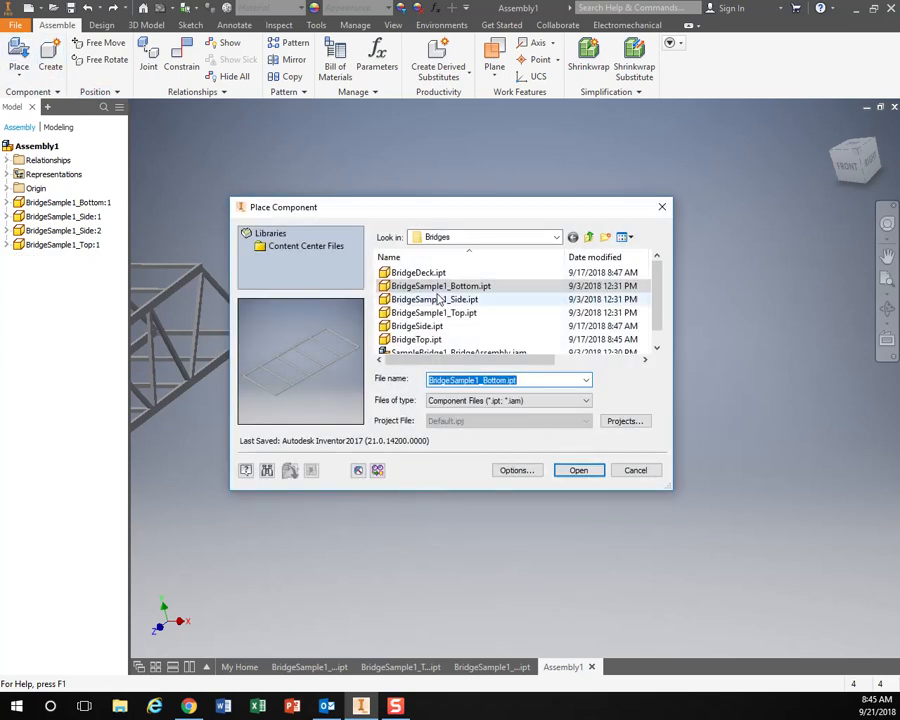
pyautogui.click(578, 470)
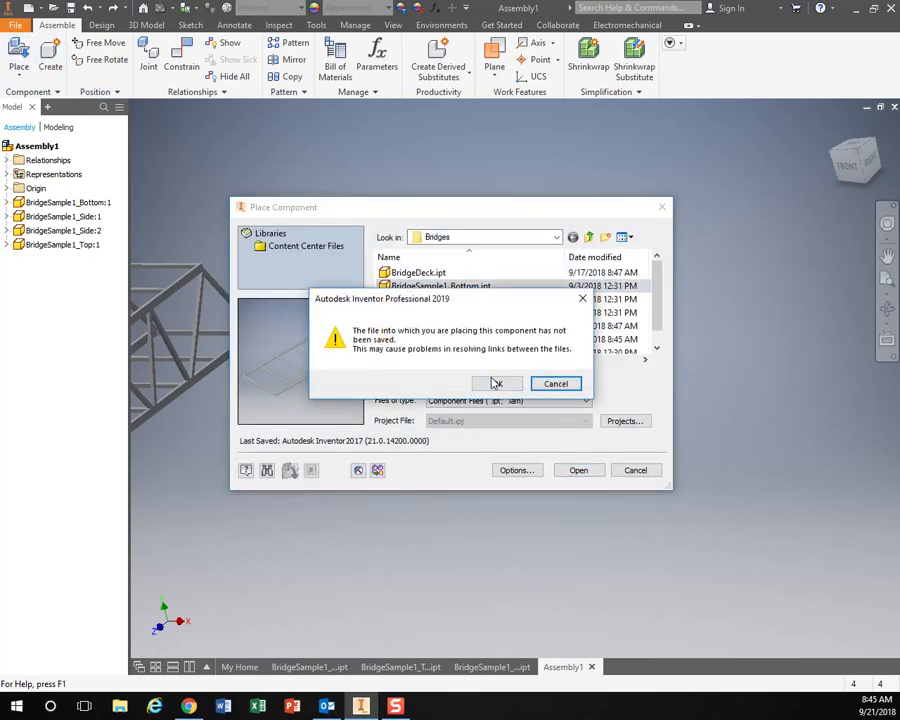
pyautogui.click(496, 384)
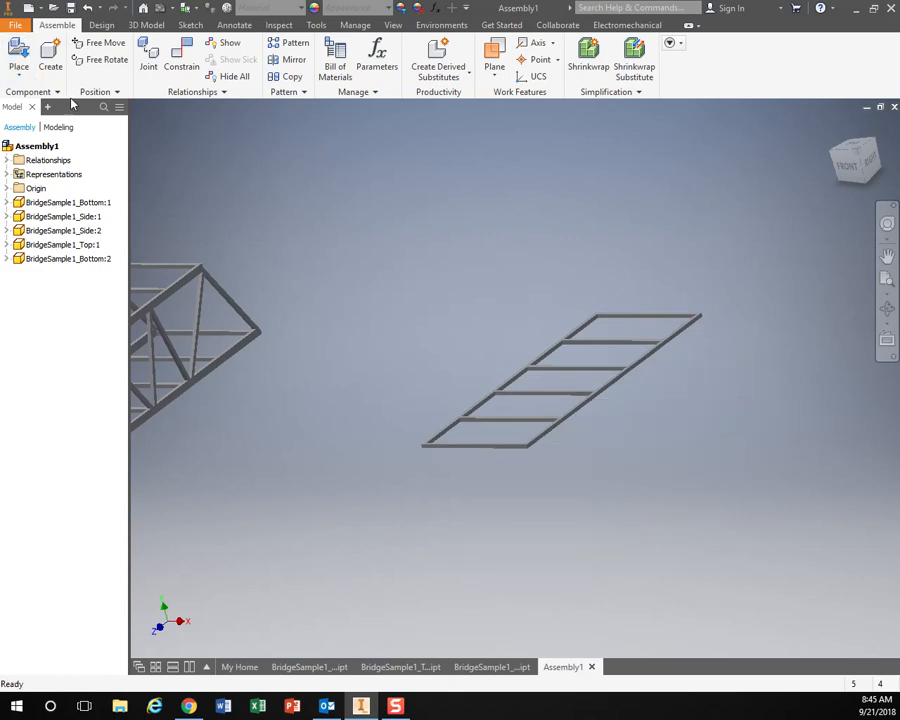
pyautogui.click(18, 56)
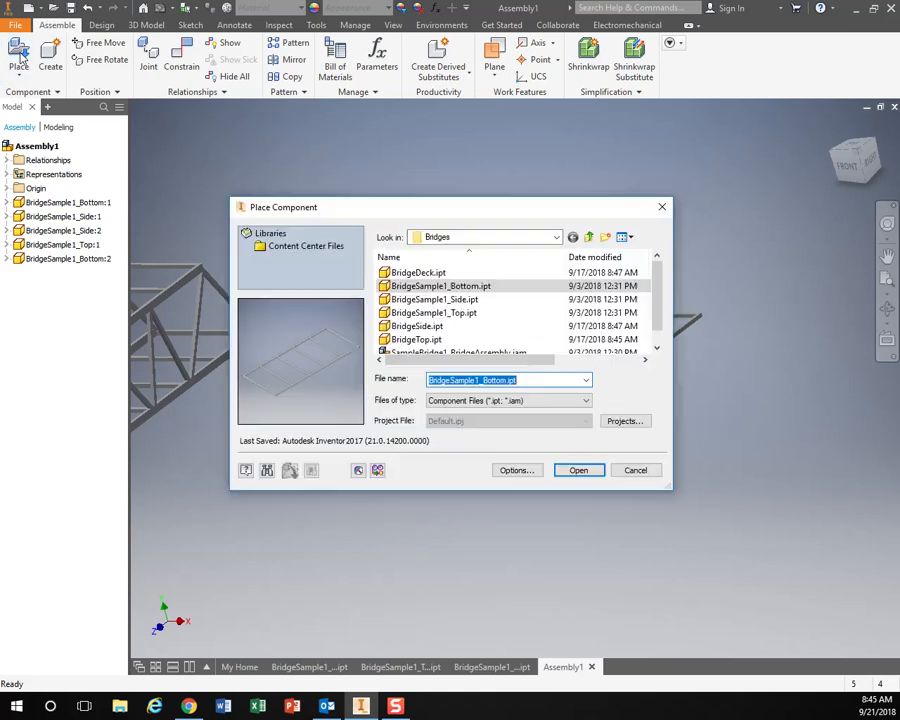
pyautogui.click(432, 312)
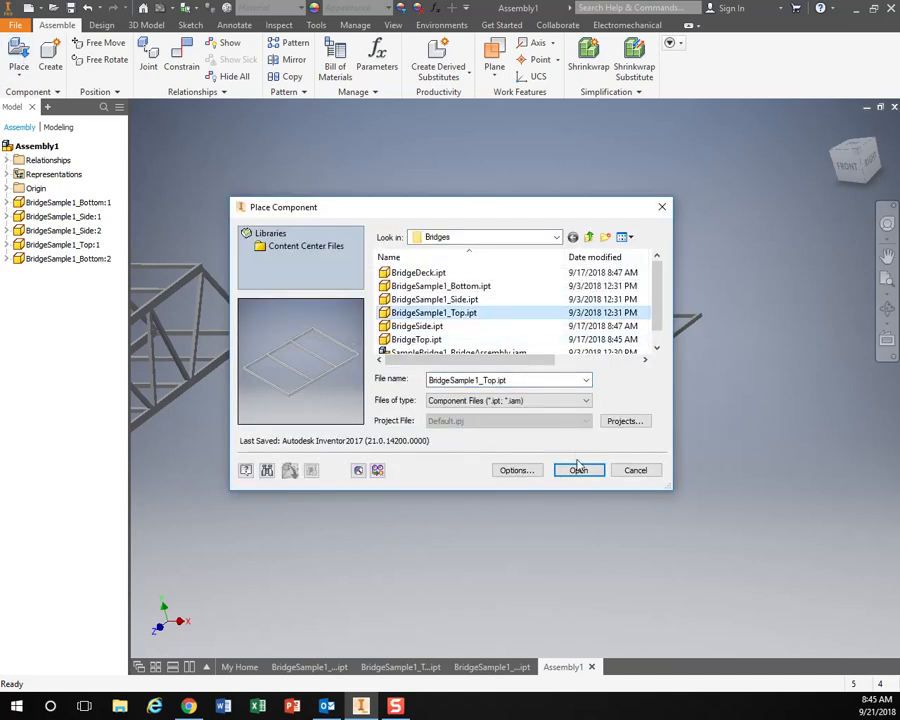
pyautogui.click(578, 470)
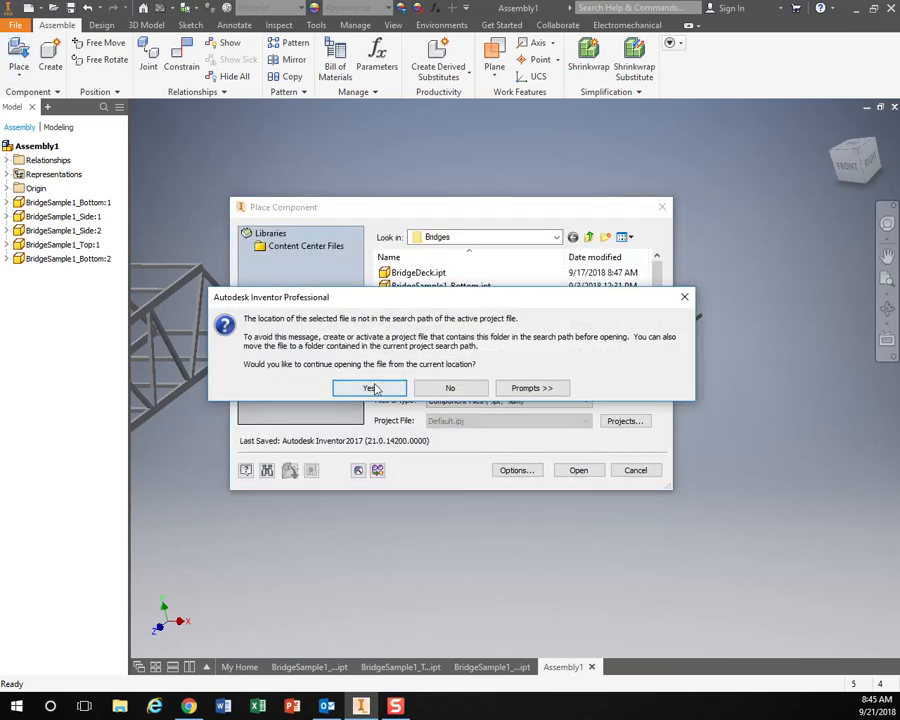
pyautogui.click(370, 388)
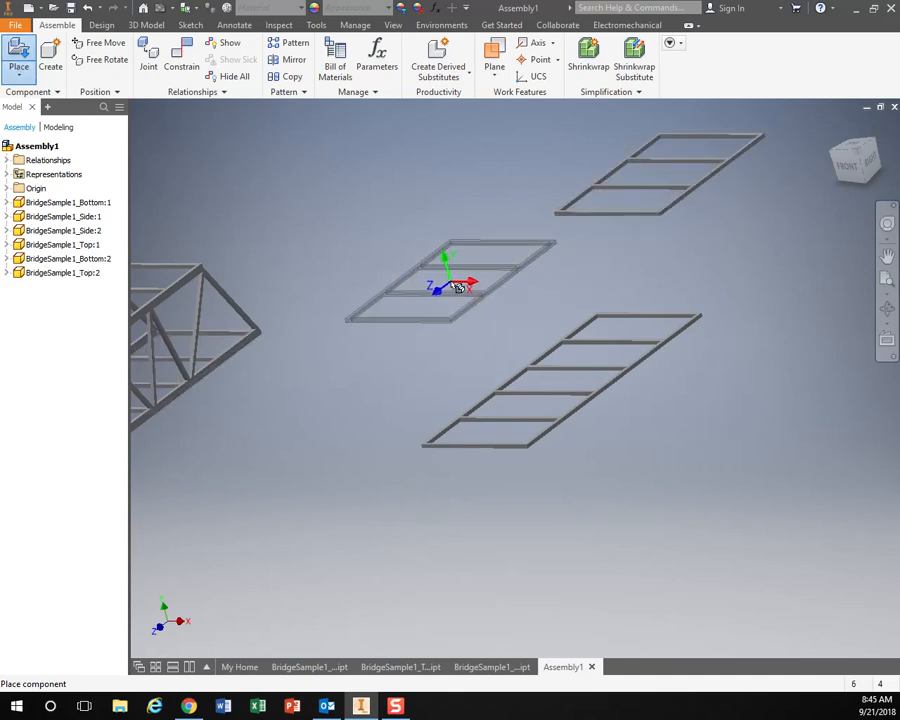
pyautogui.click(18, 56)
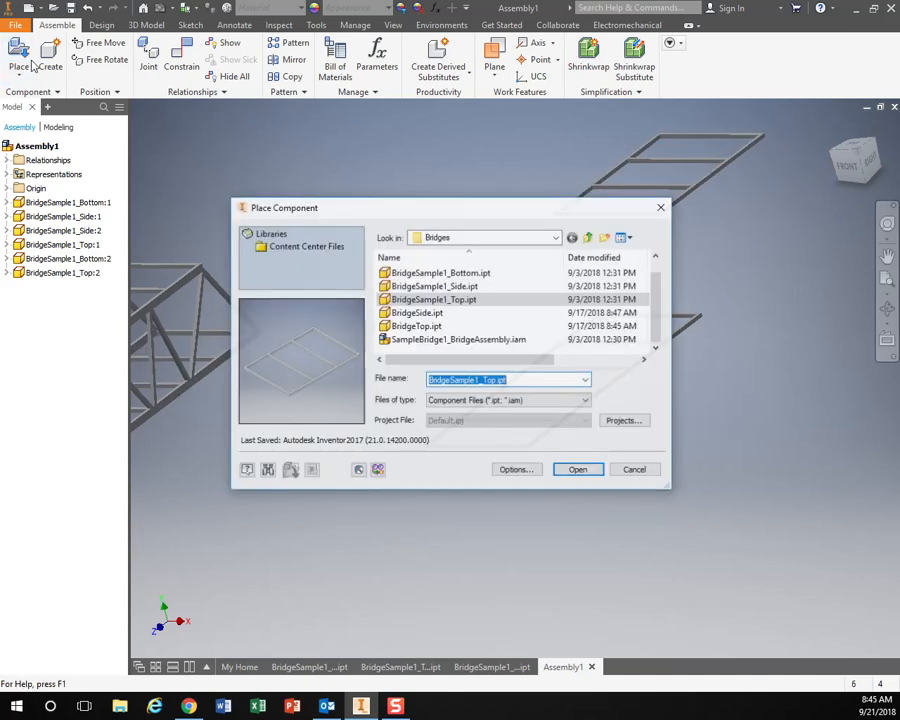
# - Place two more BridgeSample1_Side.ipt copies, rotated 90° to stand upright near the second deck
pyautogui.click(432, 286)
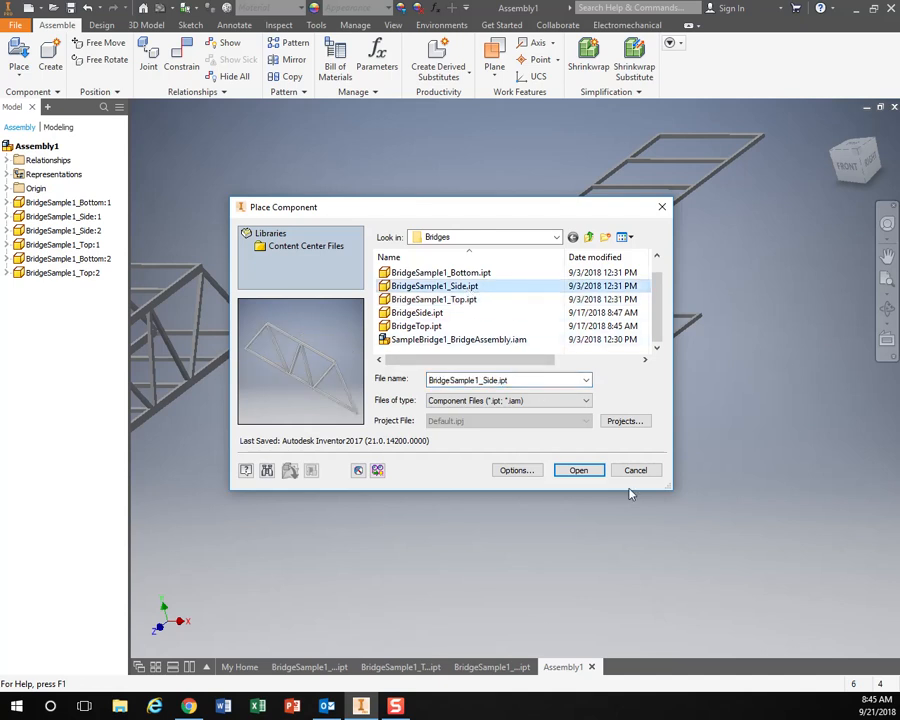
pyautogui.click(578, 470)
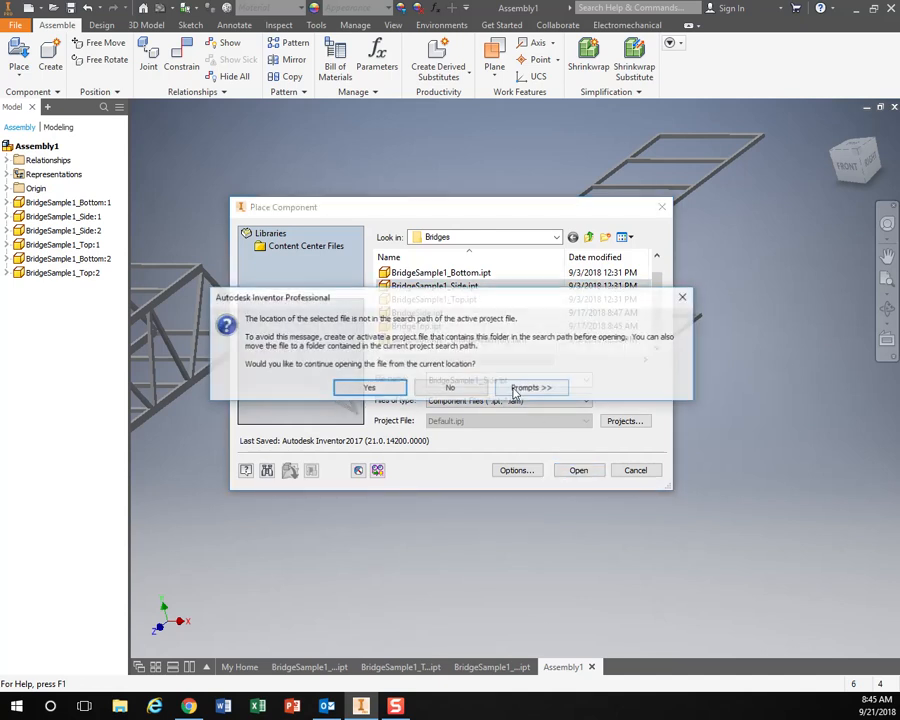
pyautogui.click(368, 388)
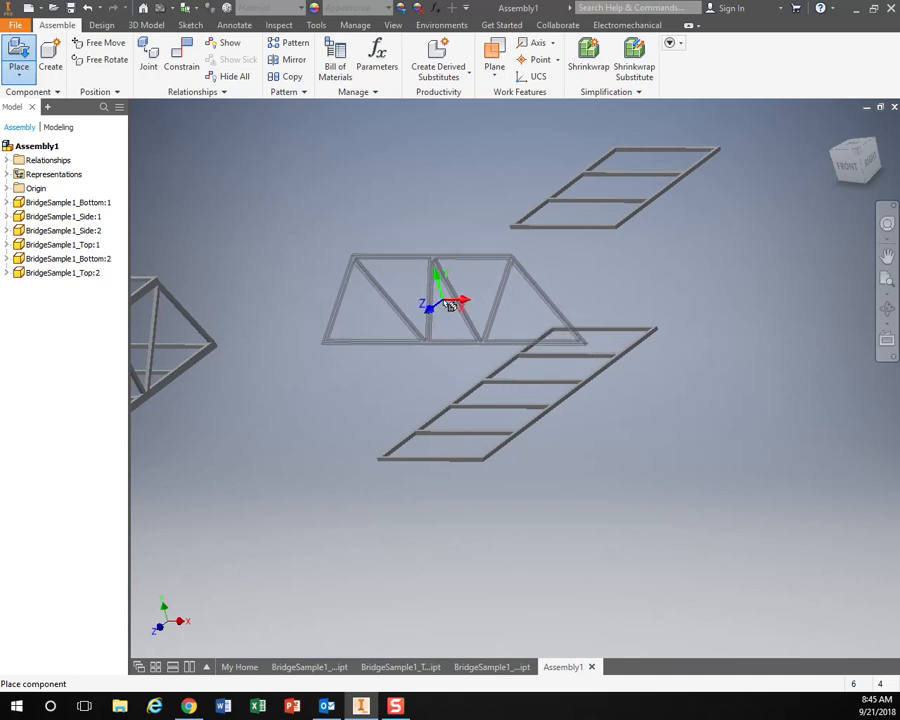
pyautogui.rightClick(450, 304)
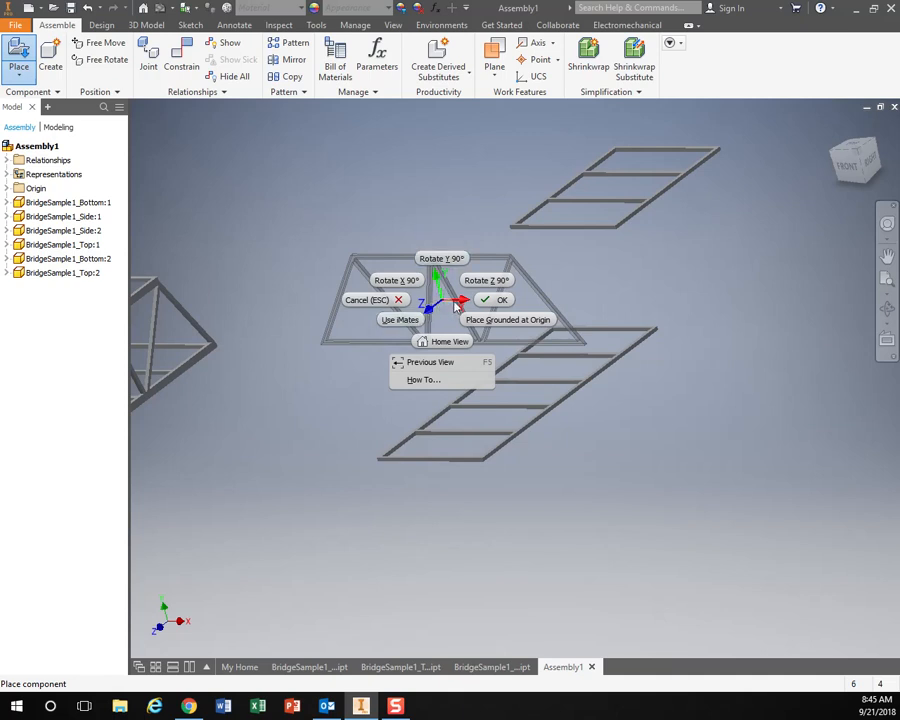
pyautogui.moveTo(448, 308)
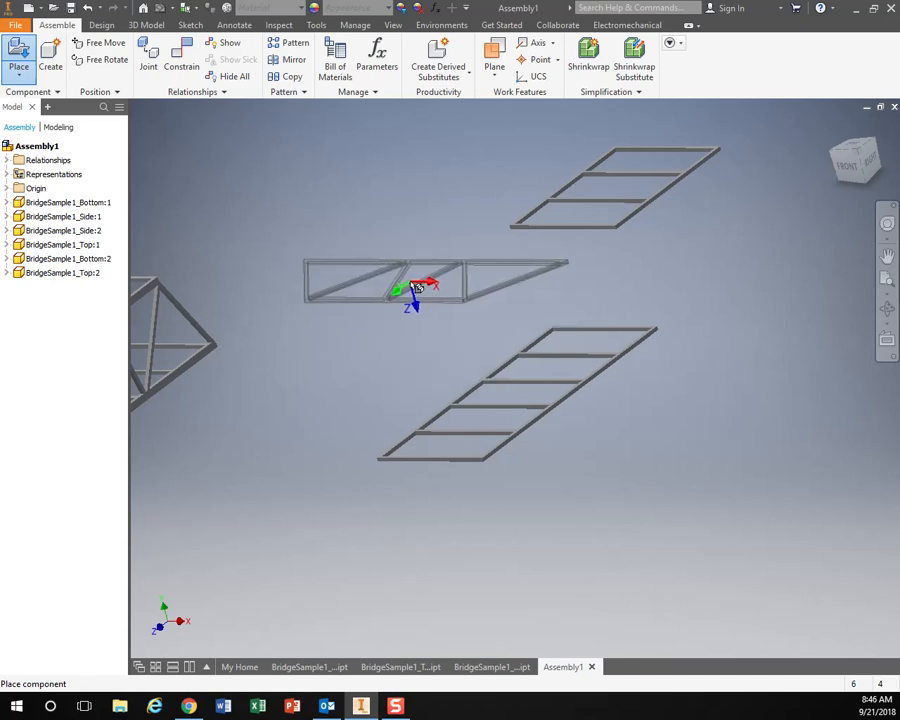
pyautogui.rightClick(410, 290)
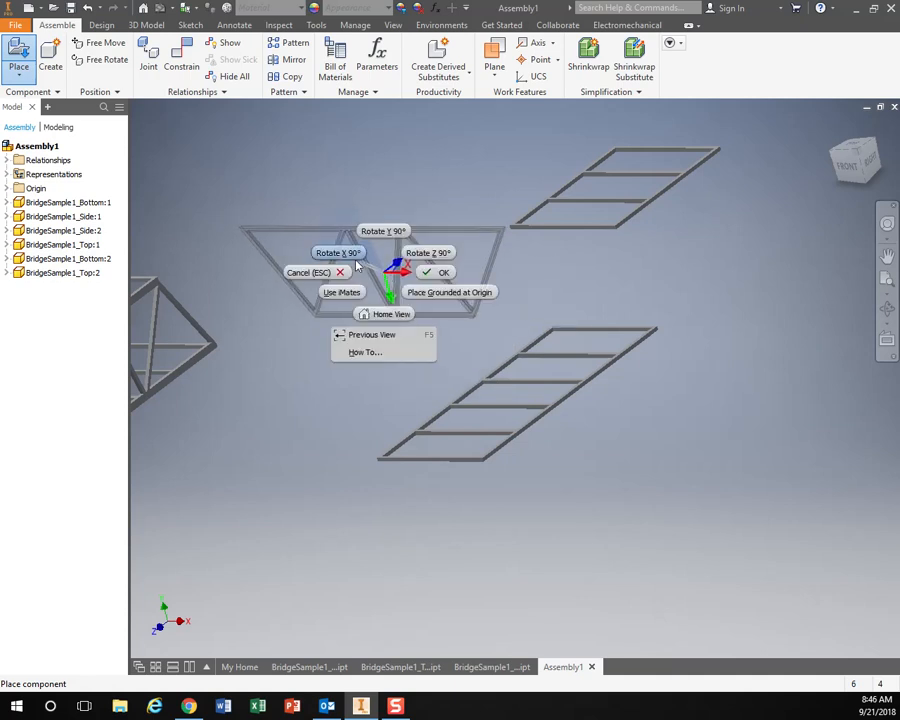
pyautogui.click(438, 272)
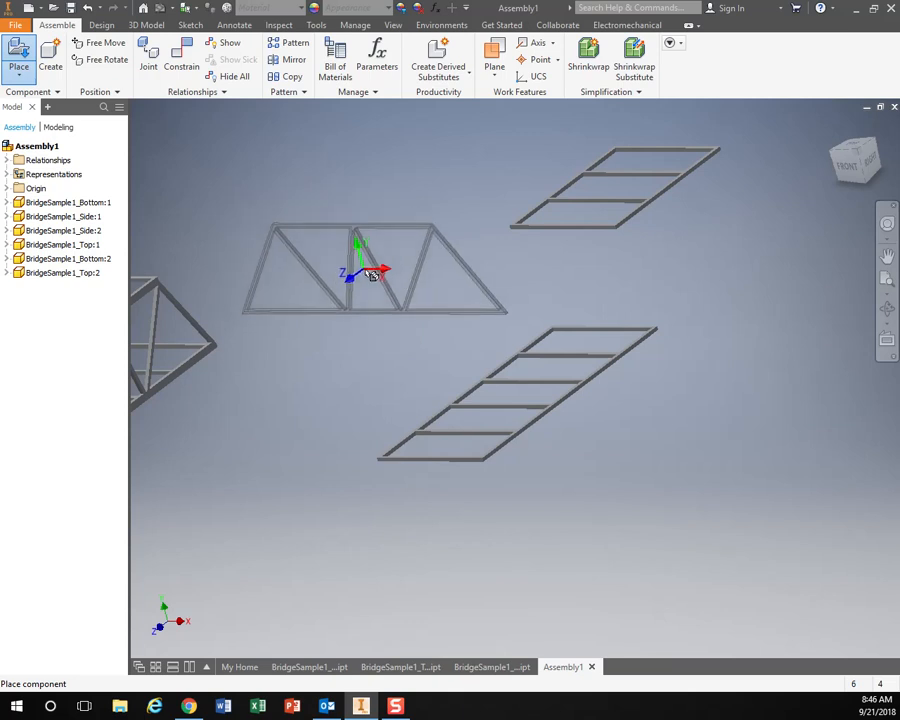
pyautogui.rightClick(376, 272)
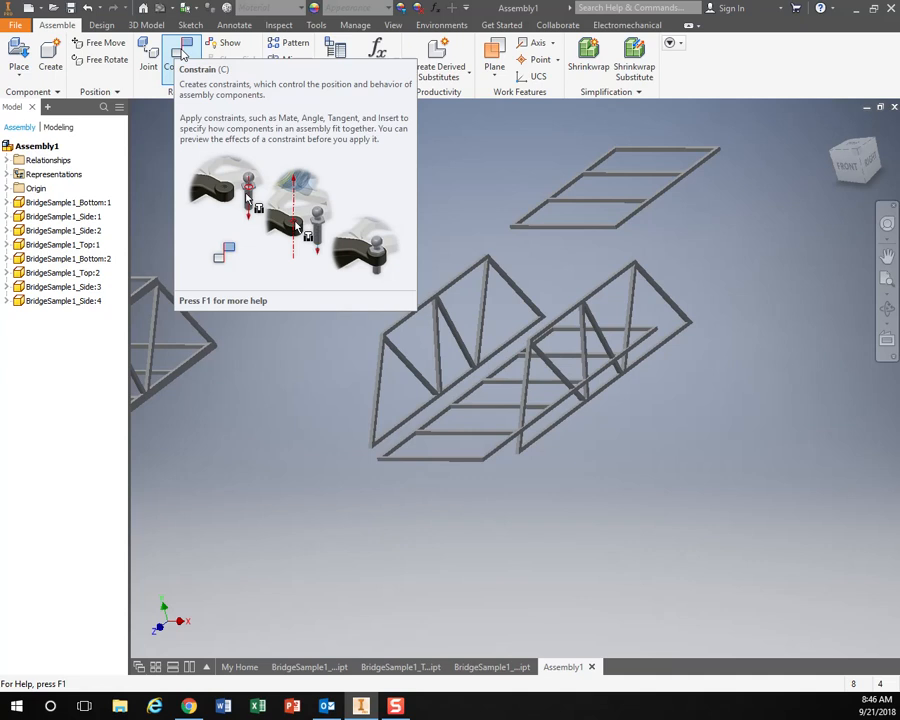
# - Mate a new side truss edge to the second deck frame edge at 0.000 in offset and apply
pyautogui.click(182, 50)
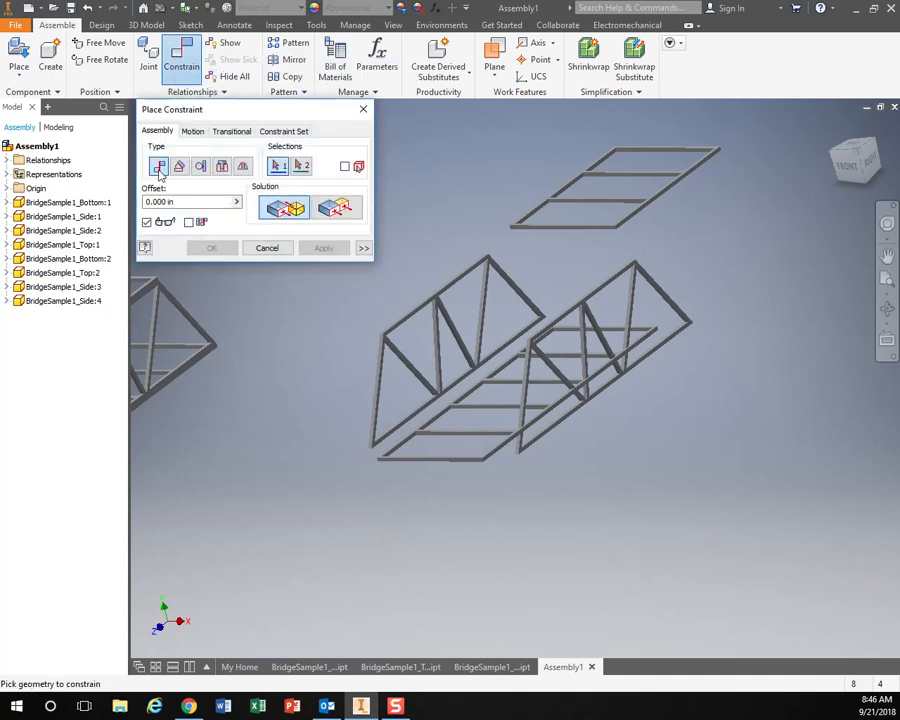
pyautogui.moveTo(160, 166)
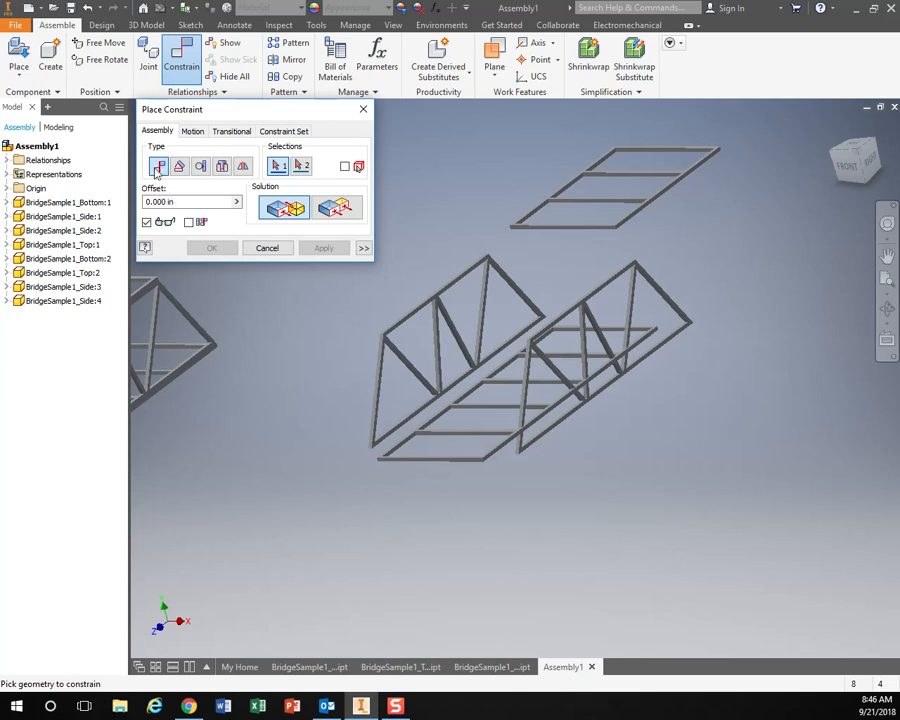
pyautogui.moveTo(158, 166)
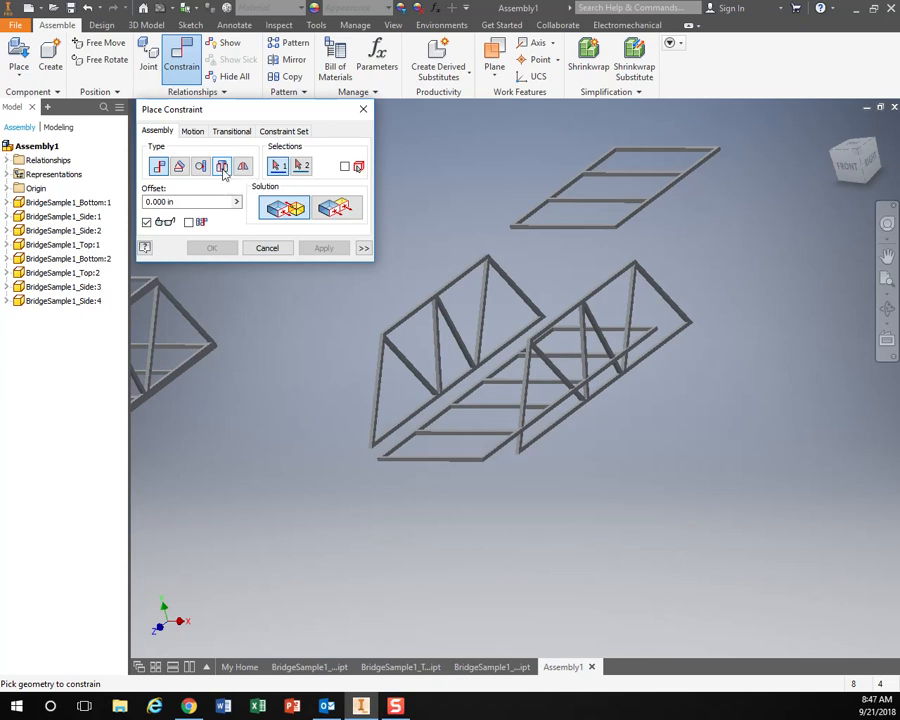
pyautogui.moveTo(244, 166)
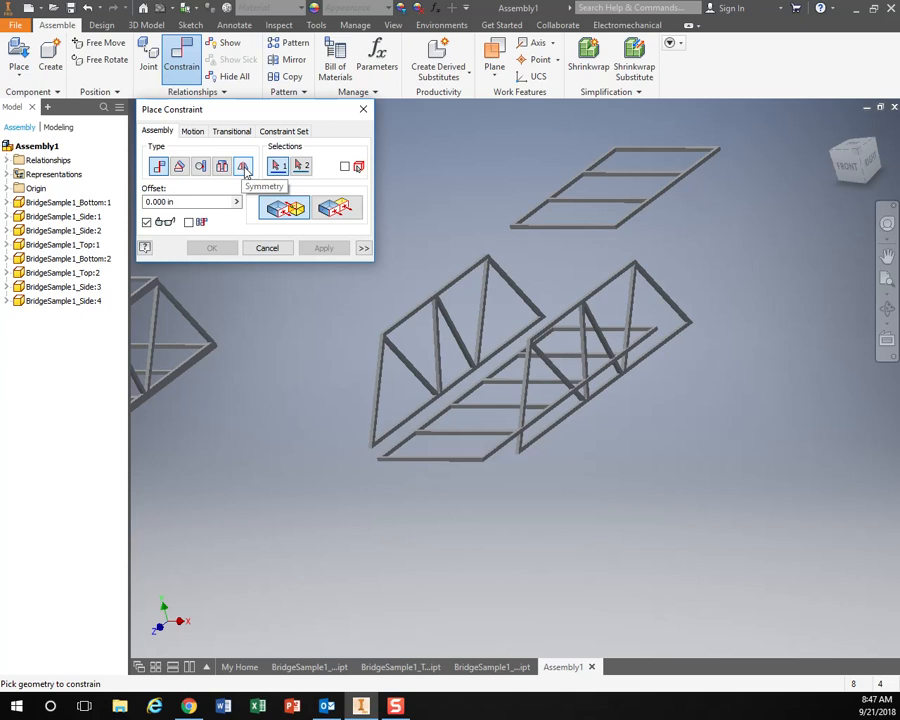
pyautogui.click(158, 166)
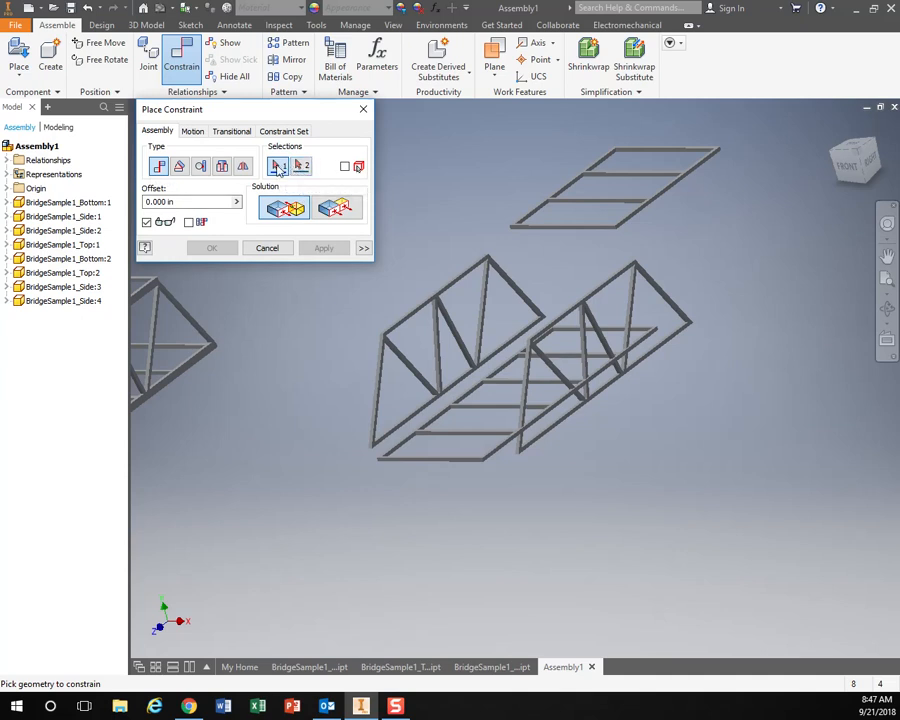
pyautogui.moveTo(280, 166)
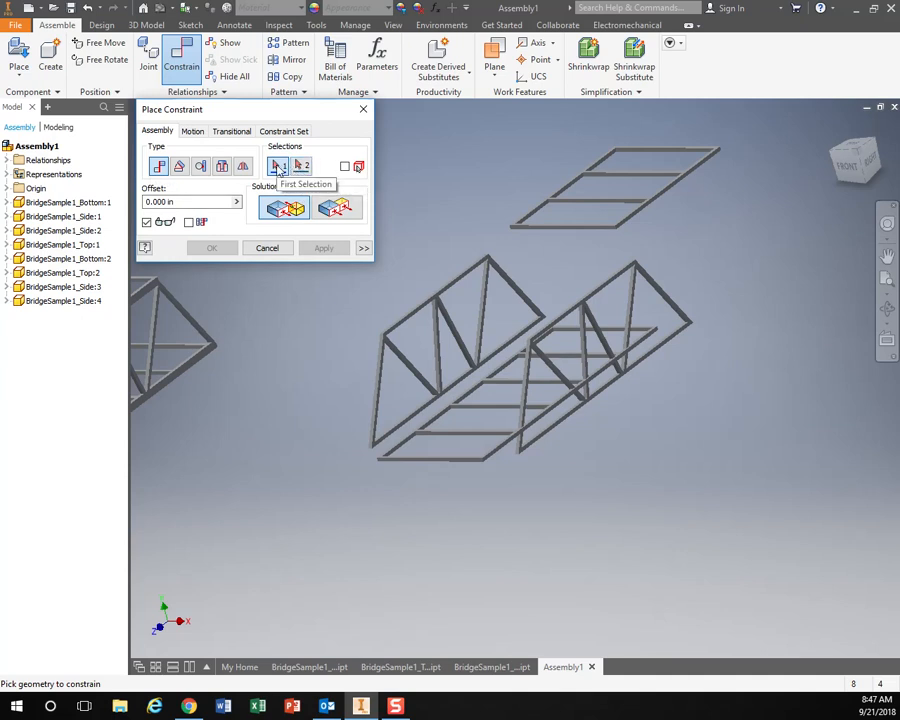
pyautogui.moveTo(108, 156)
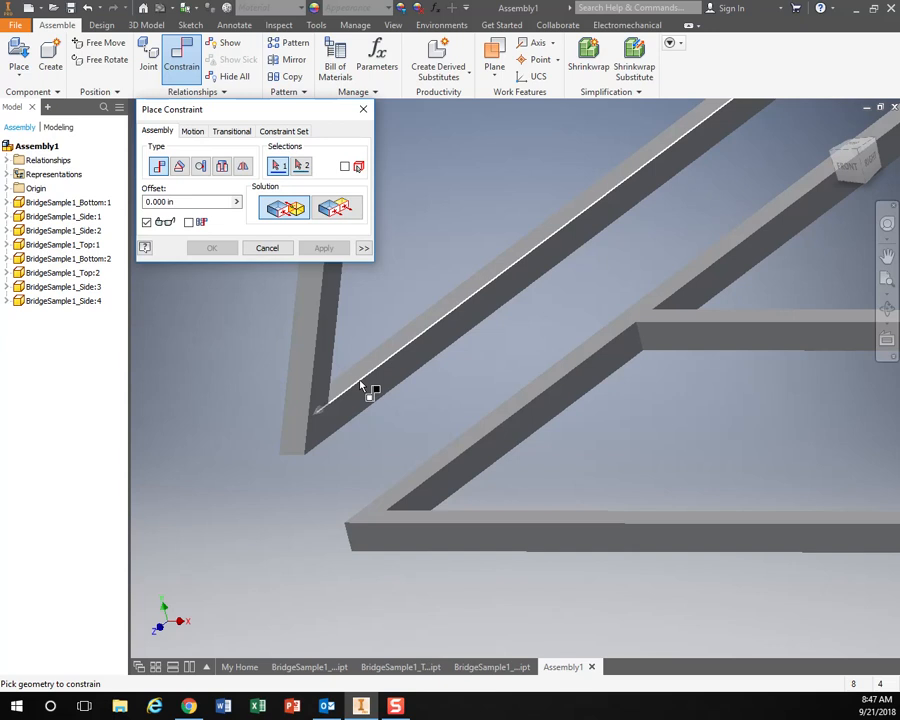
pyautogui.moveTo(292, 464)
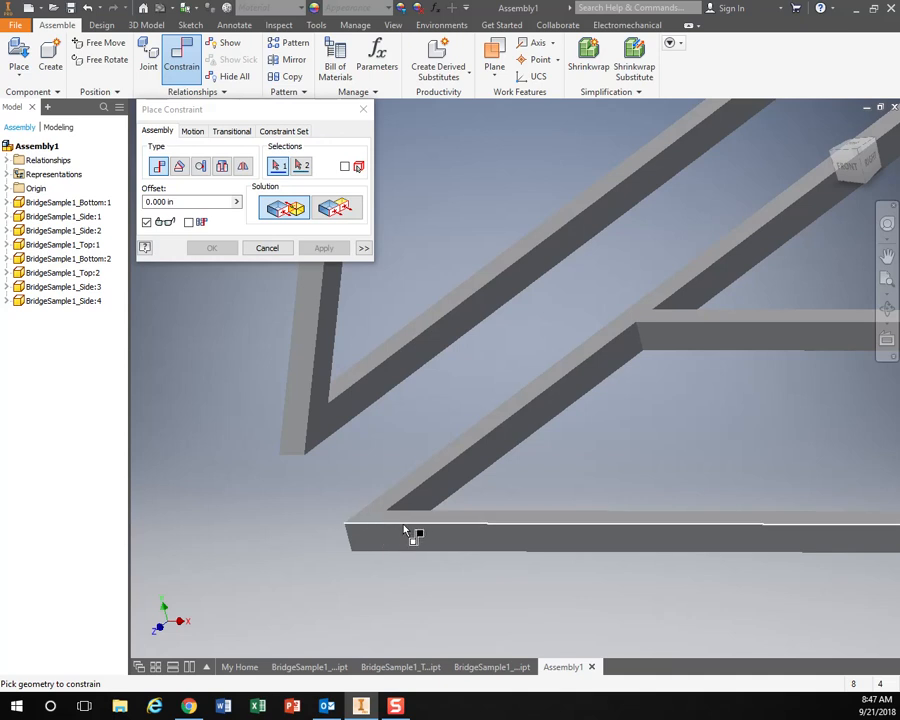
pyautogui.moveTo(444, 532)
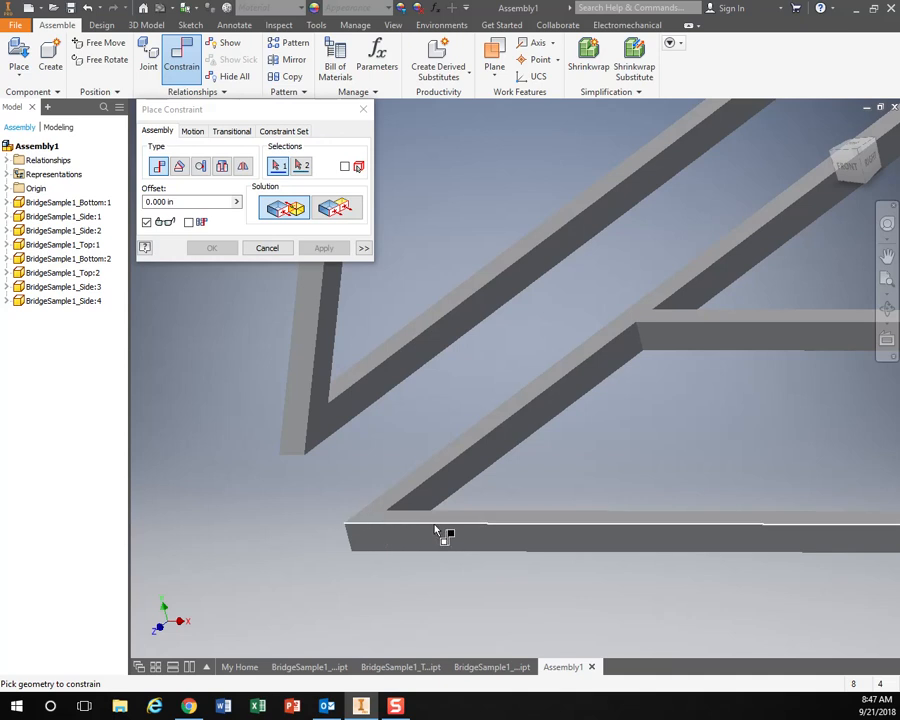
pyautogui.moveTo(304, 496)
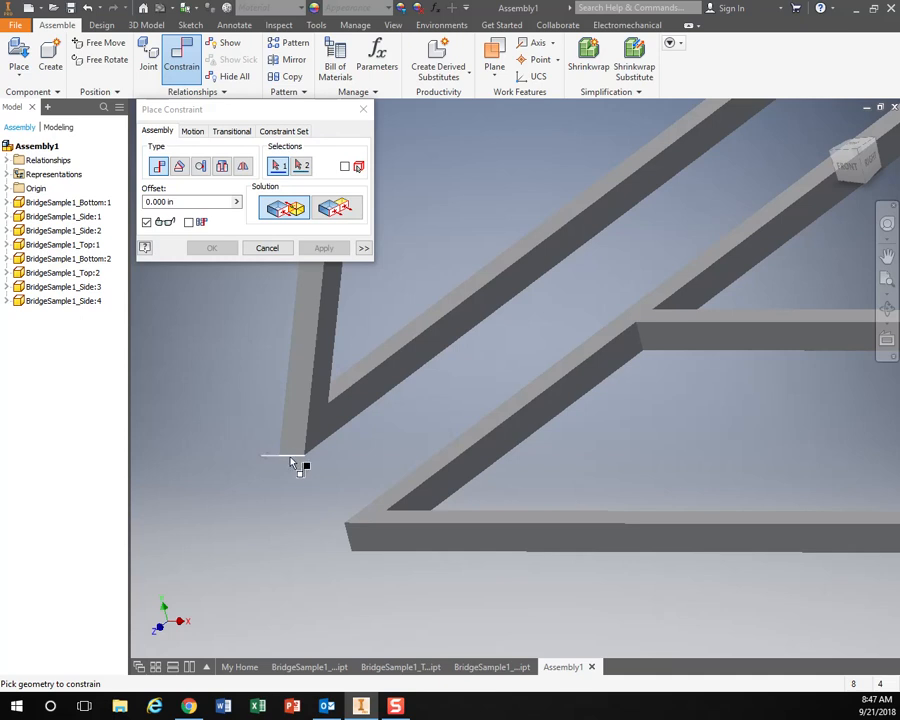
pyautogui.moveTo(290, 462)
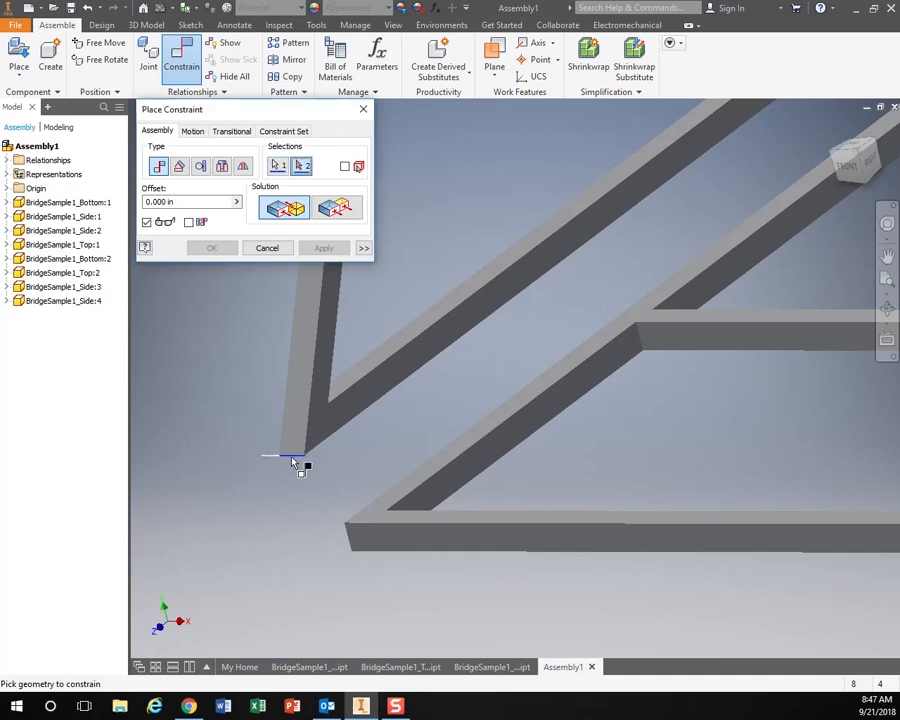
pyautogui.moveTo(410, 528)
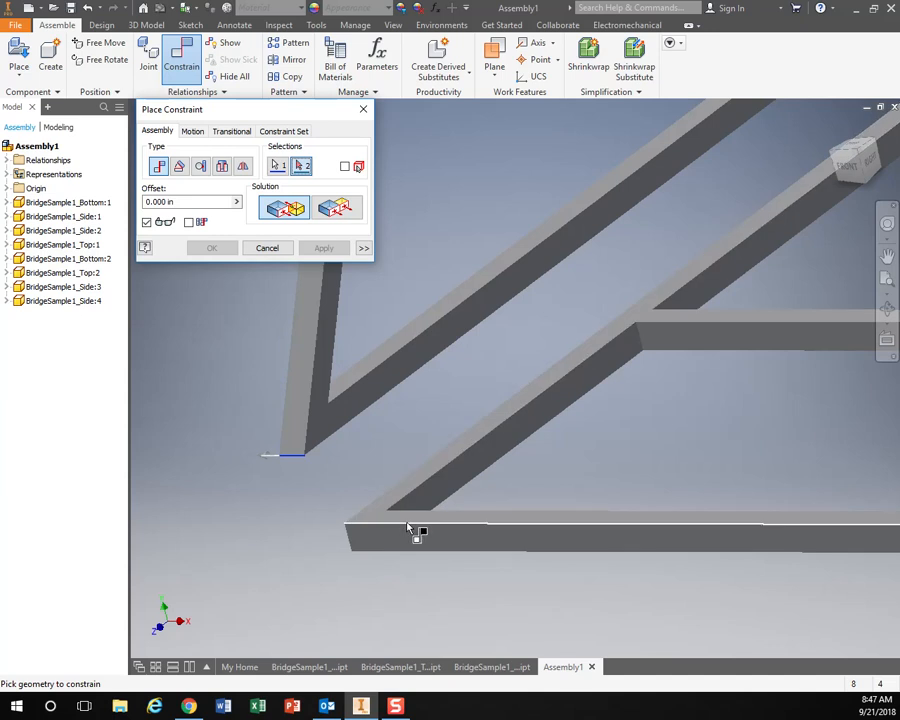
pyautogui.click(418, 536)
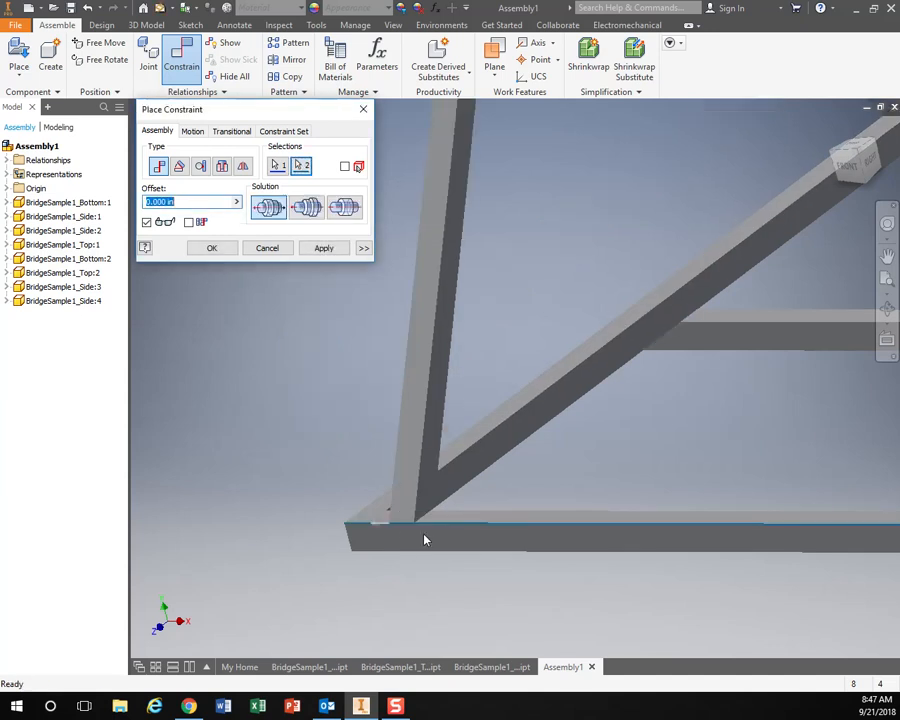
pyautogui.click(324, 248)
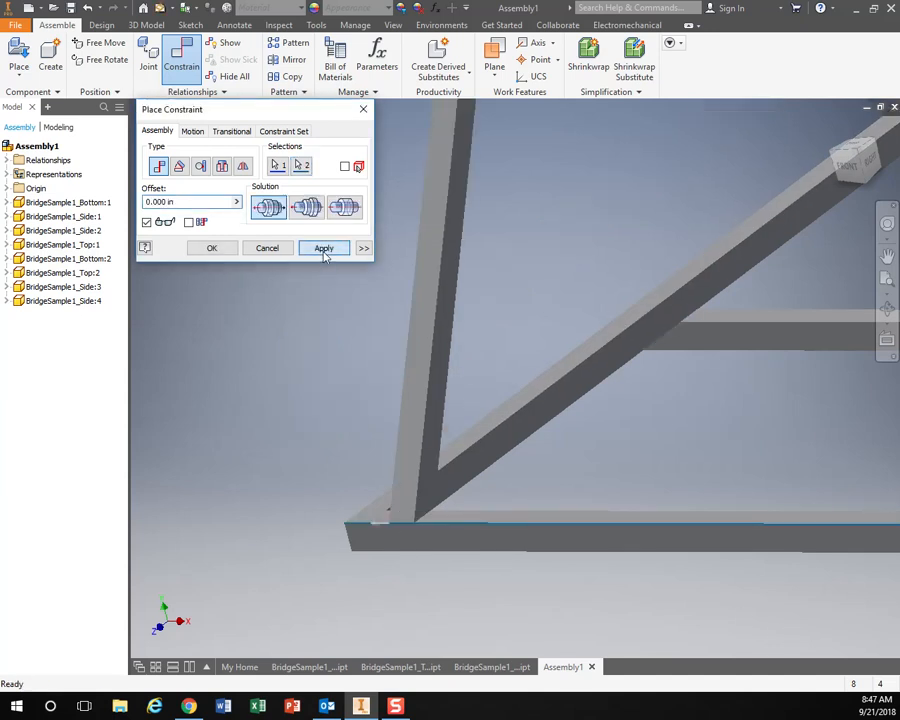
pyautogui.click(324, 248)
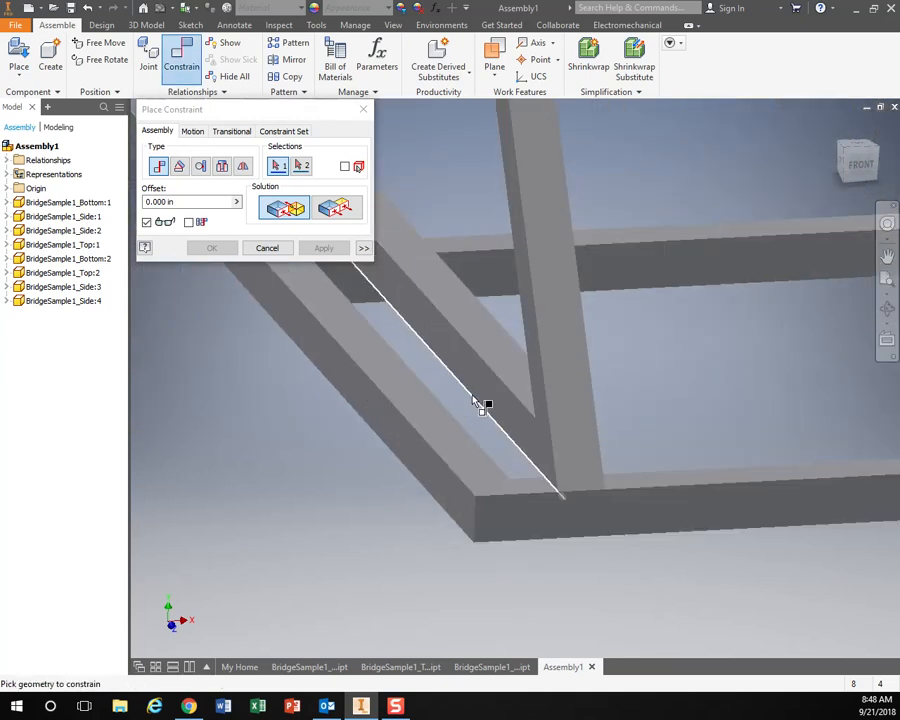
pyautogui.moveTo(444, 364)
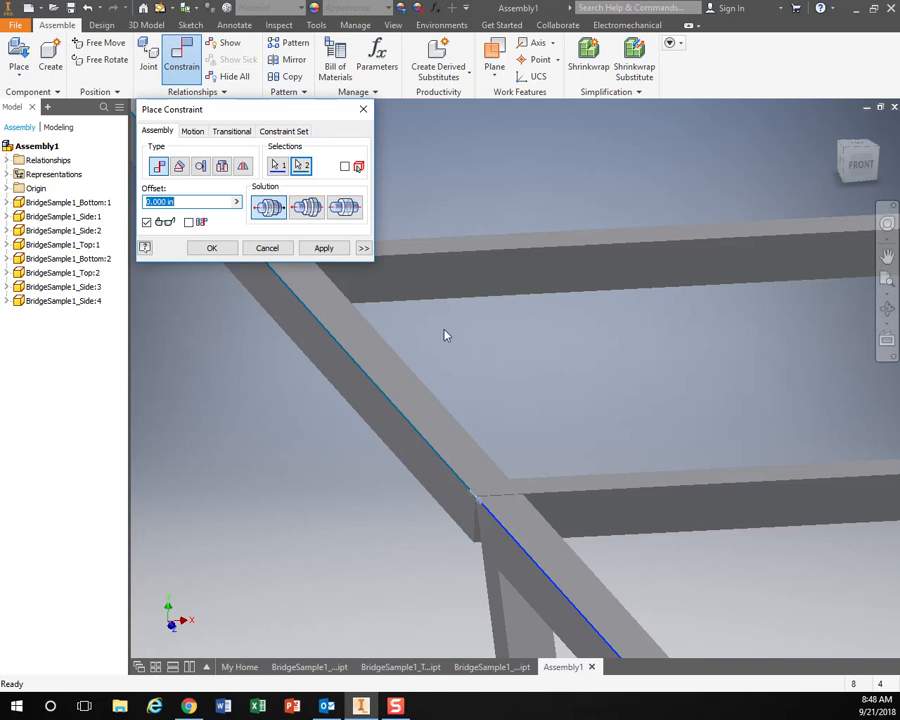
pyautogui.moveTo(504, 496)
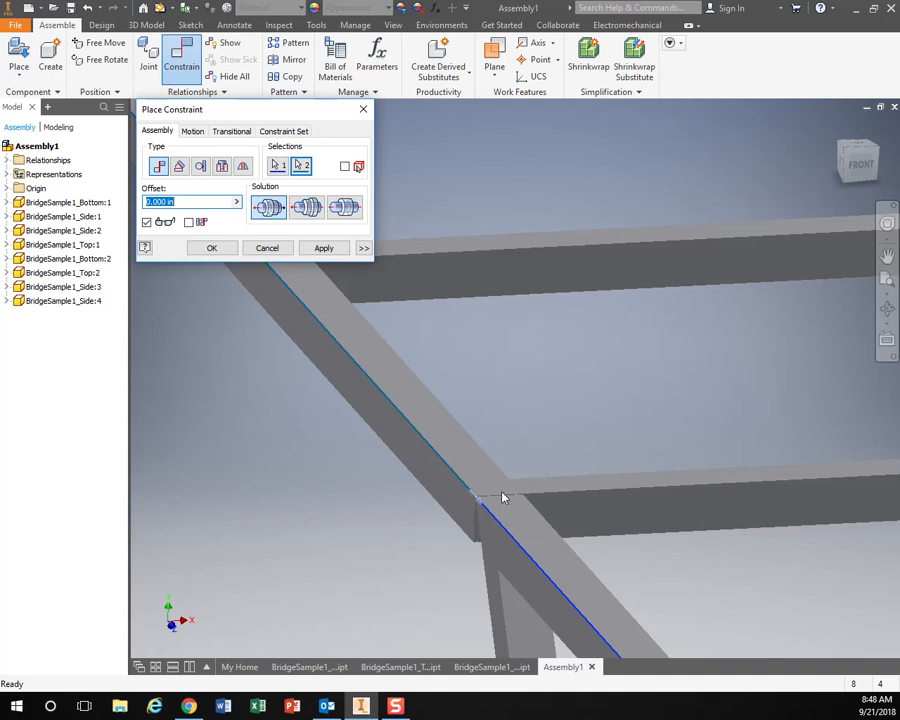
pyautogui.moveTo(482, 512)
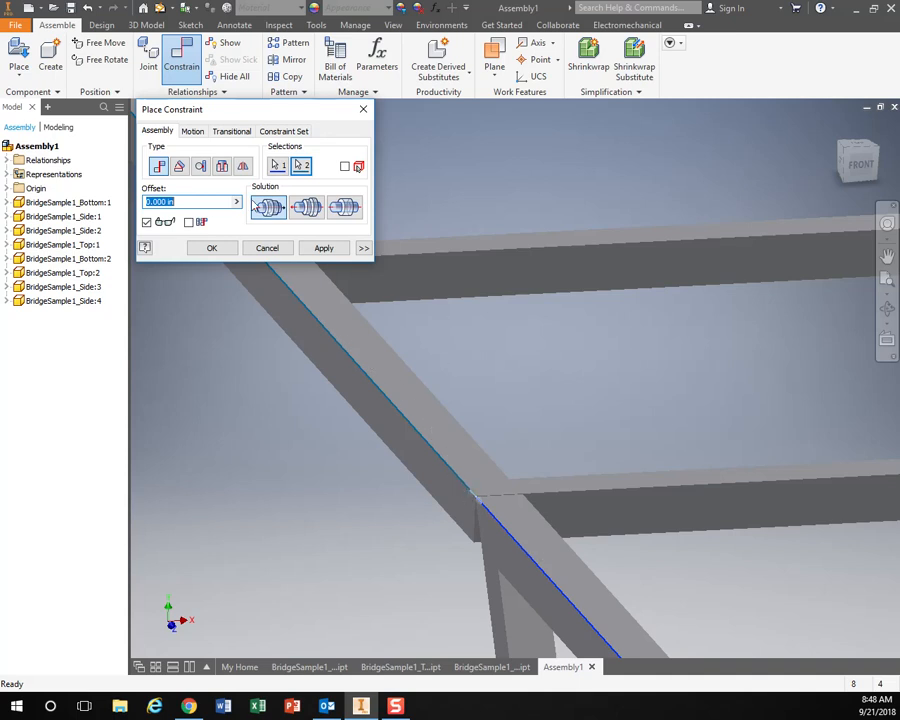
pyautogui.moveTo(268, 206)
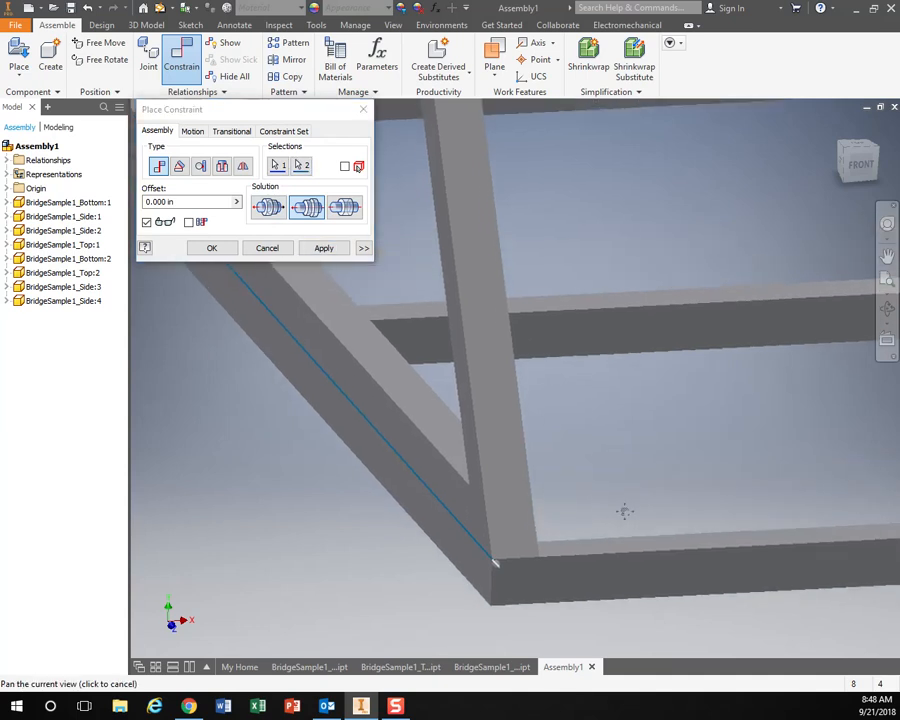
# - Mate the second edge to the side truss edge at 0.000 in offset and apply it
pyautogui.click(324, 248)
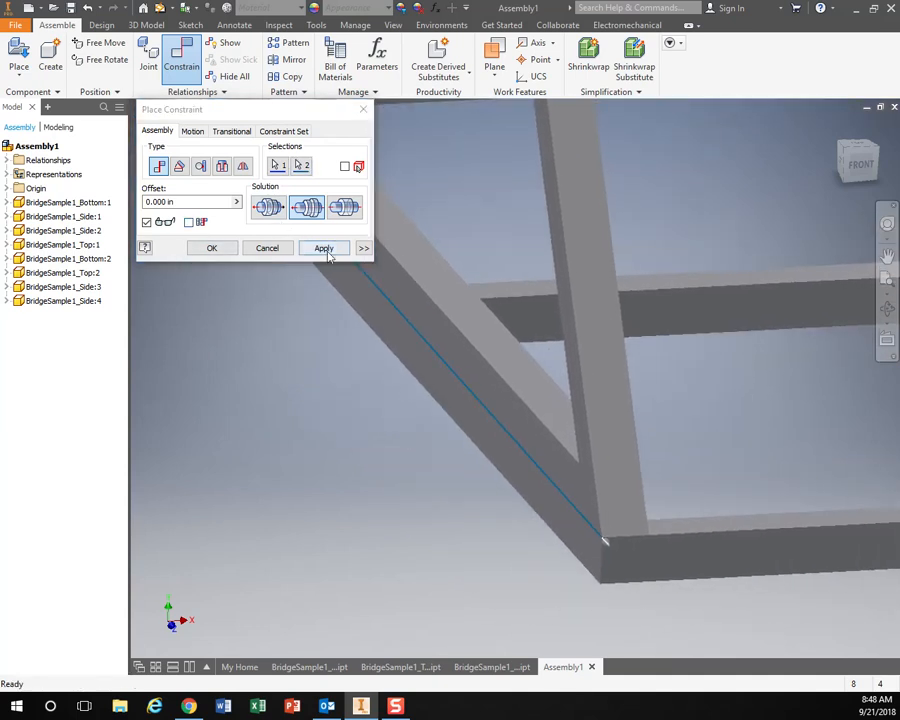
pyautogui.click(324, 248)
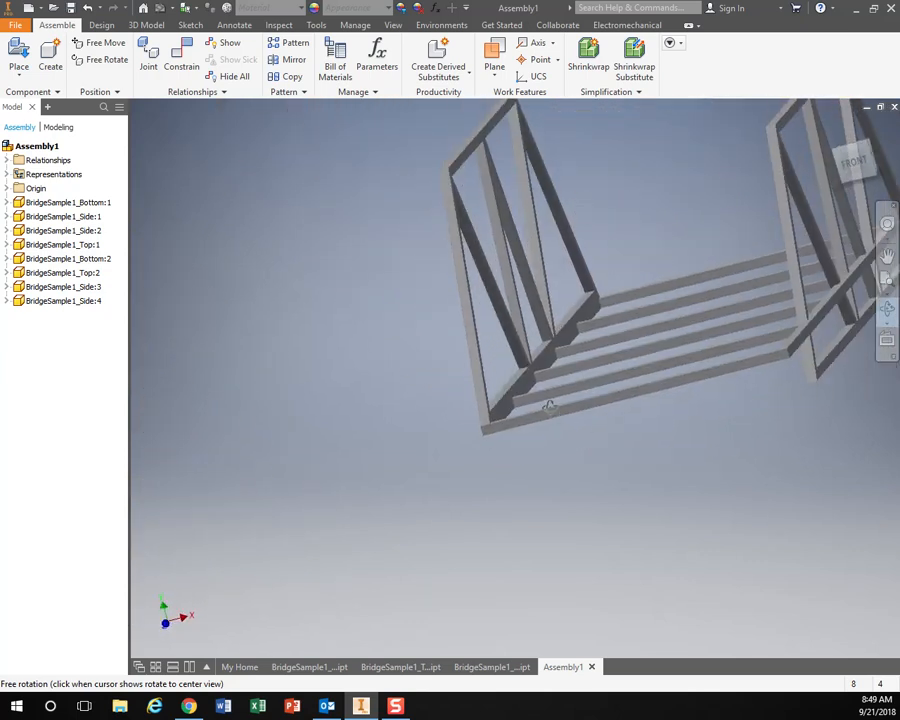
# - Begin a new constraint with a side truss edge as the first selection, orbiting toward the top frame
pyautogui.click(886, 310)
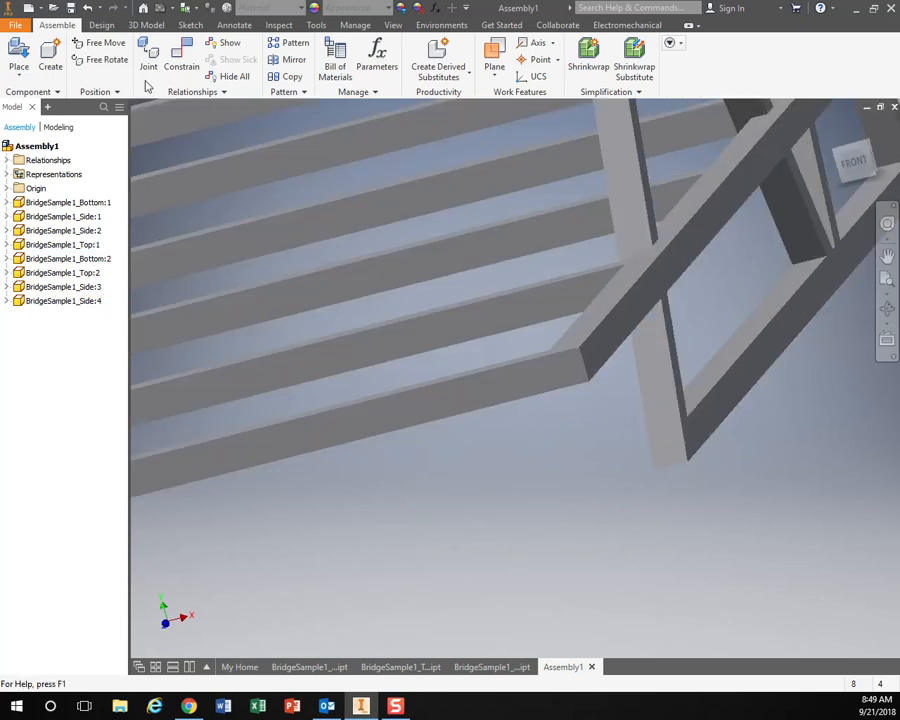
pyautogui.click(180, 60)
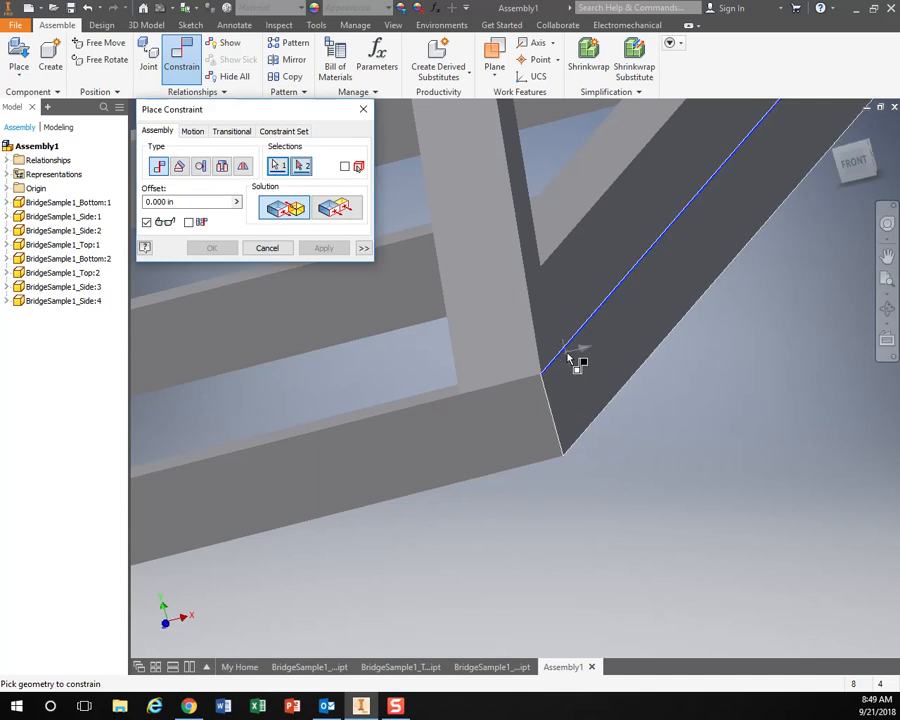
pyautogui.click(544, 378)
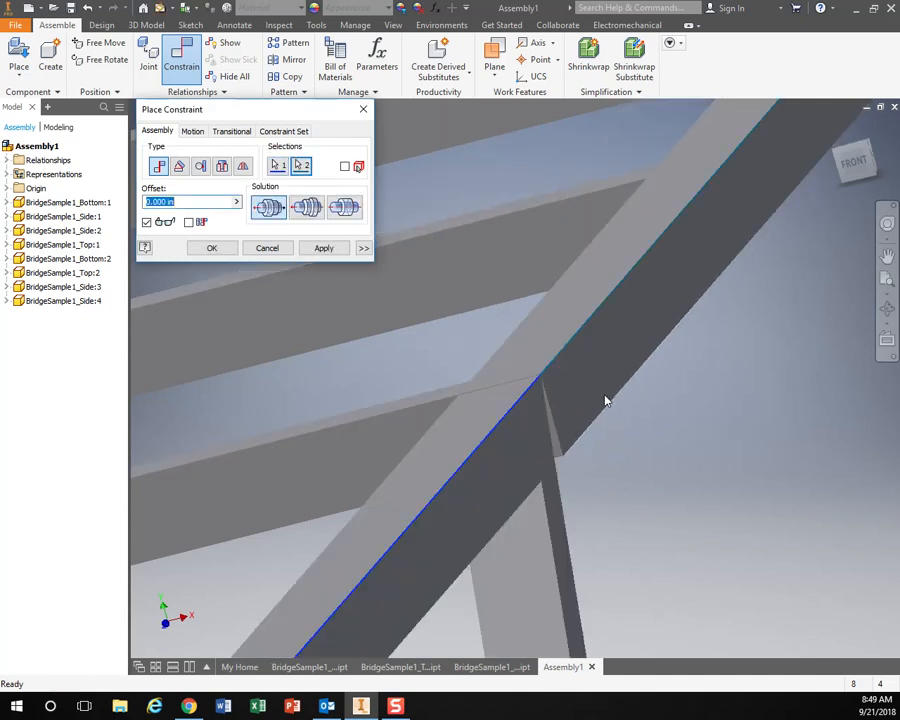
pyautogui.moveTo(308, 206)
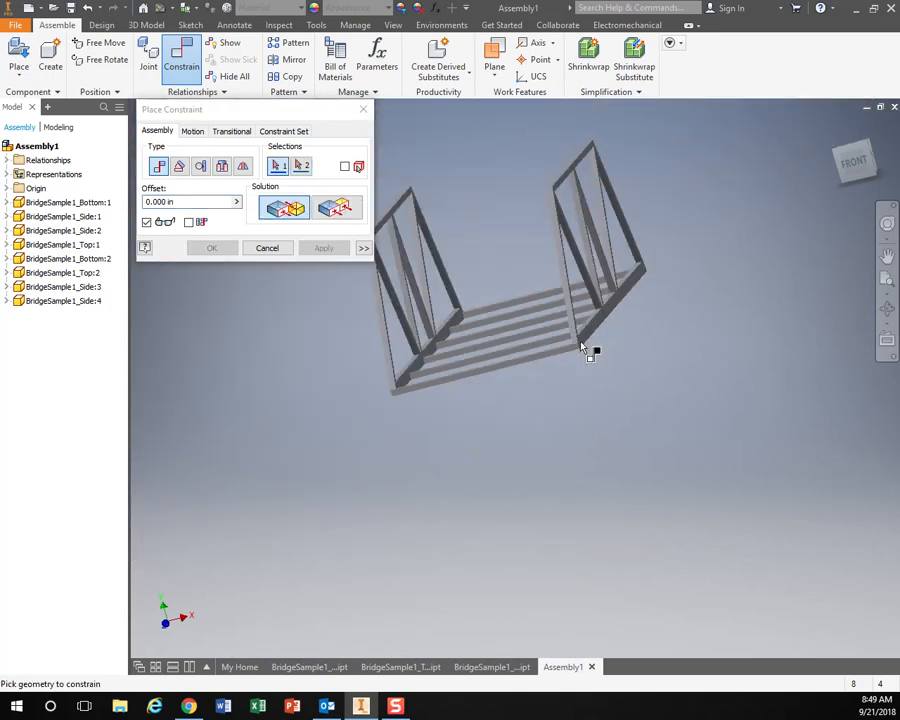
pyautogui.moveTo(584, 350); pyautogui.dragTo(580, 250)
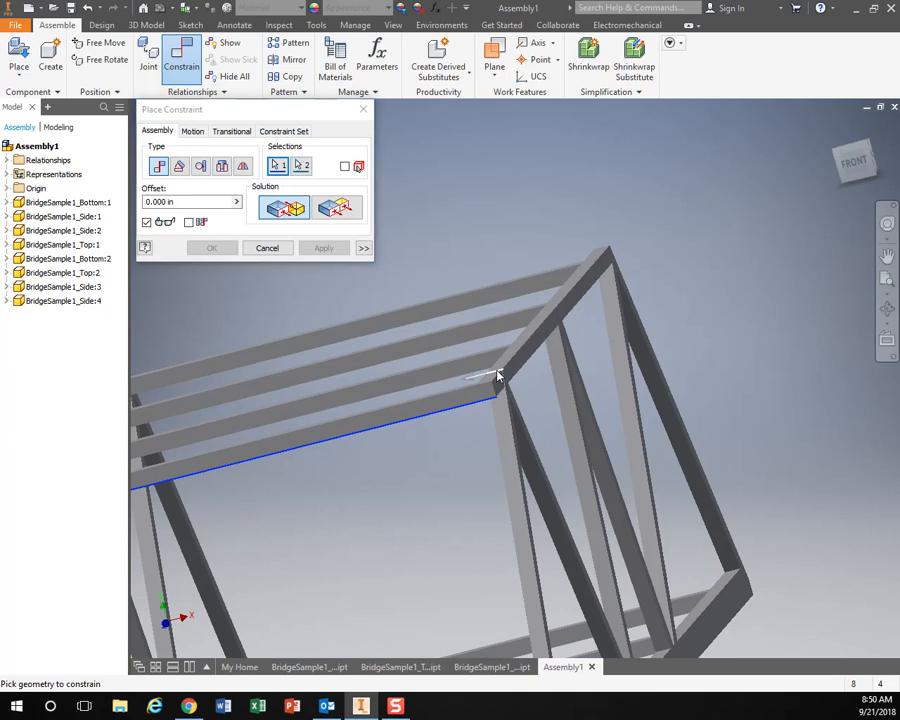
# - Select the top frame edge as the second reference, triggering the unsolvable-assembly warning
pyautogui.click(498, 376)
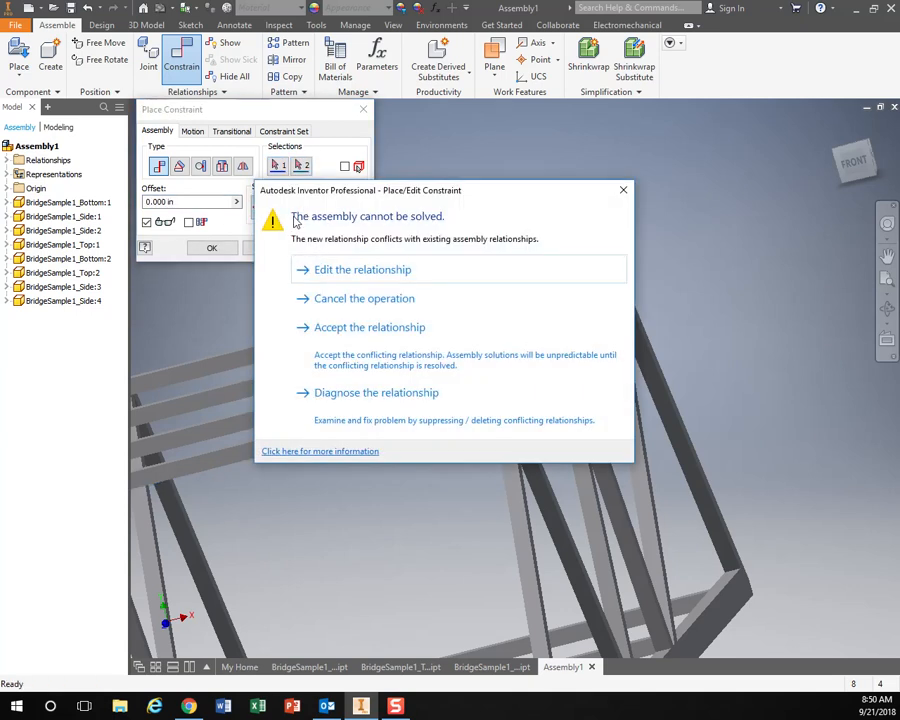
pyautogui.moveTo(390, 278)
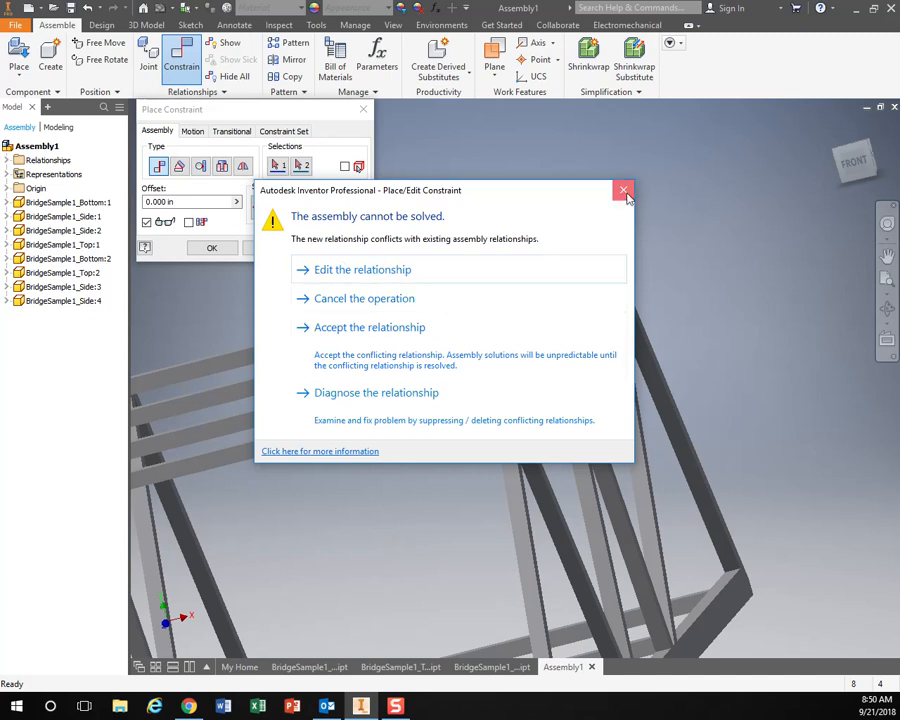
# - Dismiss the conflict warning and cancel the conflicting constraint
pyautogui.click(624, 190)
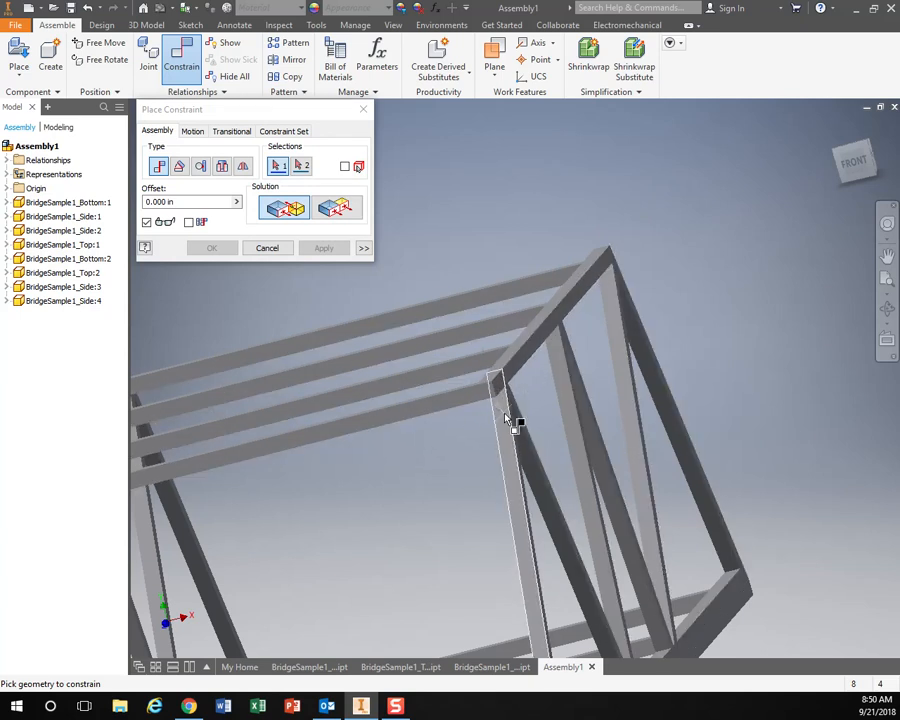
pyautogui.click(268, 248)
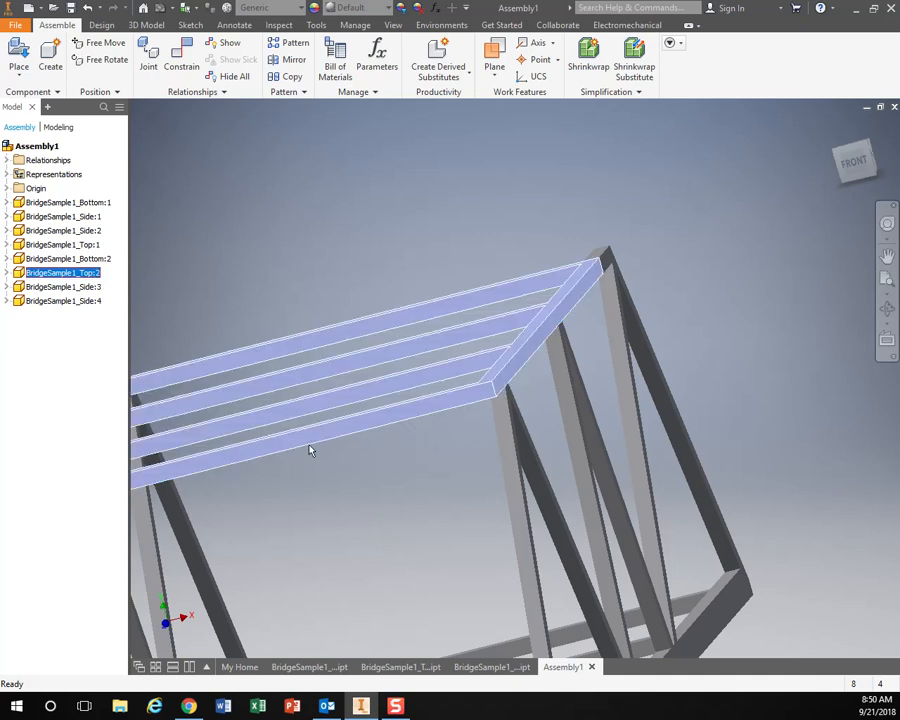
# - Expand BridgeSample1_Top:2 in the Model browser and bring up its context options
pyautogui.click(64, 272)
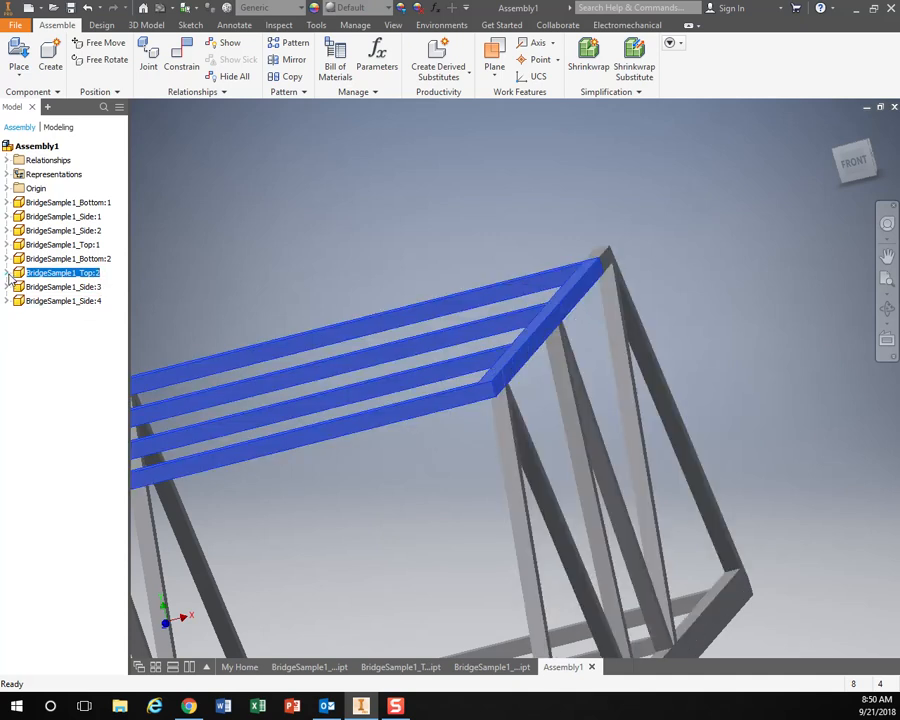
pyautogui.click(8, 272)
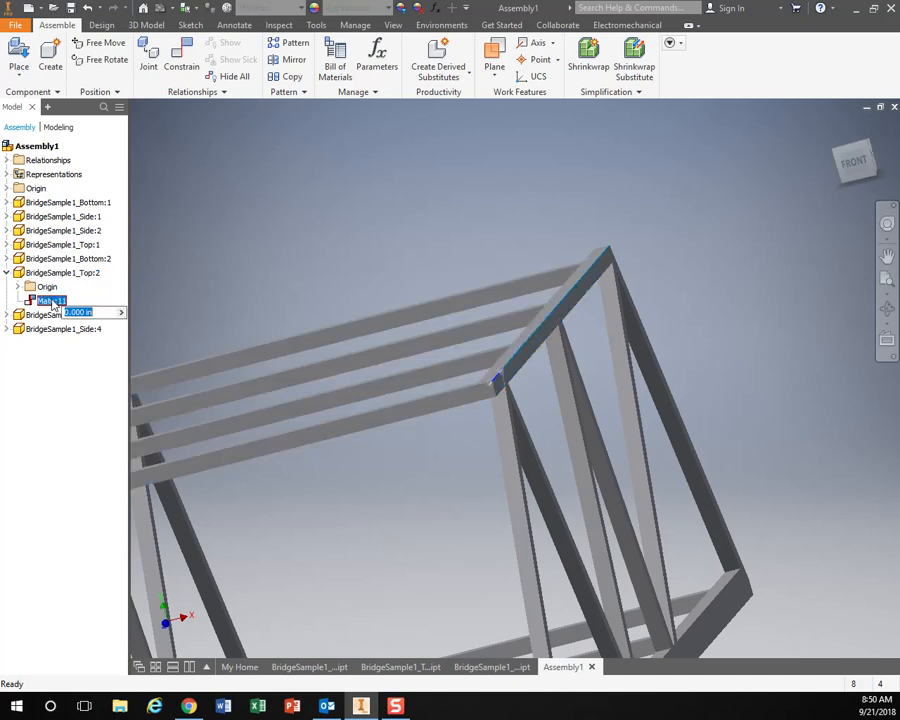
pyautogui.rightClick(50, 300)
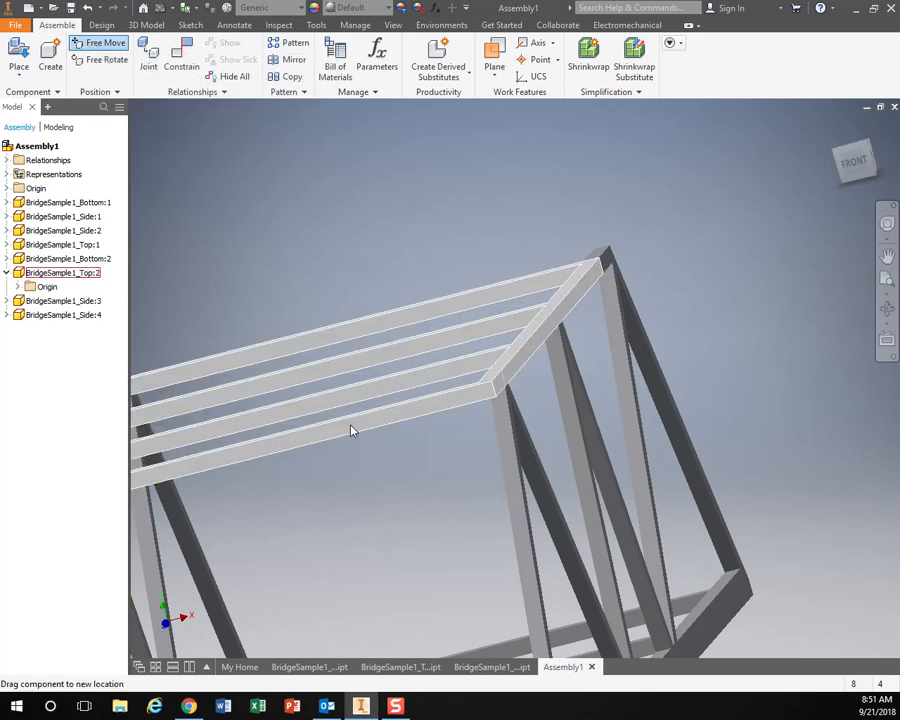
# - Drag the top frame with Free Move into position above the side trusses
pyautogui.moveTo(350, 430); pyautogui.dragTo(370, 332)
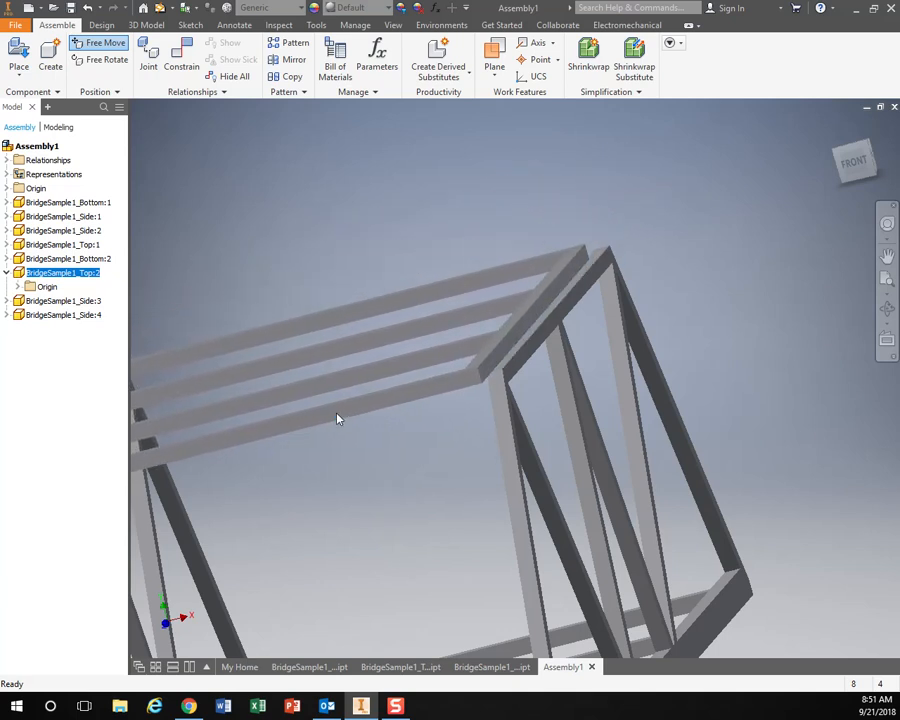
pyautogui.moveTo(336, 418); pyautogui.dragTo(392, 500)
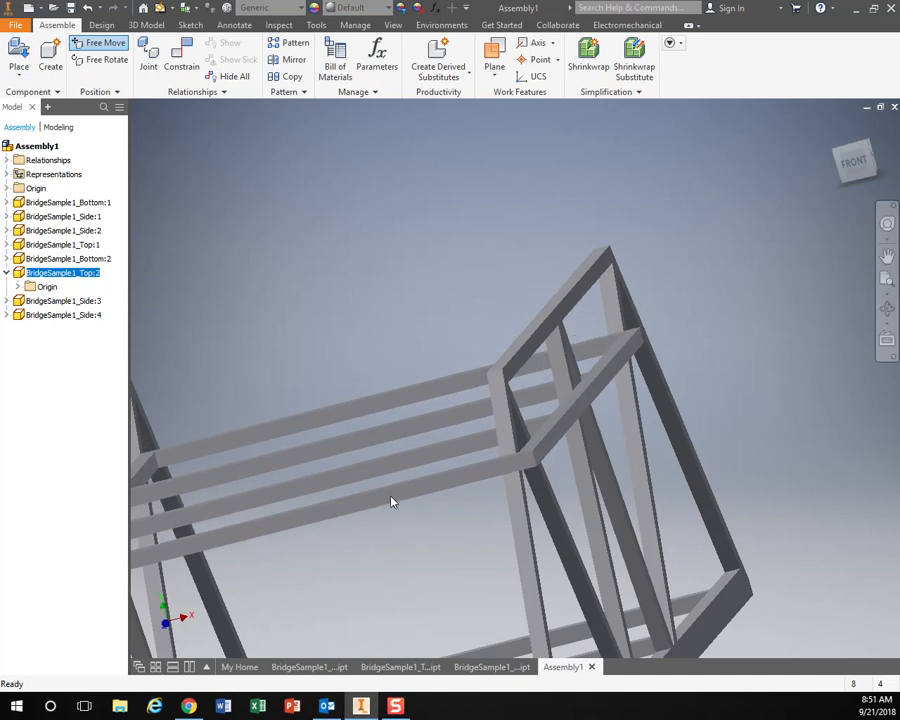
pyautogui.moveTo(392, 502); pyautogui.dragTo(416, 288)
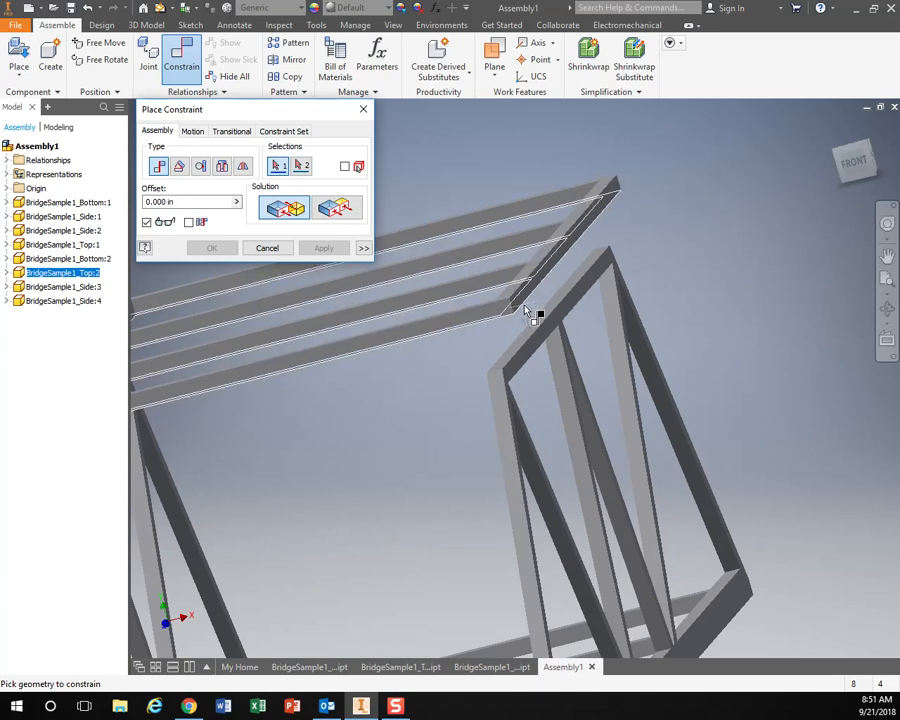
# - Mate the top frame edge to the side truss edge, apply it, and finish constraining
pyautogui.click(560, 280)
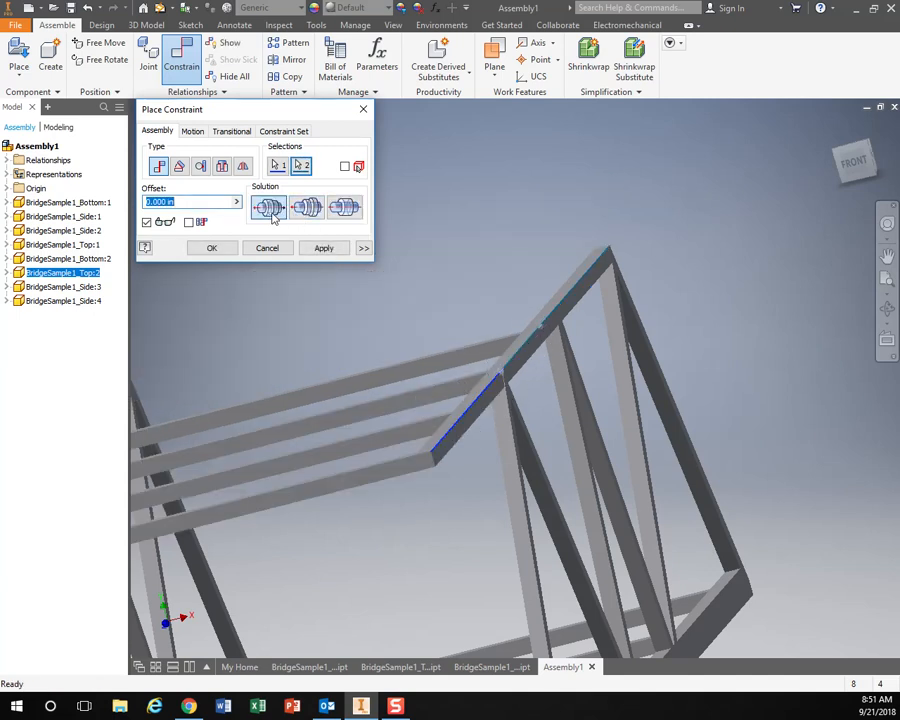
pyautogui.click(324, 248)
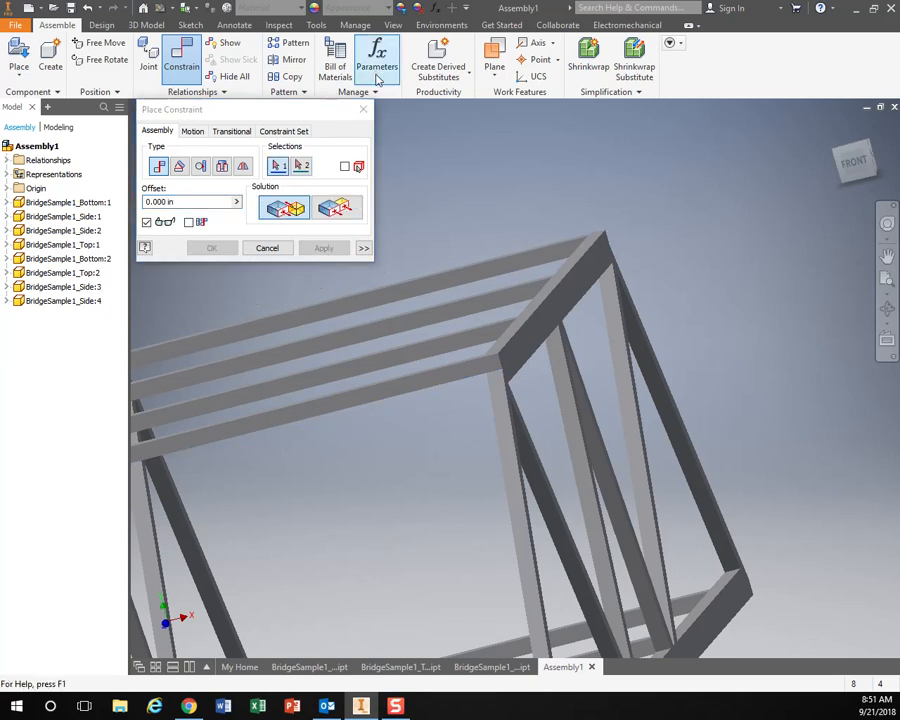
pyautogui.click(268, 248)
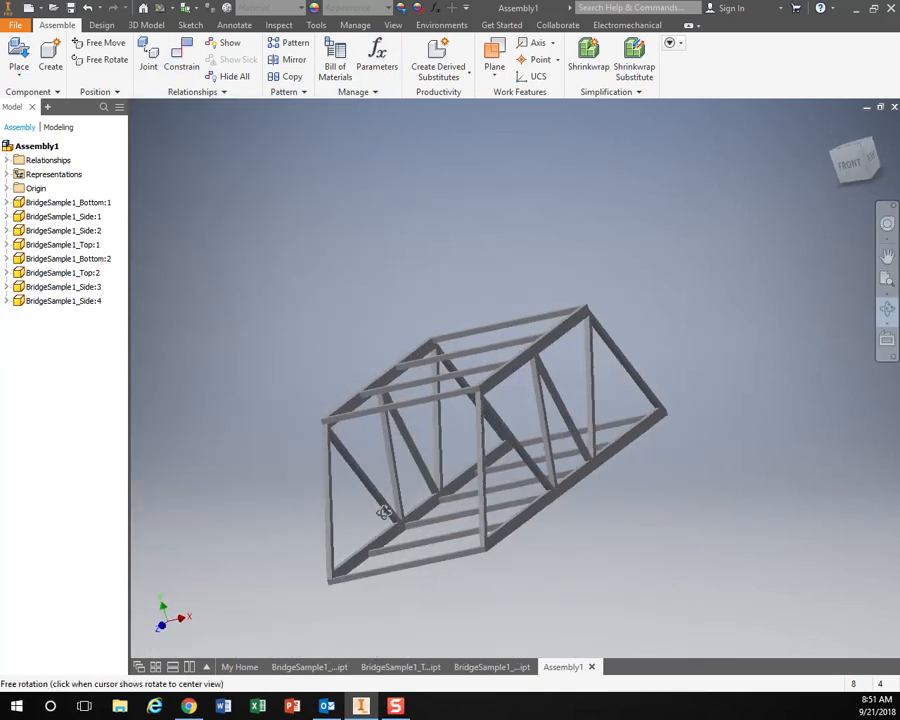
# - View the completed bridge from a new angle and bring up the File menu
pyautogui.moveTo(384, 512); pyautogui.dragTo(370, 524)
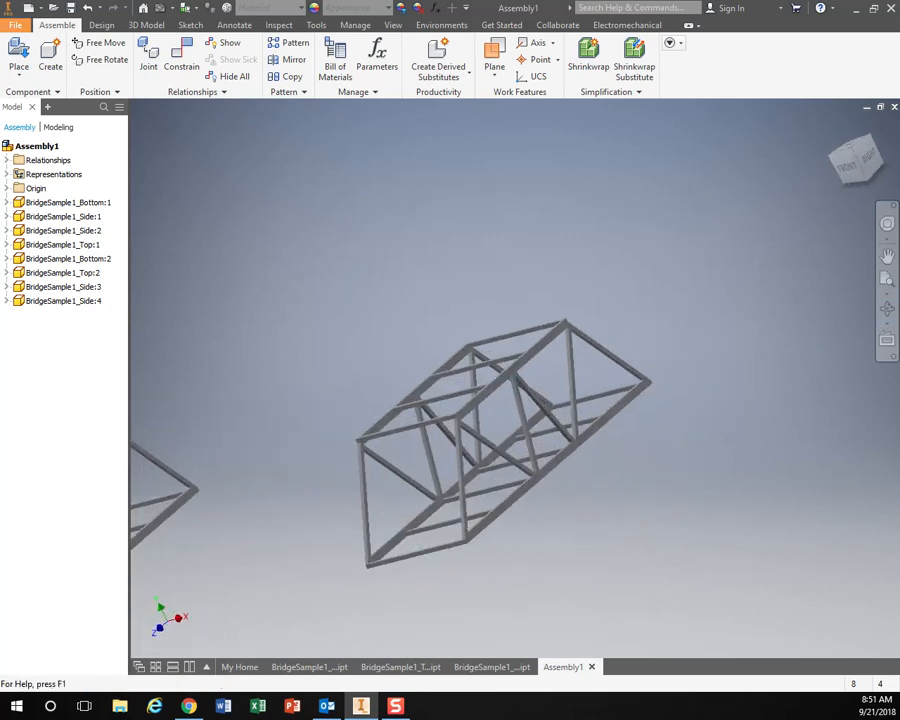
pyautogui.click(16, 24)
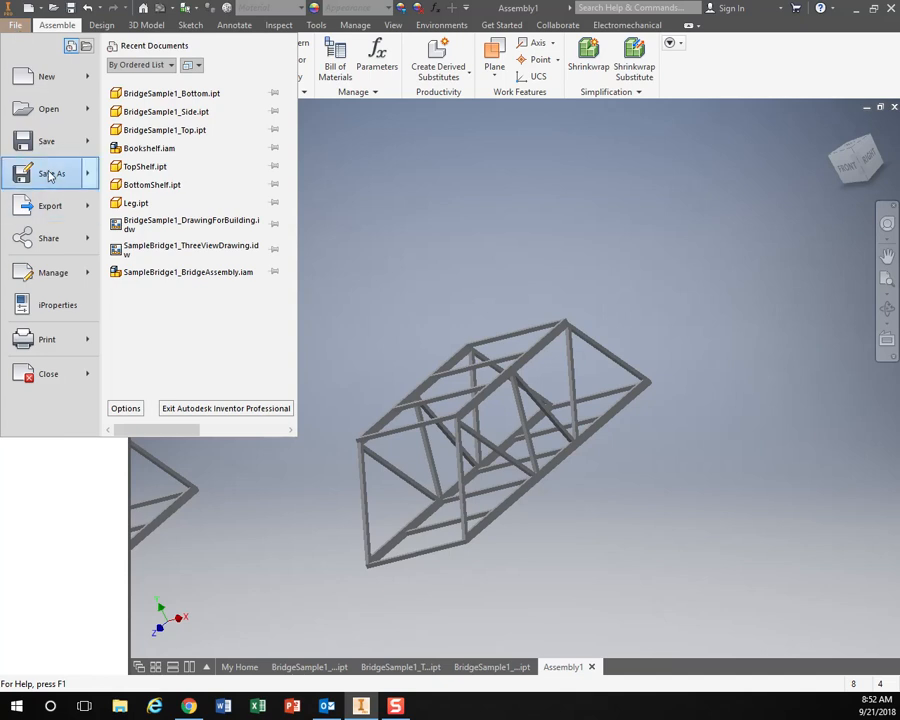
# - Start Save As for Assembly1.iam and browse into the Bridges folder
pyautogui.click(52, 172)
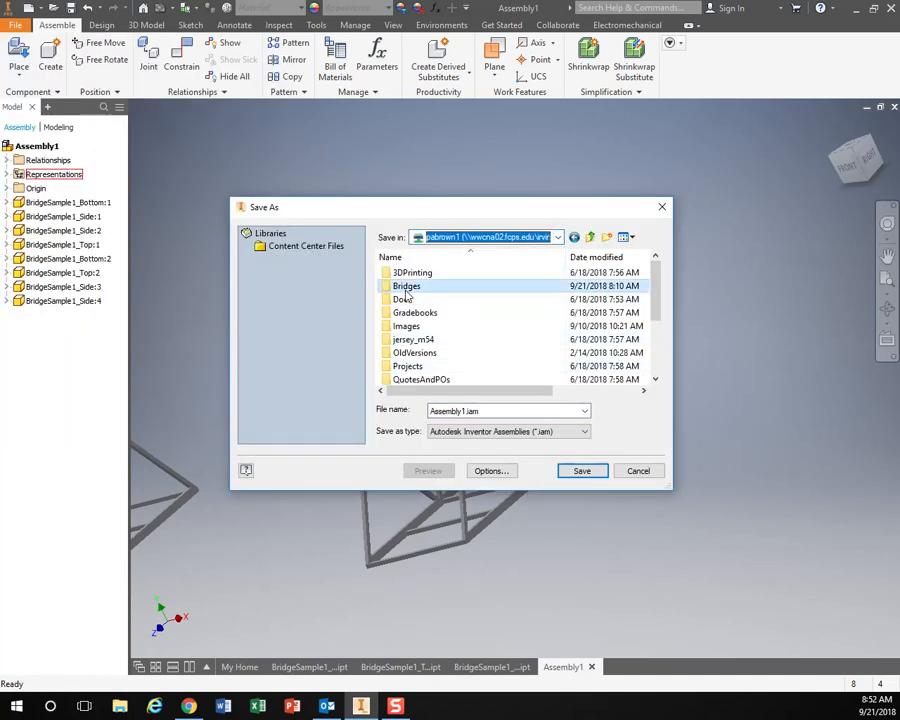
pyautogui.doubleClick(406, 286)
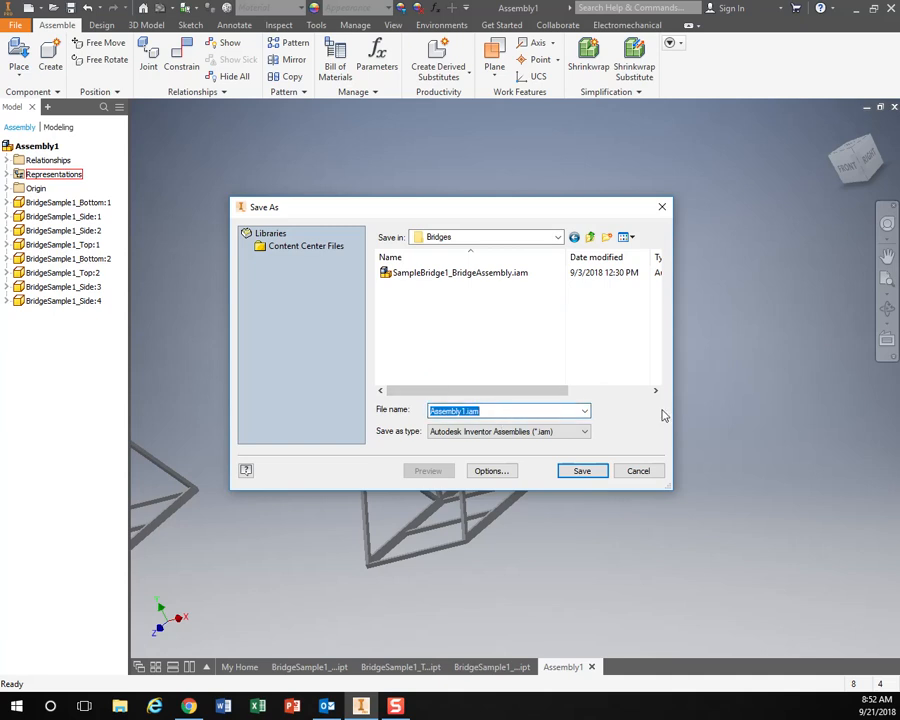